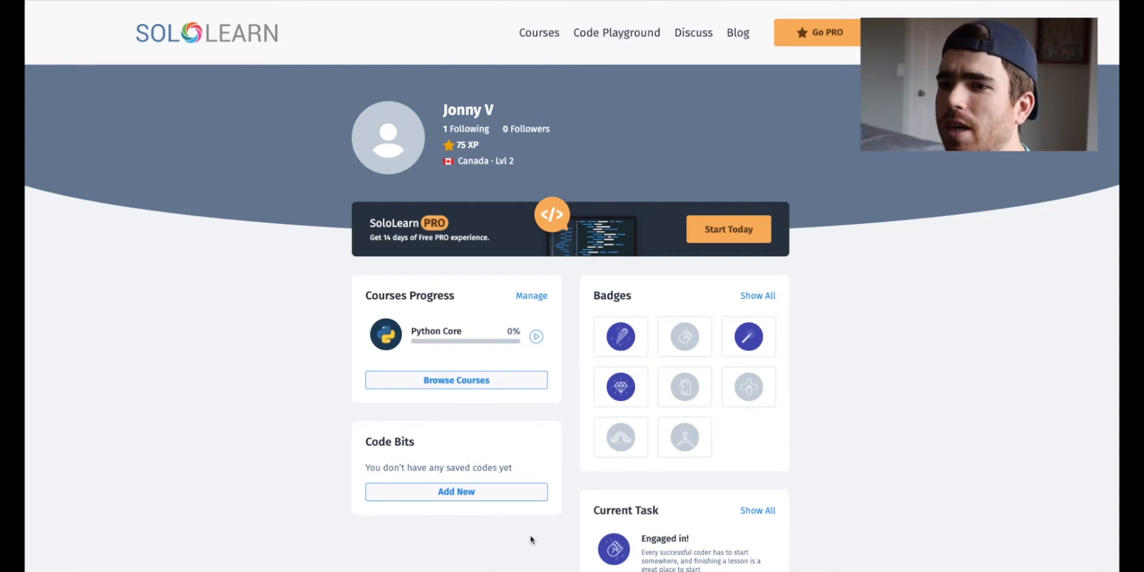
pyautogui.moveTo(491, 199)
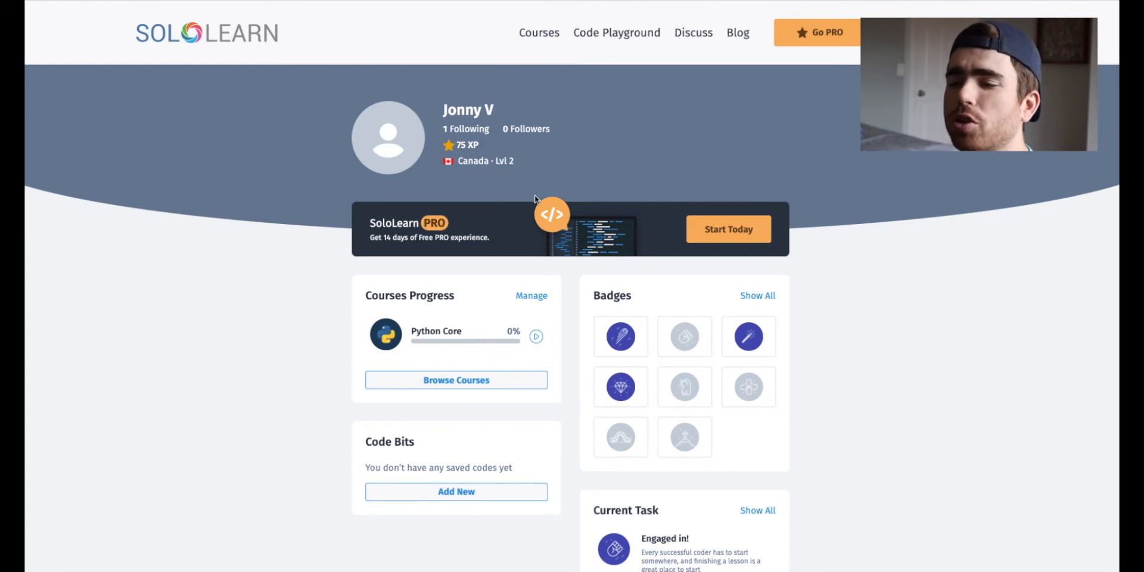
pyautogui.moveTo(538, 199)
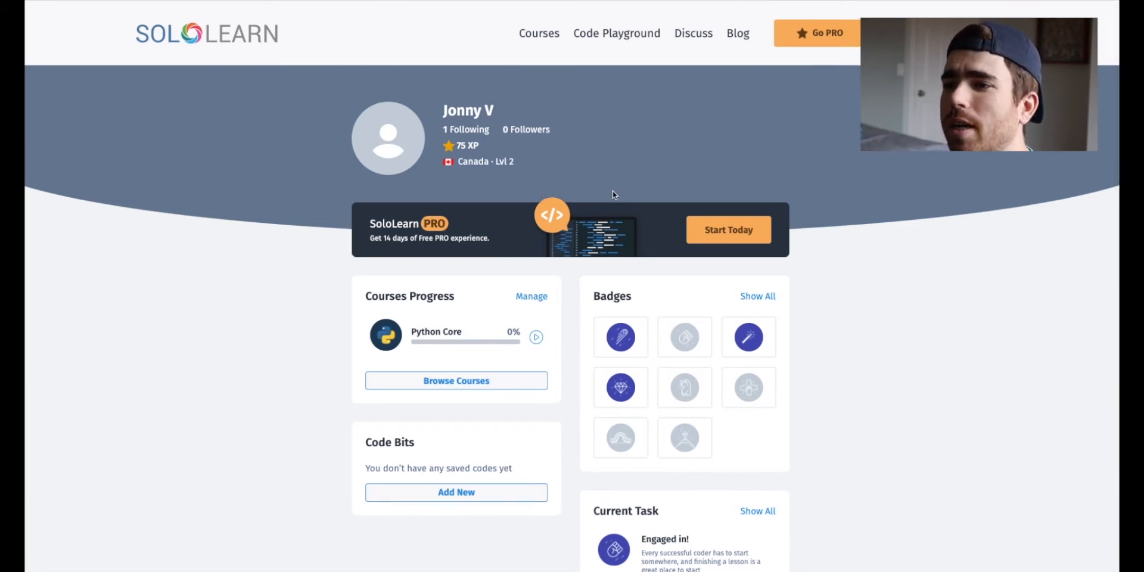
pyautogui.moveTo(648, 191)
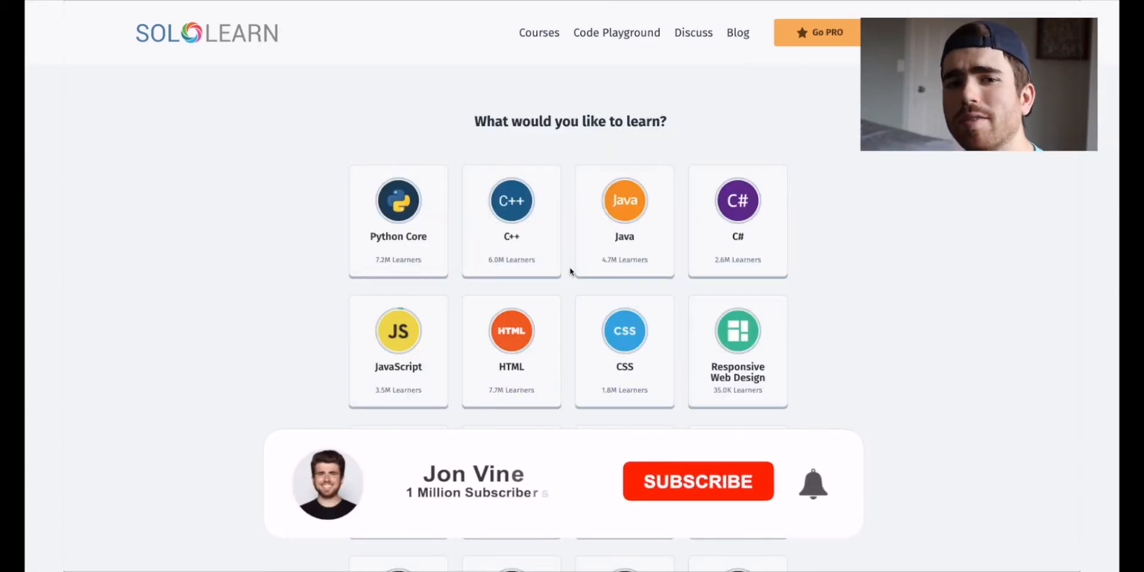
# Open the Courses catalog and scroll through every course from Python Core to jQuery.
pyautogui.click(697, 481)
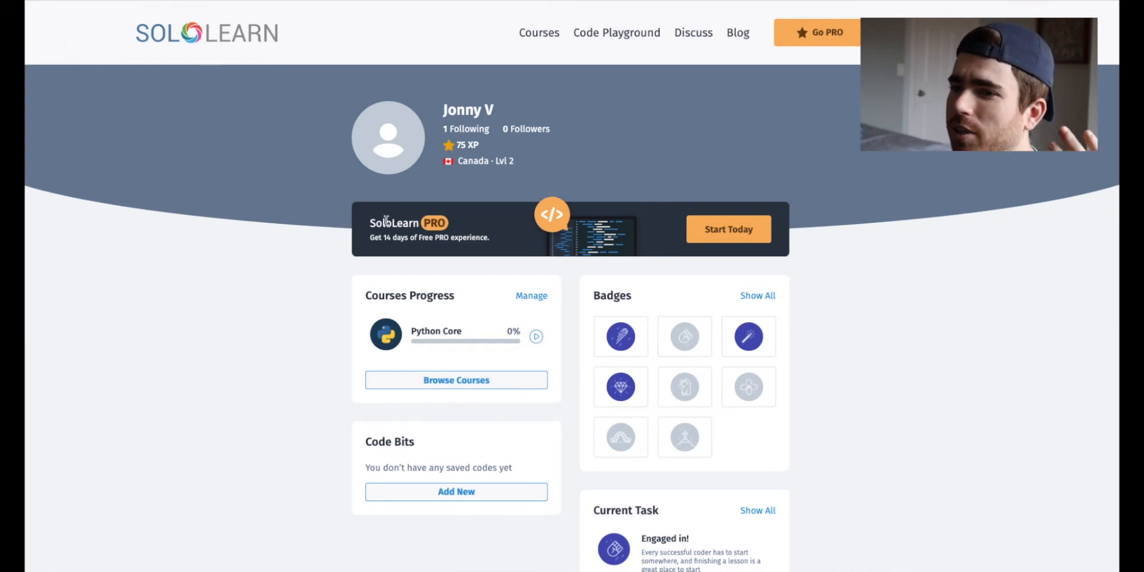
pyautogui.scroll(-3)
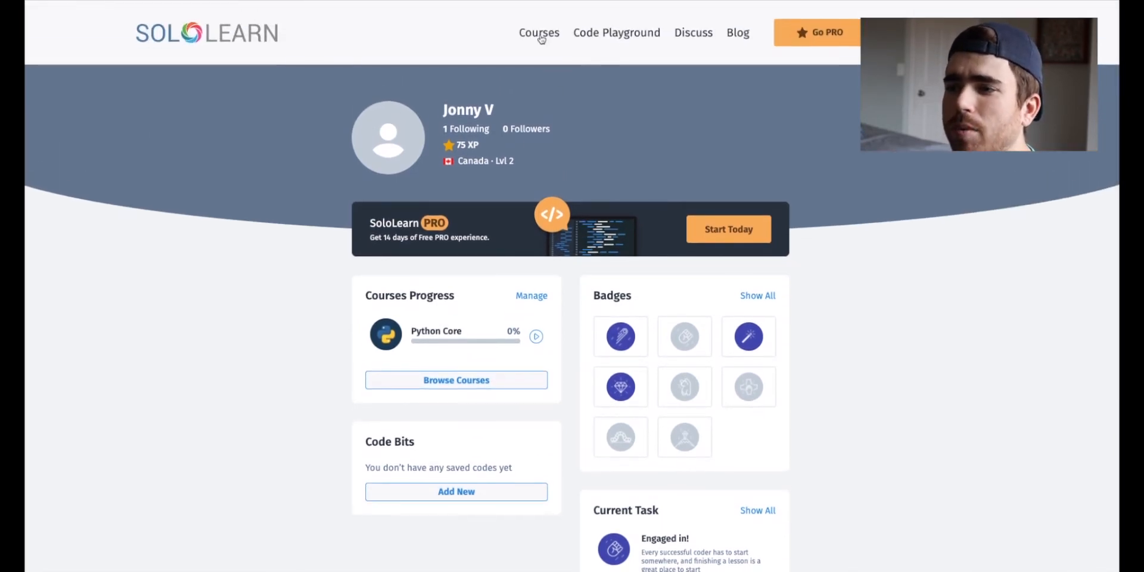
pyautogui.click(538, 32)
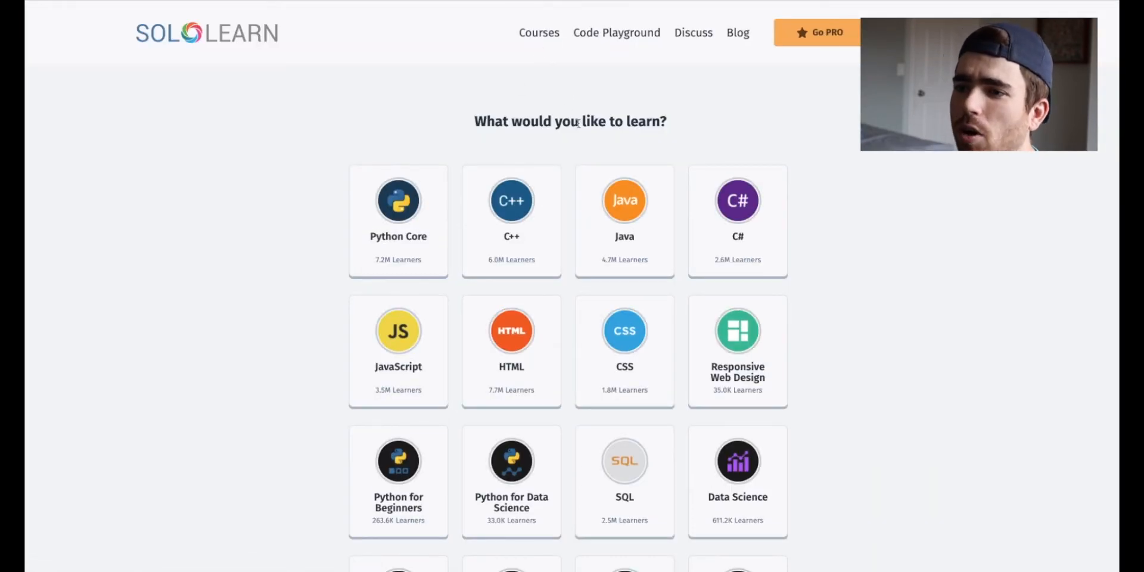
pyautogui.scroll(-3)
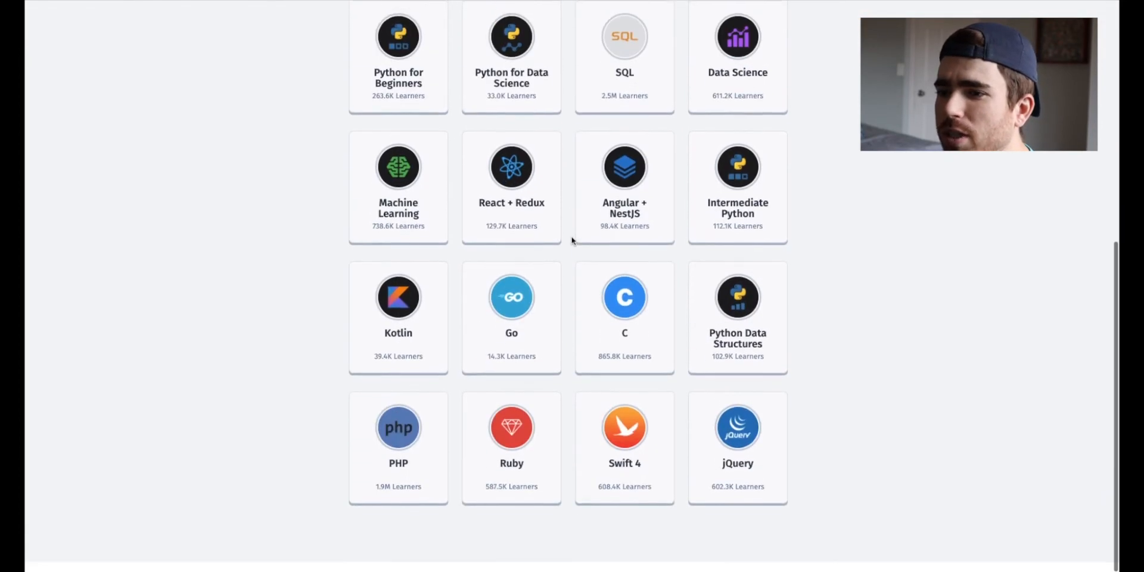
pyautogui.scroll(3)
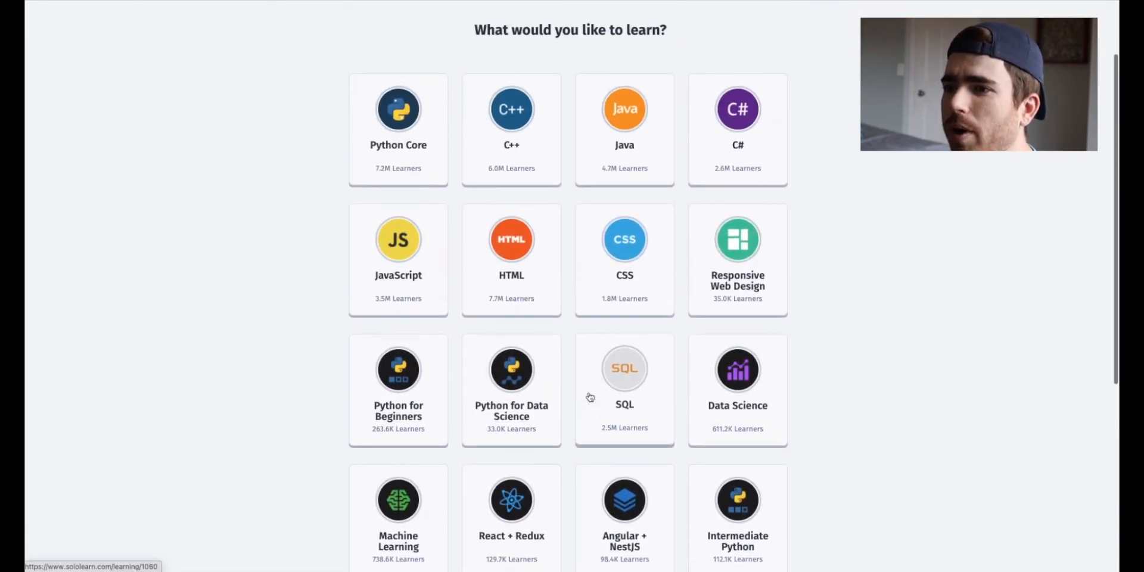
pyautogui.scroll(-3)
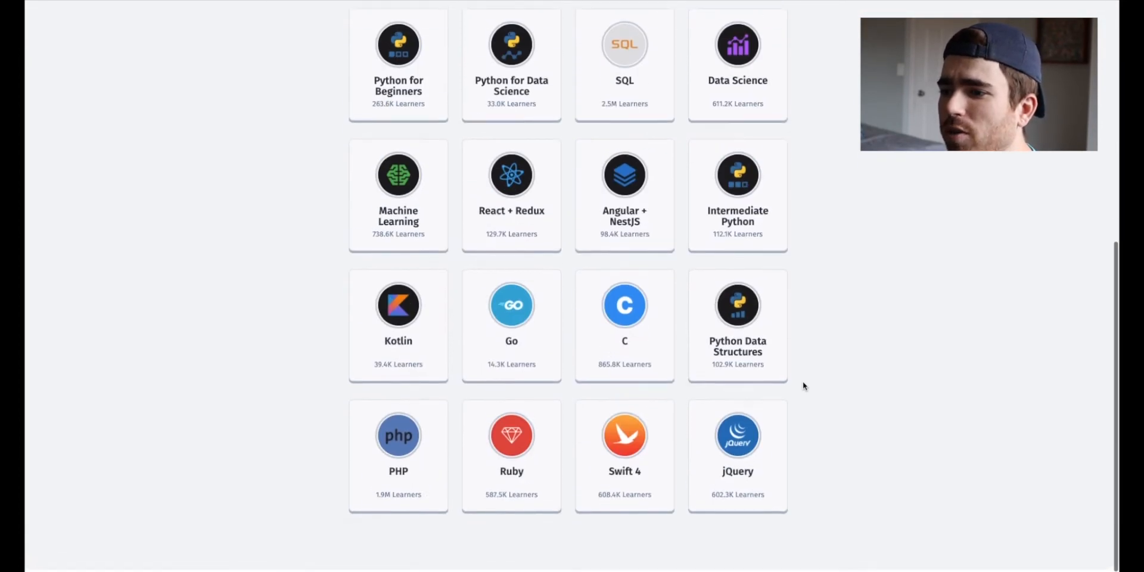
pyautogui.scroll(3)
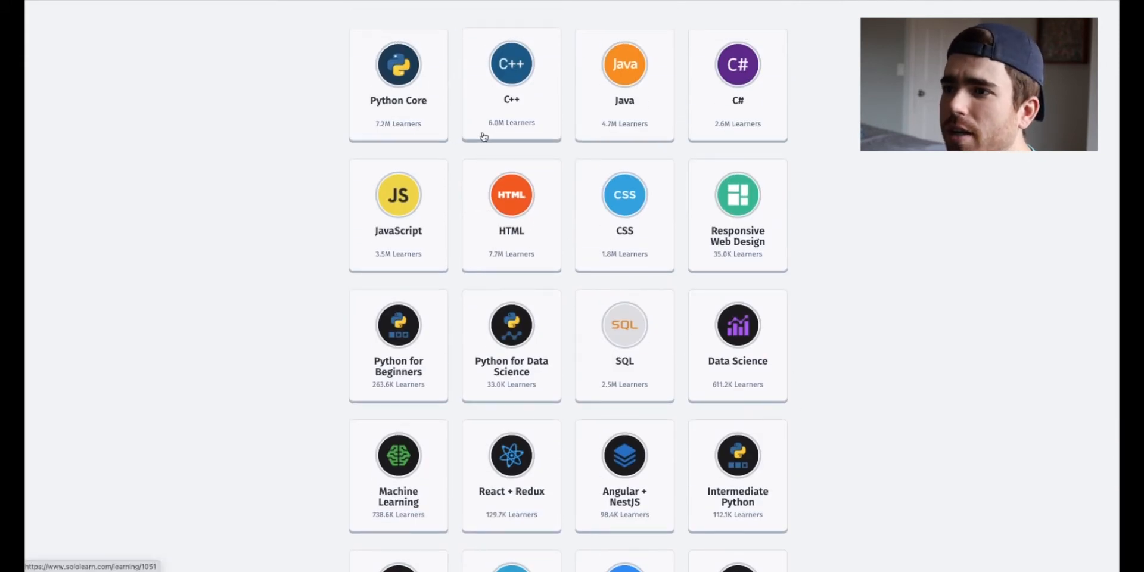
pyautogui.scroll(-3)
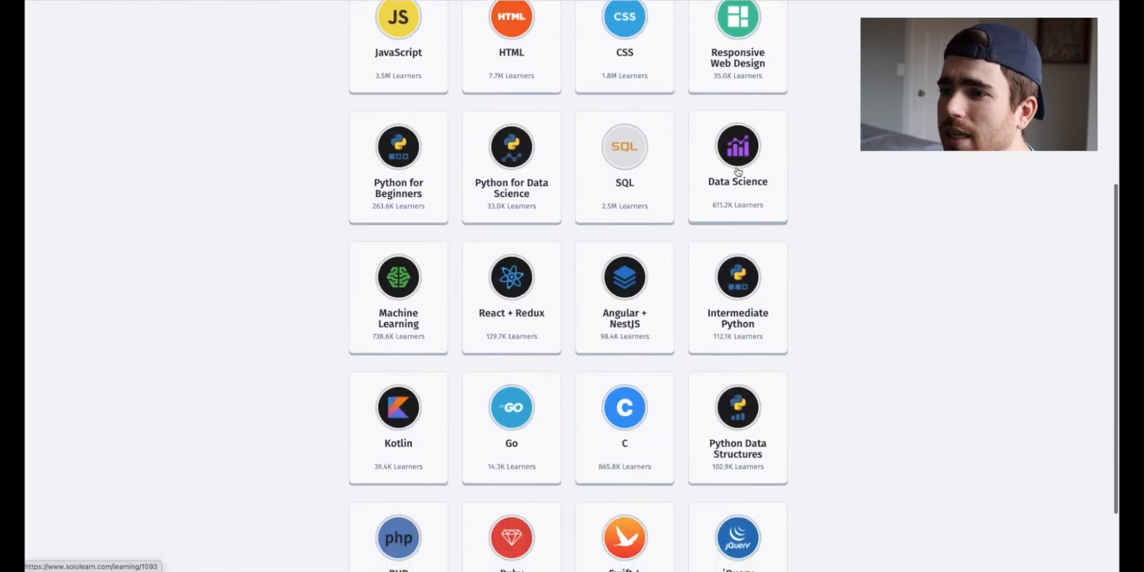
pyautogui.scroll(-3)
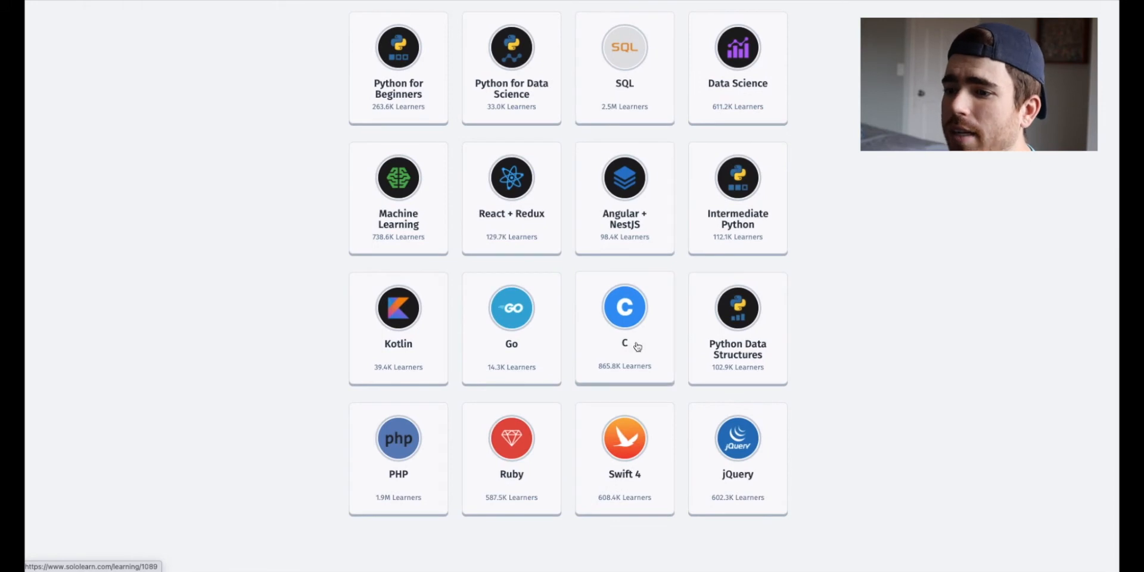
pyautogui.moveTo(387, 507)
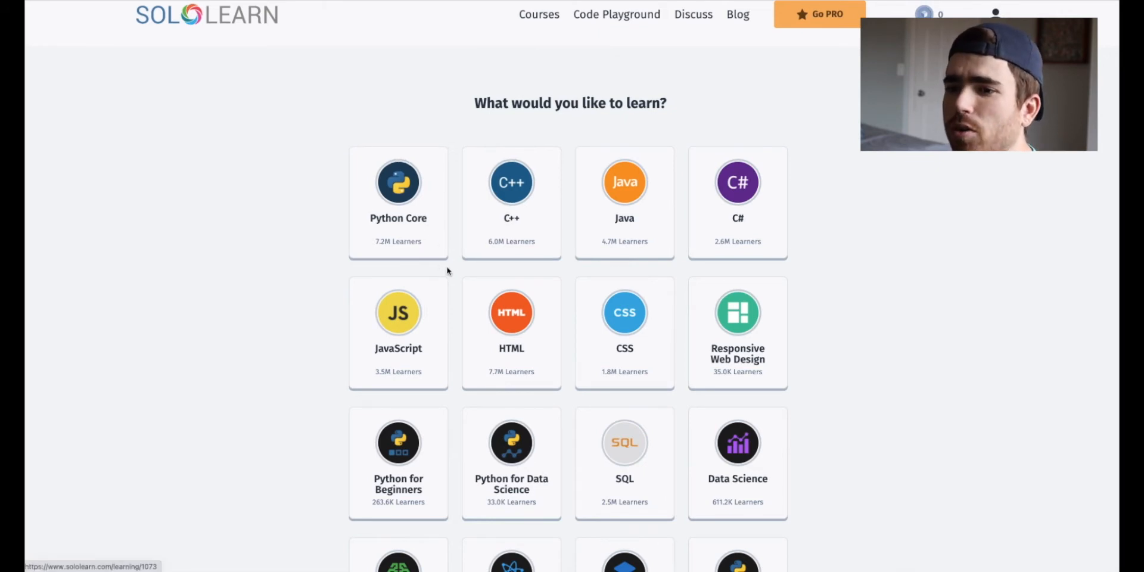
pyautogui.scroll(-3)
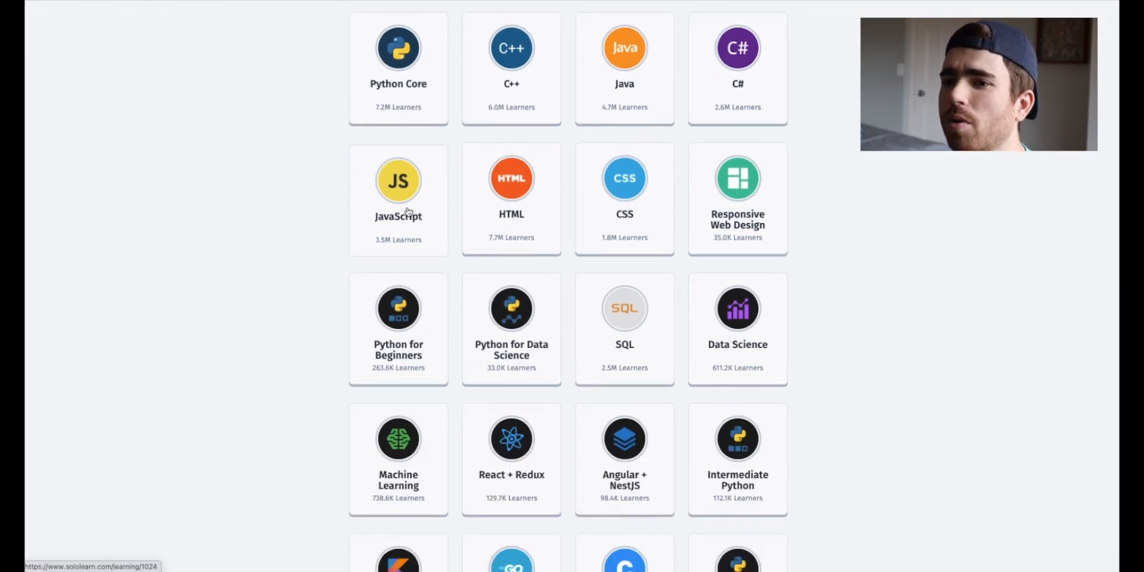
# Open the JavaScript course and expand Basic Concepts to browse its lessons.
pyautogui.click(397, 180)
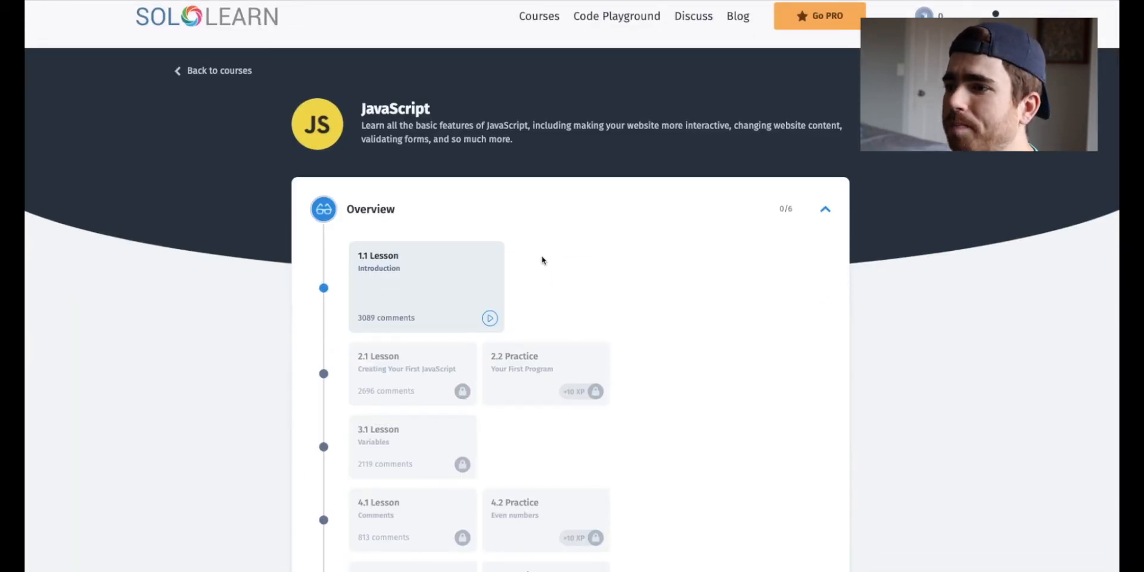
pyautogui.scroll(-3)
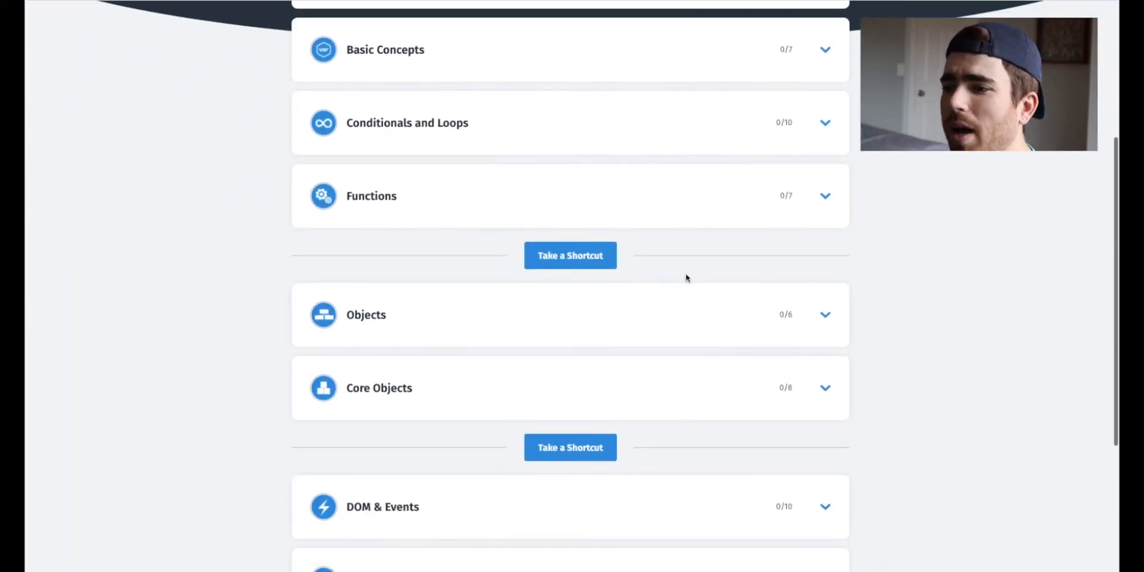
pyautogui.scroll(-3)
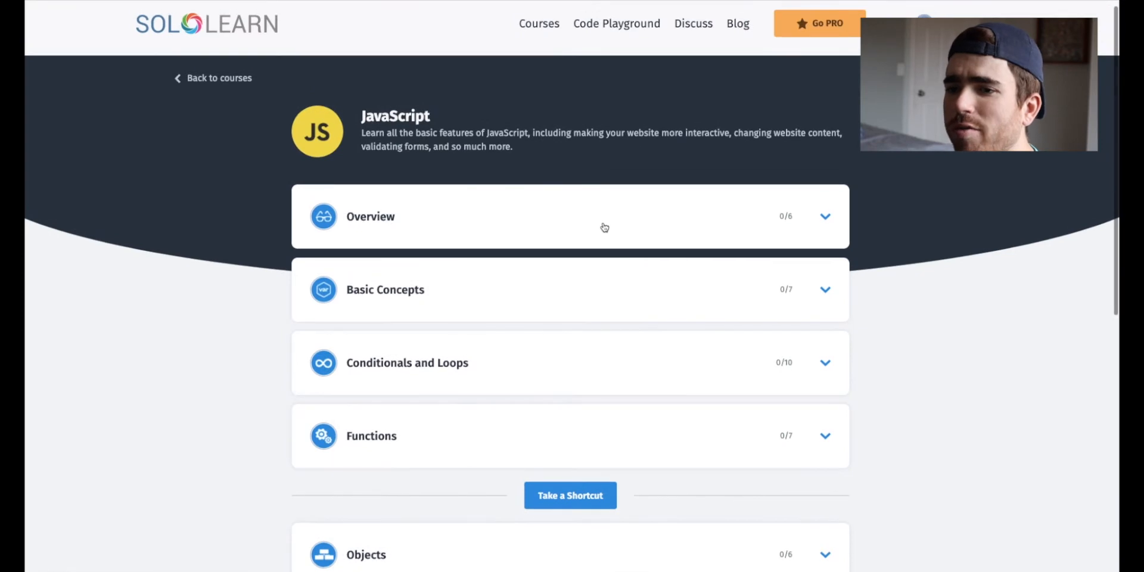
pyautogui.click(386, 289)
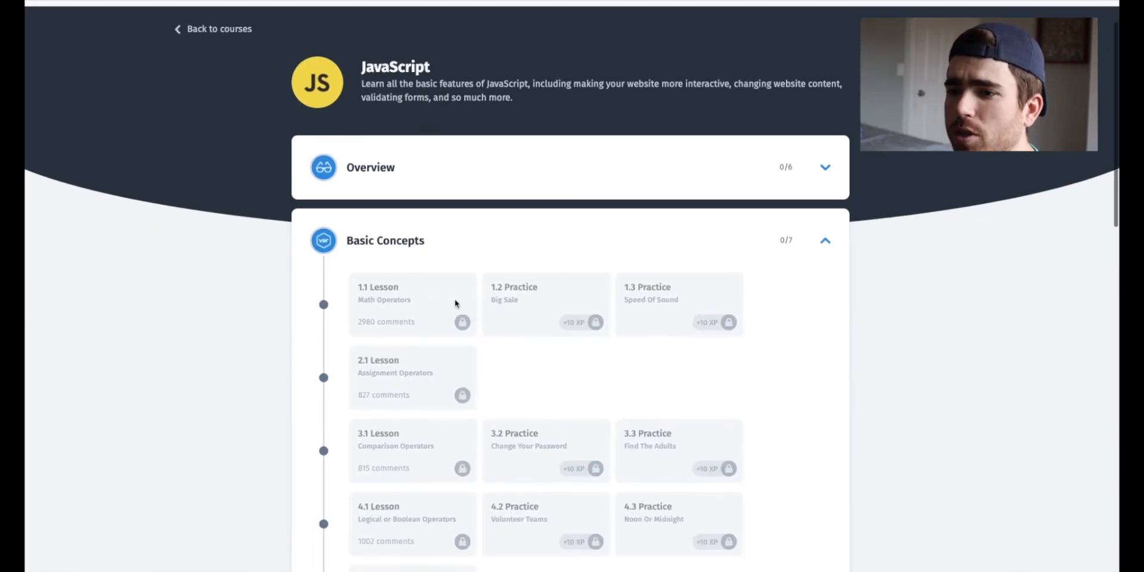
pyautogui.scroll(-3)
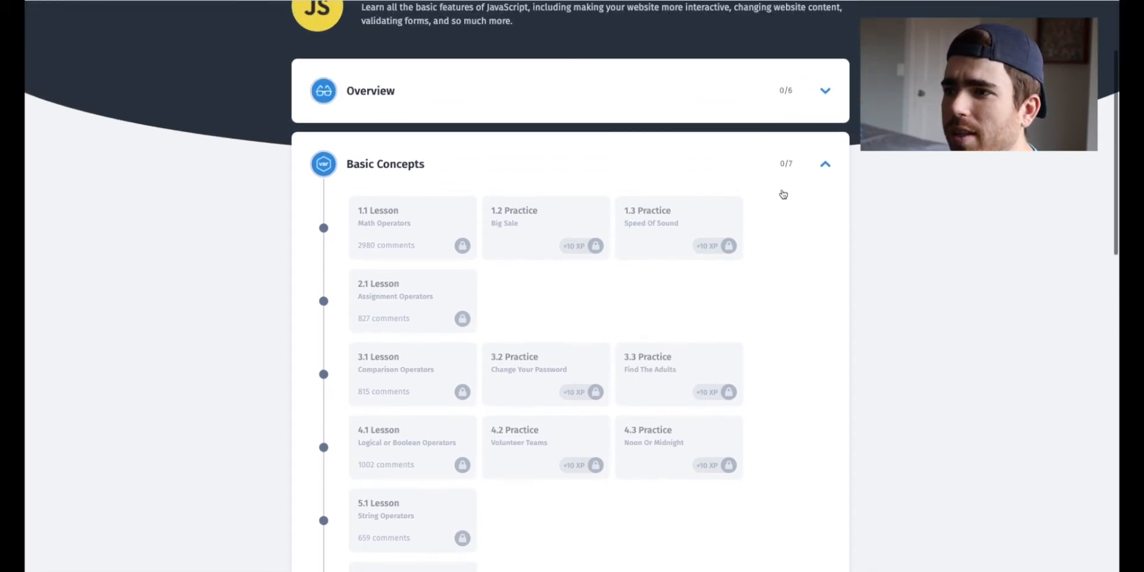
pyautogui.scroll(-3)
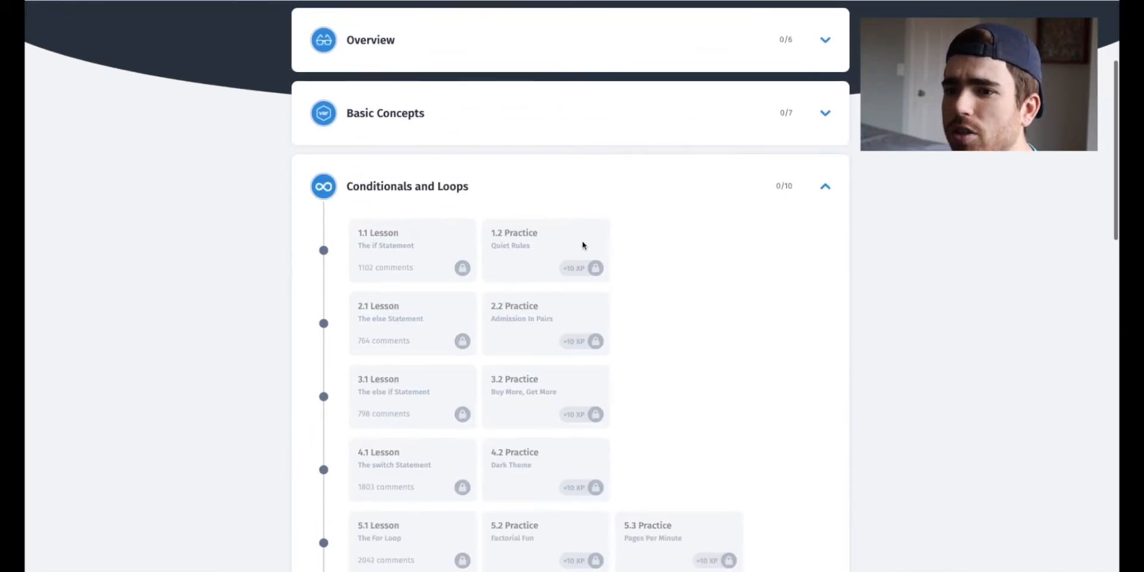
pyautogui.scroll(-3)
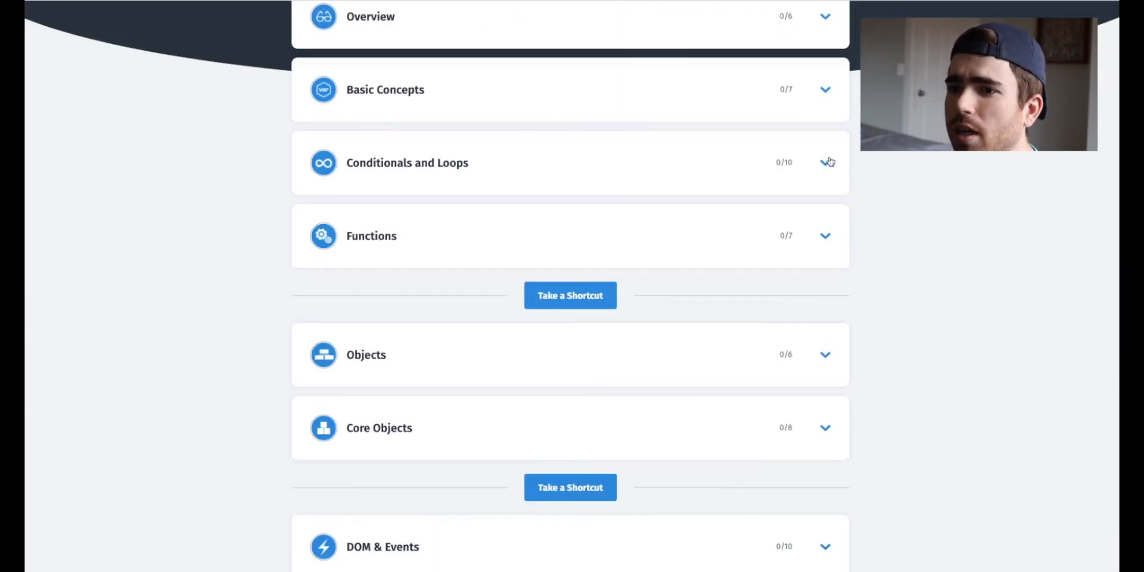
# Expand the Functions module and browse modules through ECMAScript 6 and Certification.
pyautogui.click(825, 235)
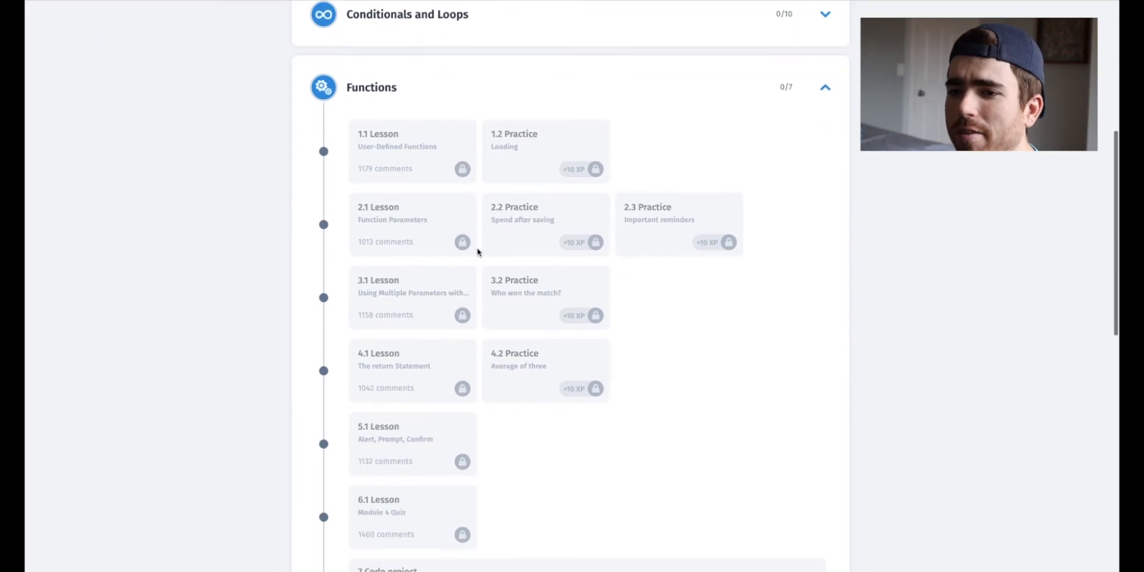
pyautogui.scroll(-3)
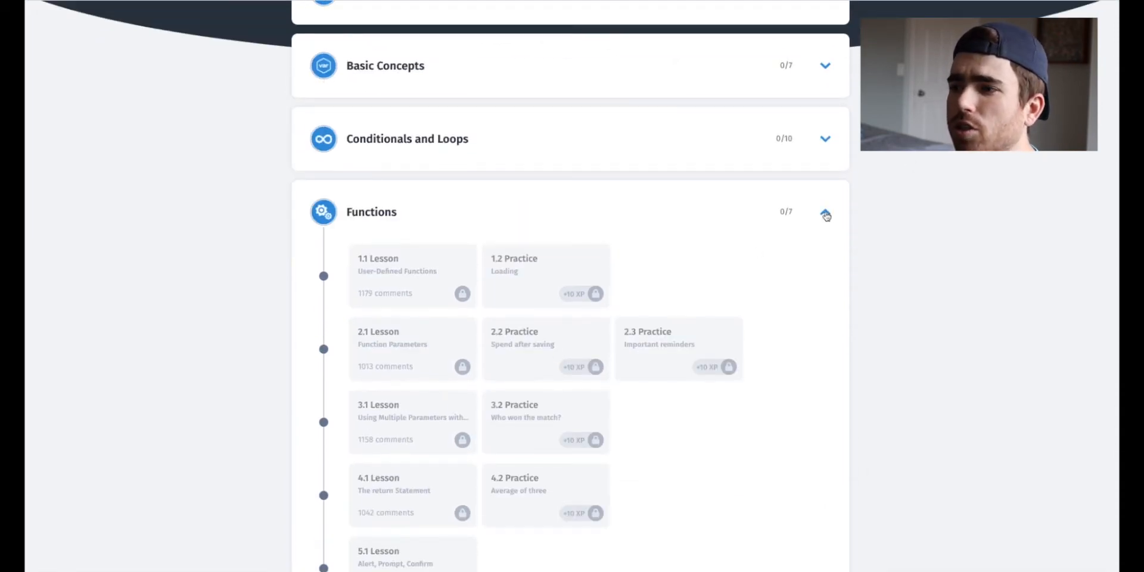
pyautogui.scroll(-3)
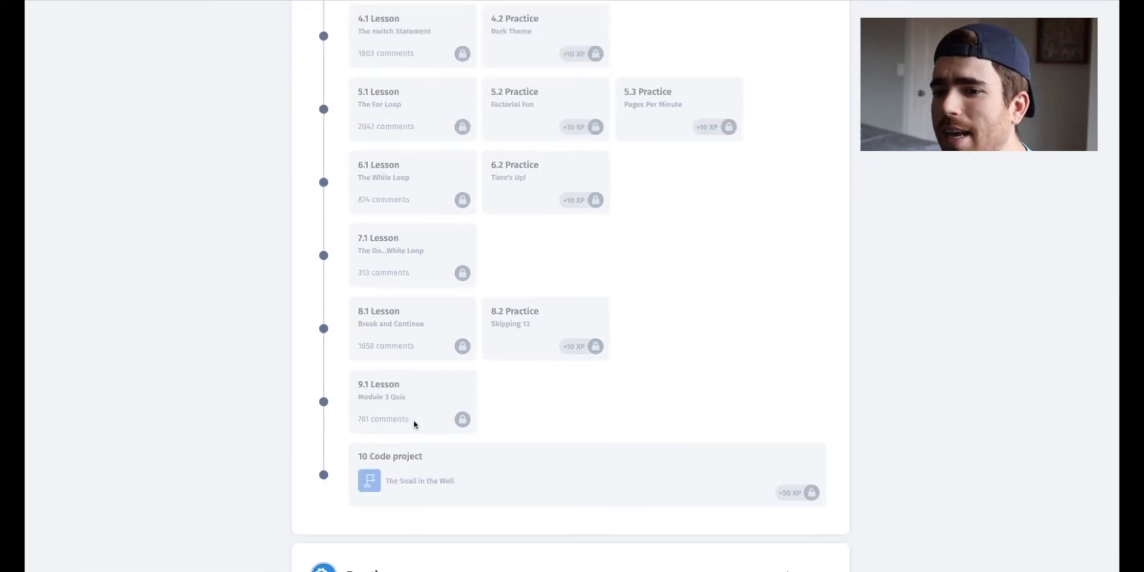
pyautogui.scroll(3)
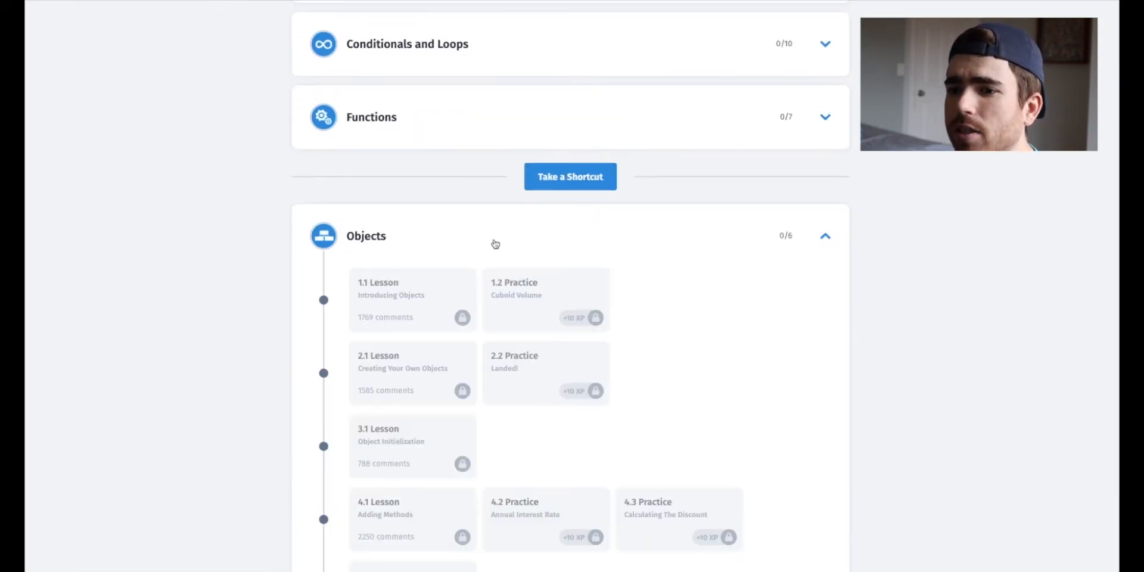
pyautogui.scroll(-3)
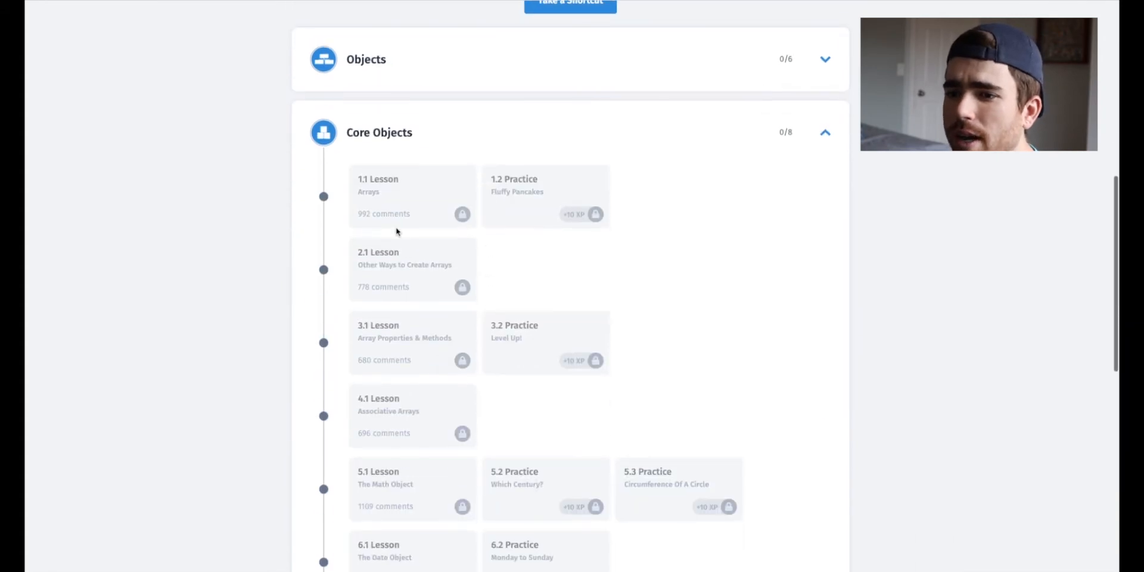
pyautogui.scroll(-3)
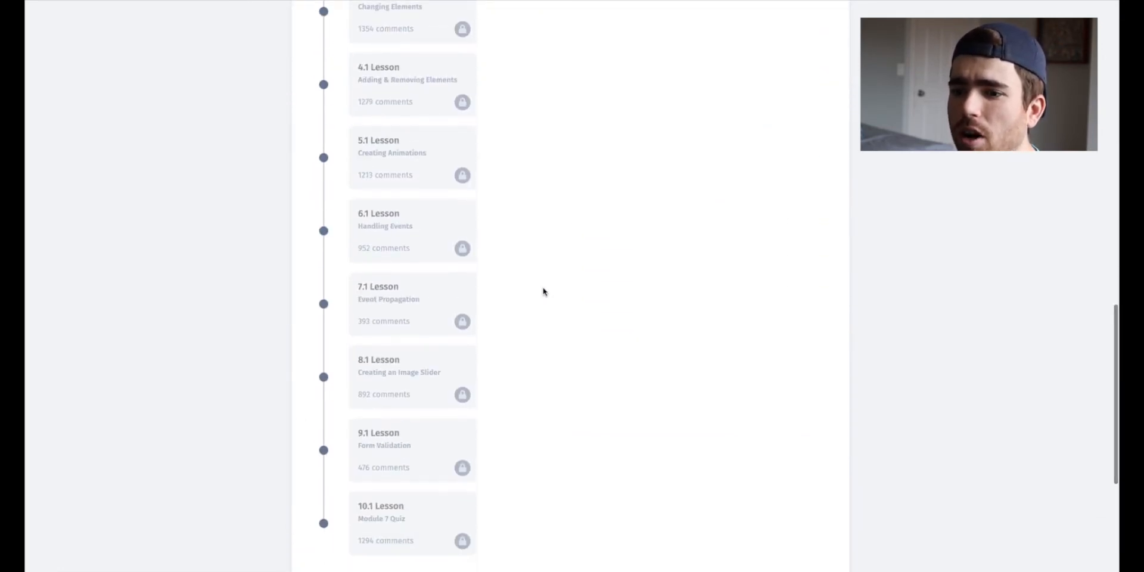
pyautogui.scroll(3)
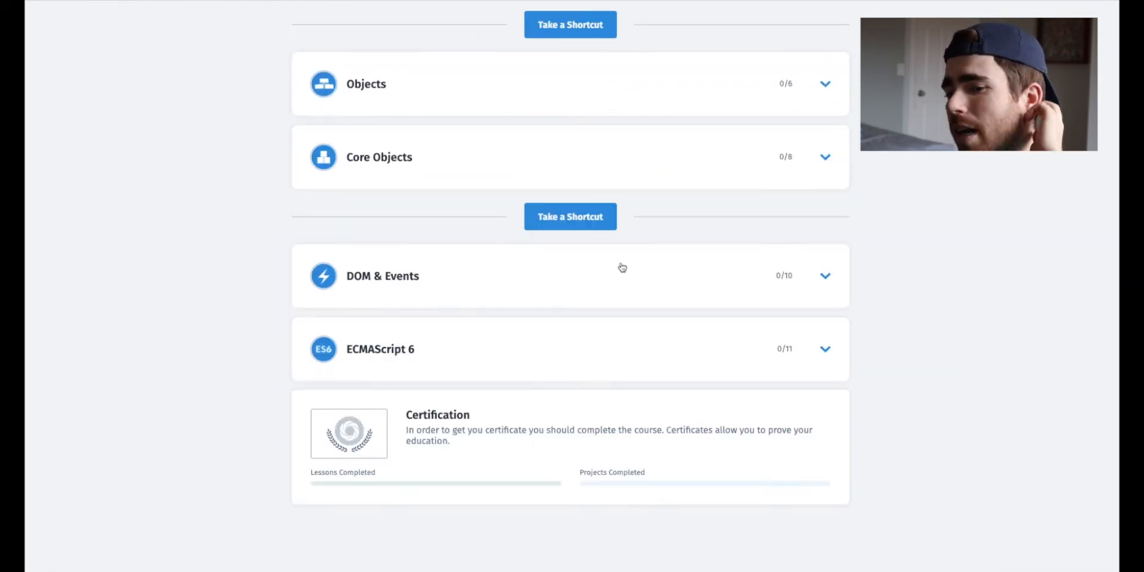
pyautogui.scroll(3)
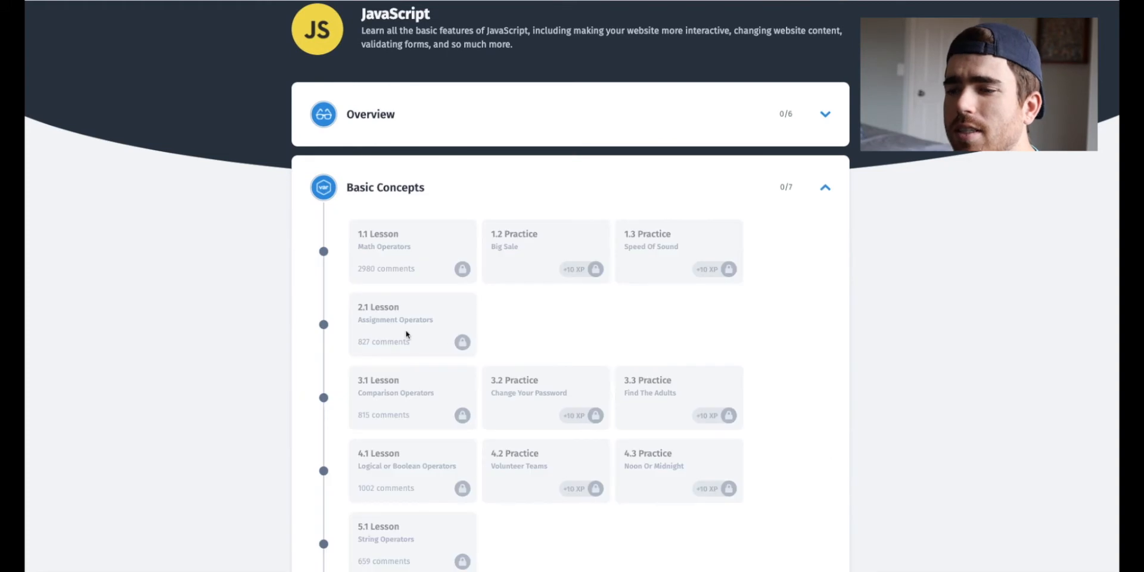
# Collapse Basic Concepts and quit the test-out quiz, landing on 'Welcome to JavaScript'.
pyautogui.click(825, 186)
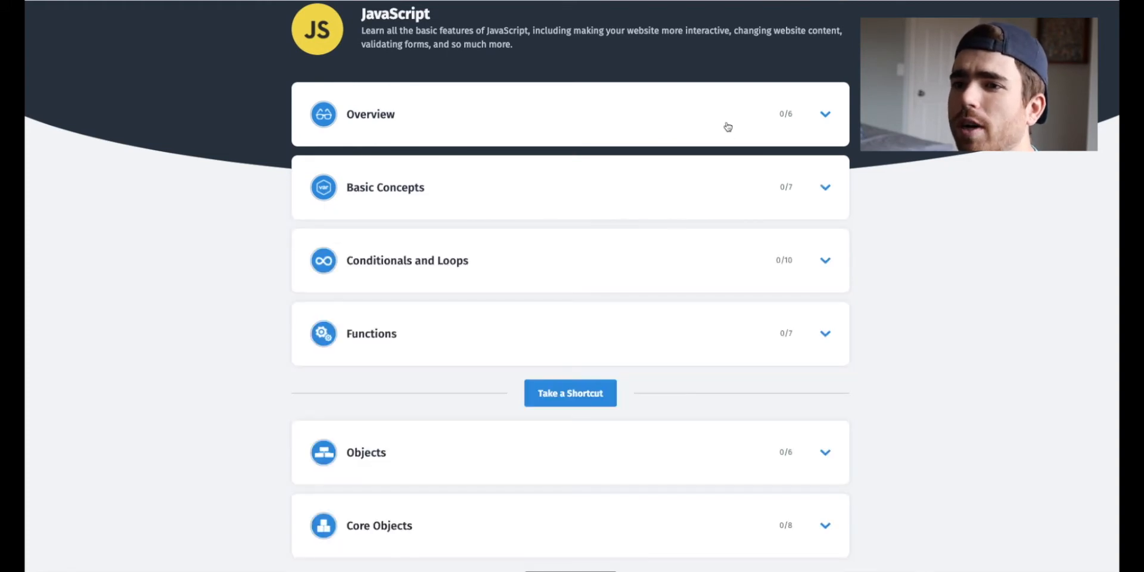
pyautogui.moveTo(686, 205)
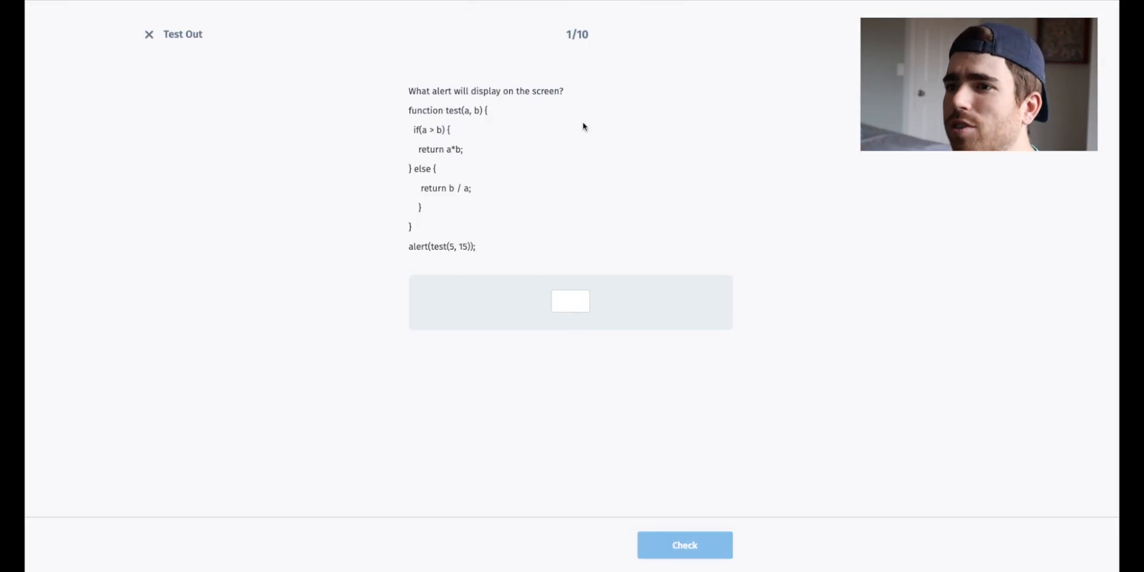
pyautogui.moveTo(407, 53)
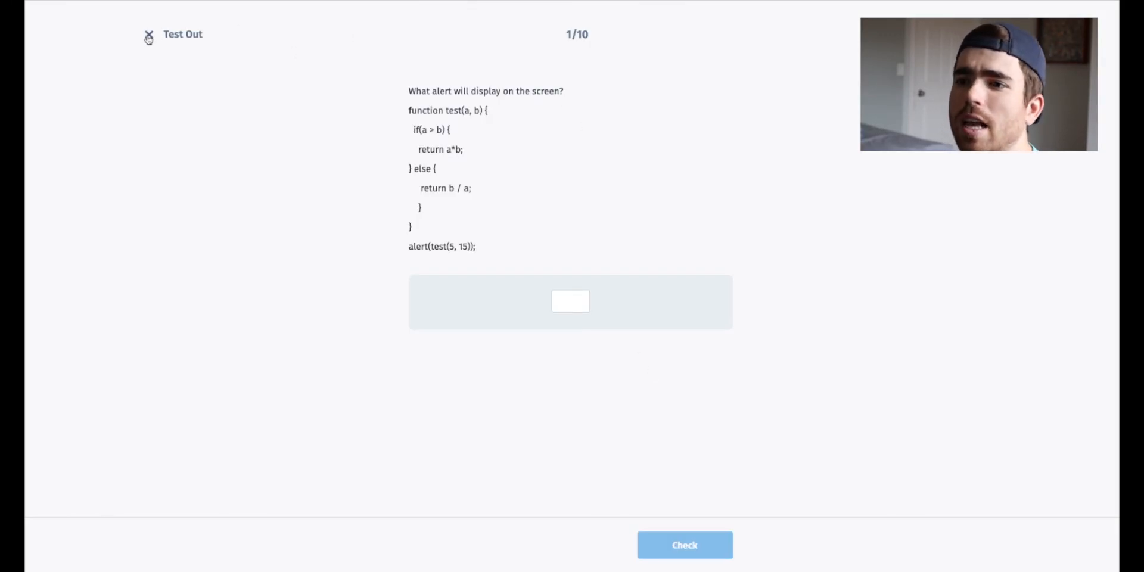
pyautogui.click(683, 545)
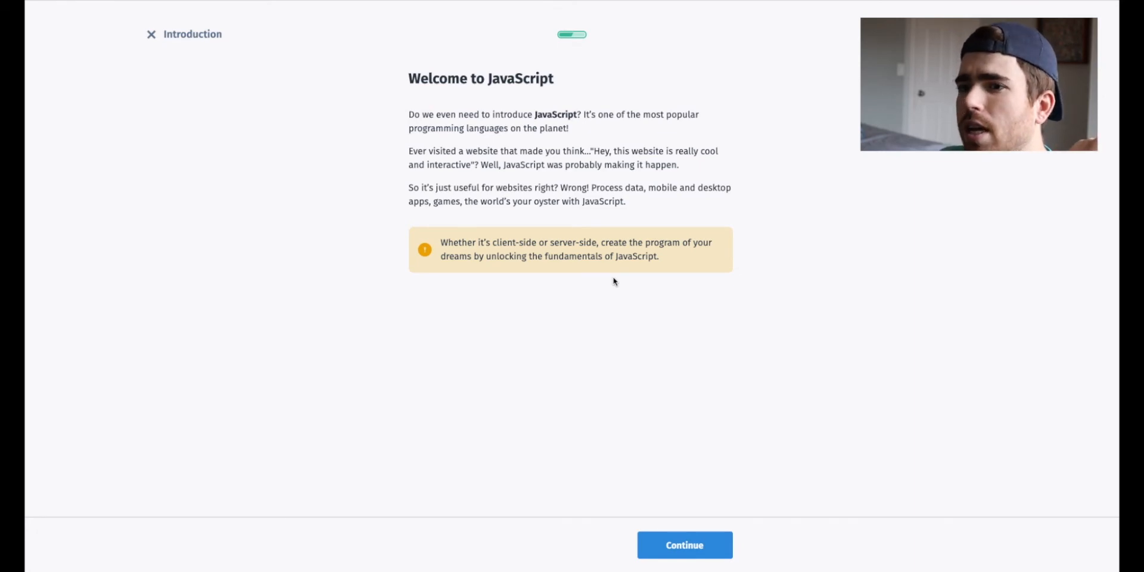
# Answer the introduction question with the interactive web elements statement.
pyautogui.click(682, 546)
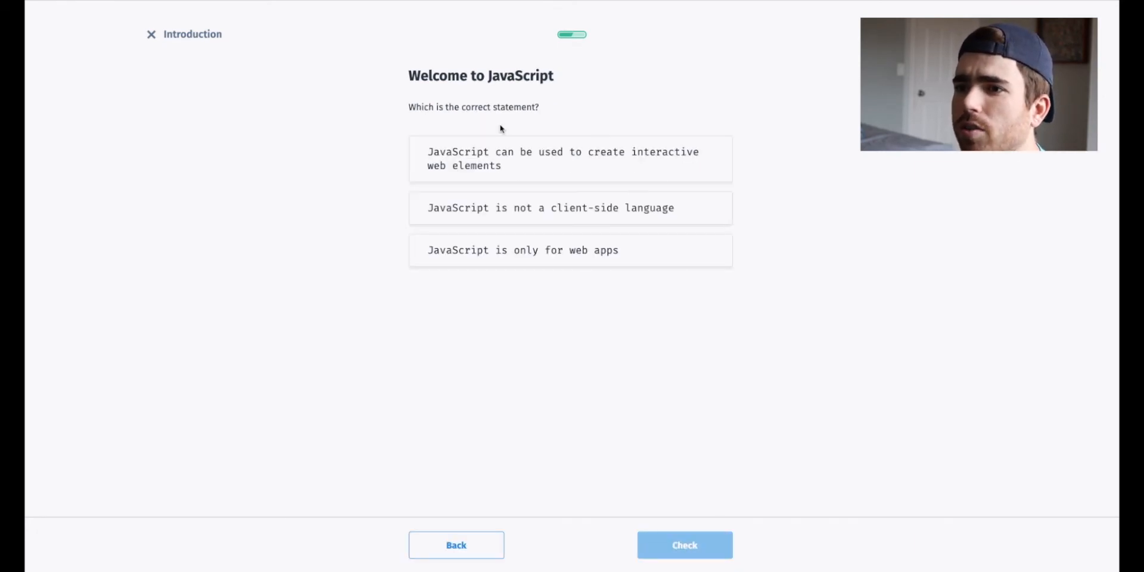
pyautogui.click(571, 158)
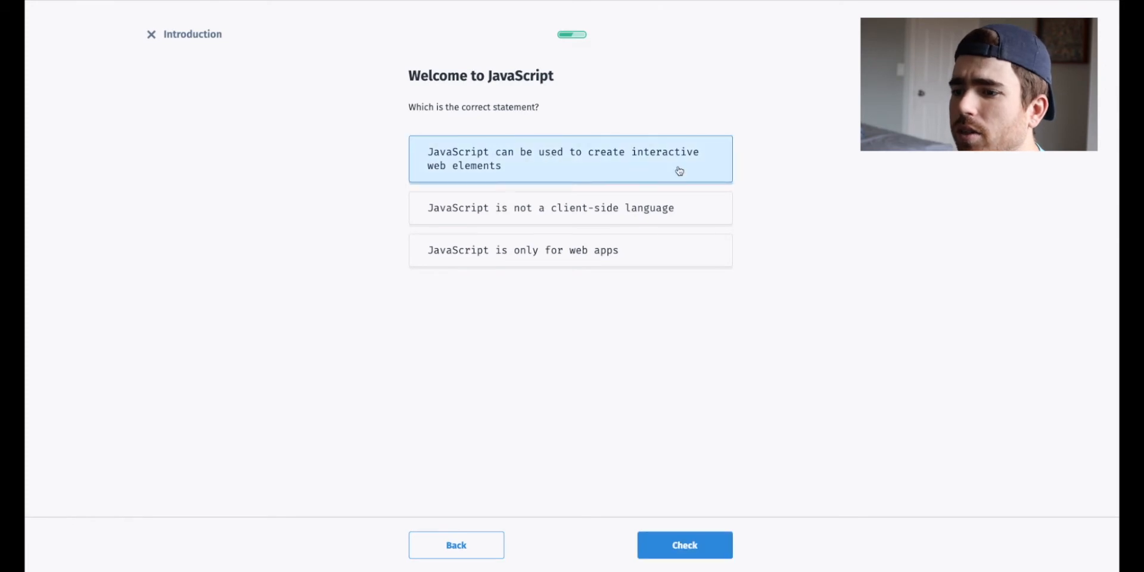
pyautogui.click(683, 545)
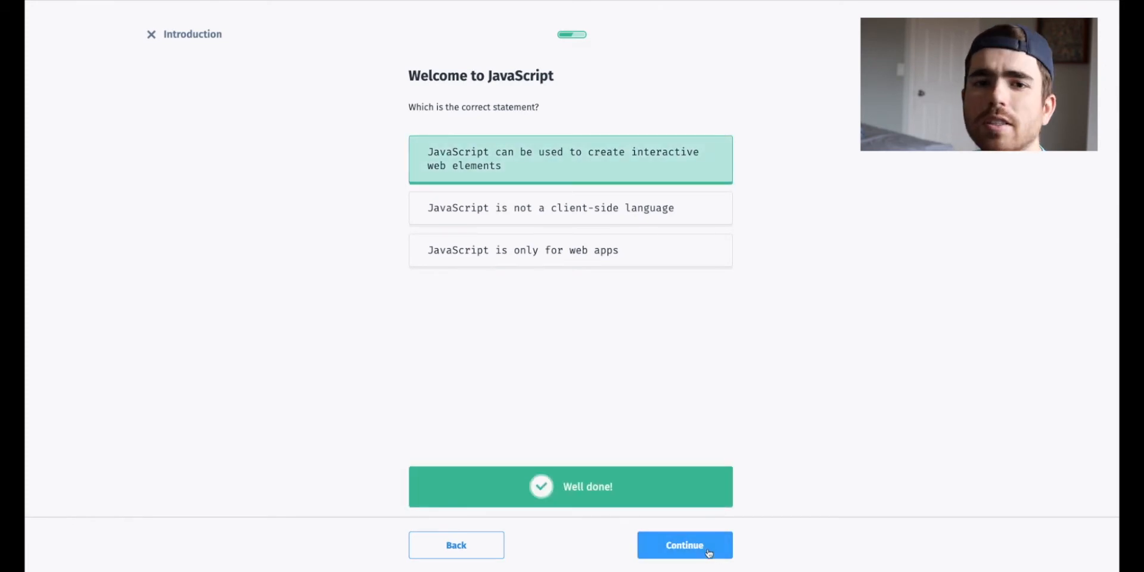
pyautogui.click(683, 545)
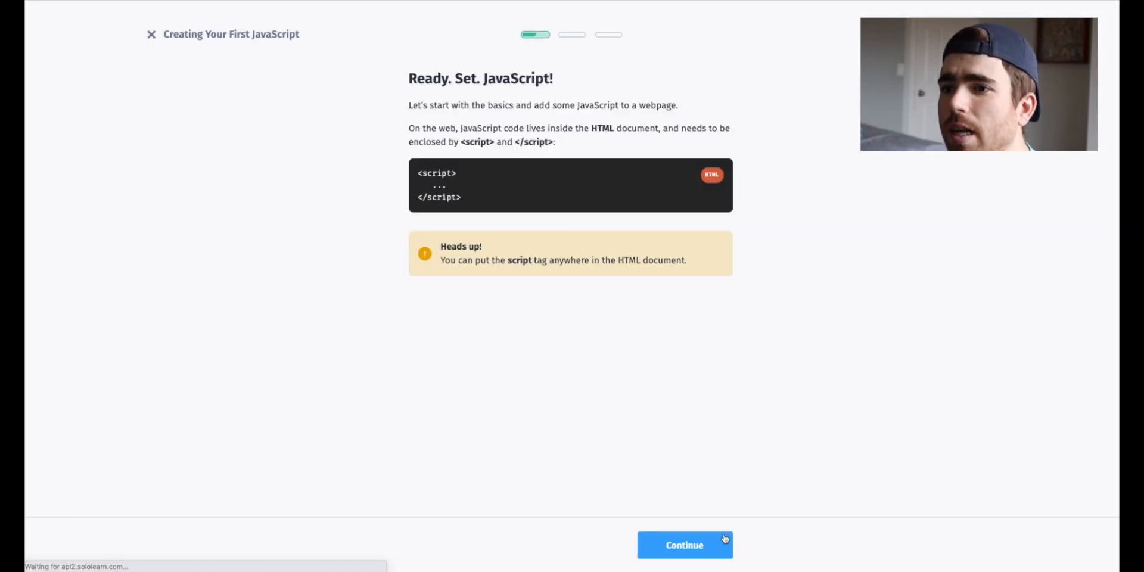
pyautogui.moveTo(588, 285)
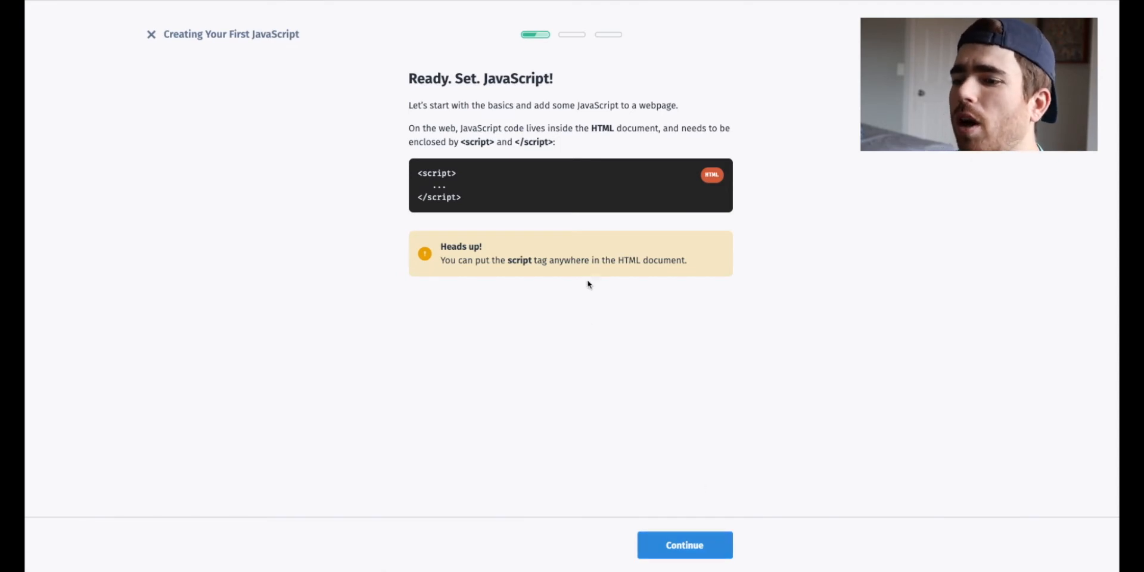
pyautogui.moveTo(513, 139)
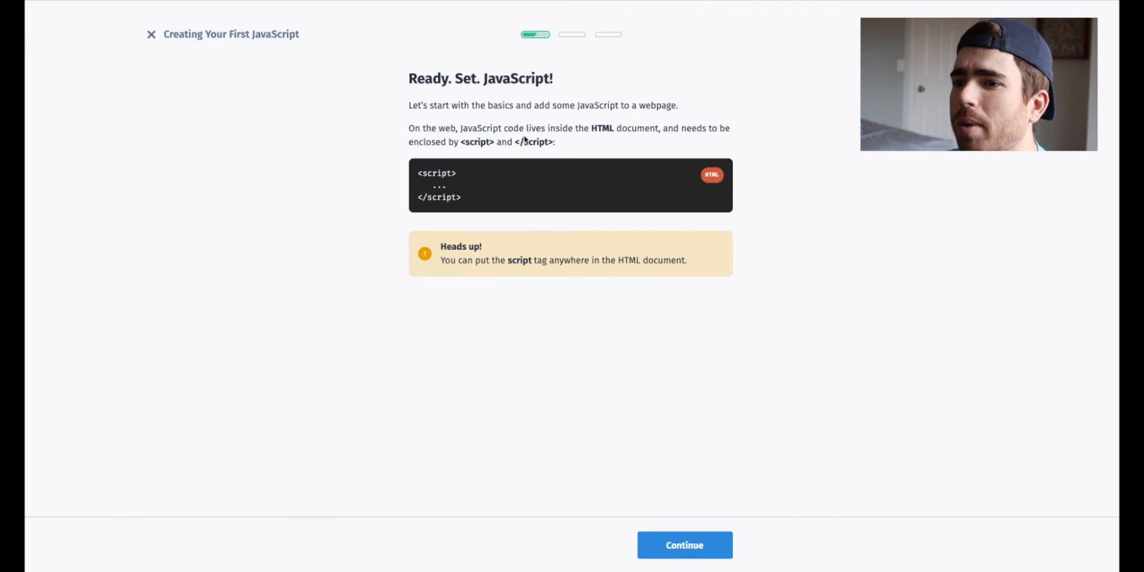
pyautogui.moveTo(741, 348)
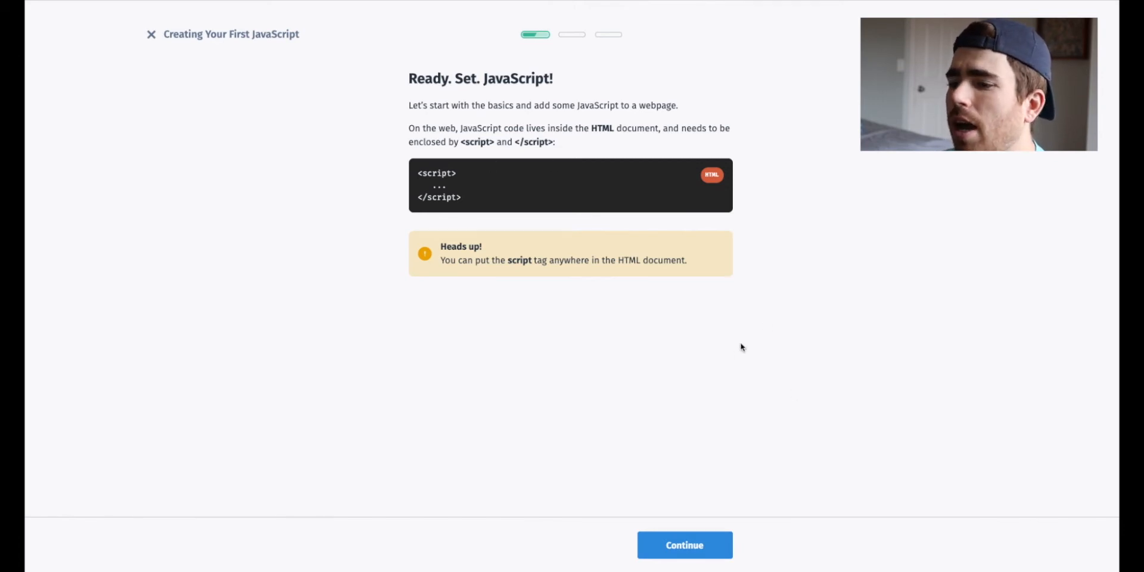
# Answer 'script' as the enclosing tag and reach the document.write() Output page.
pyautogui.click(683, 546)
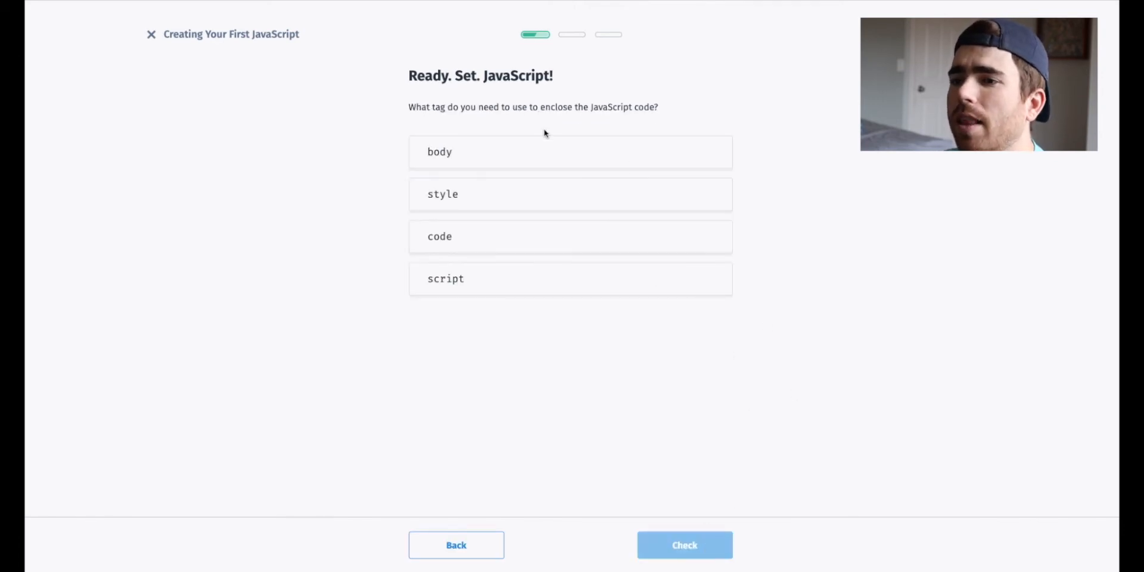
pyautogui.click(570, 278)
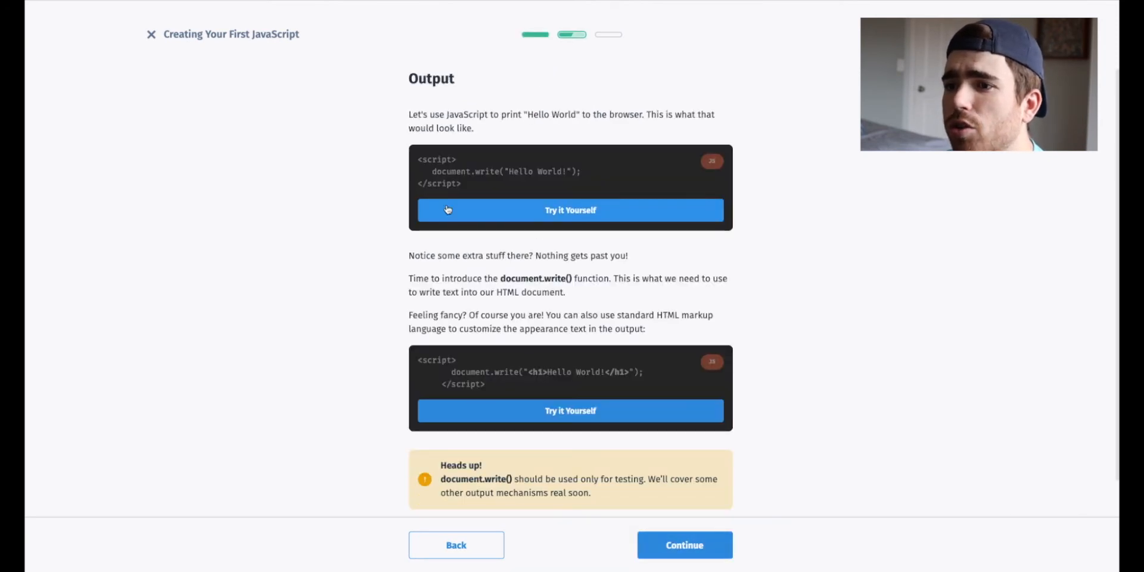
pyautogui.scroll(-3)
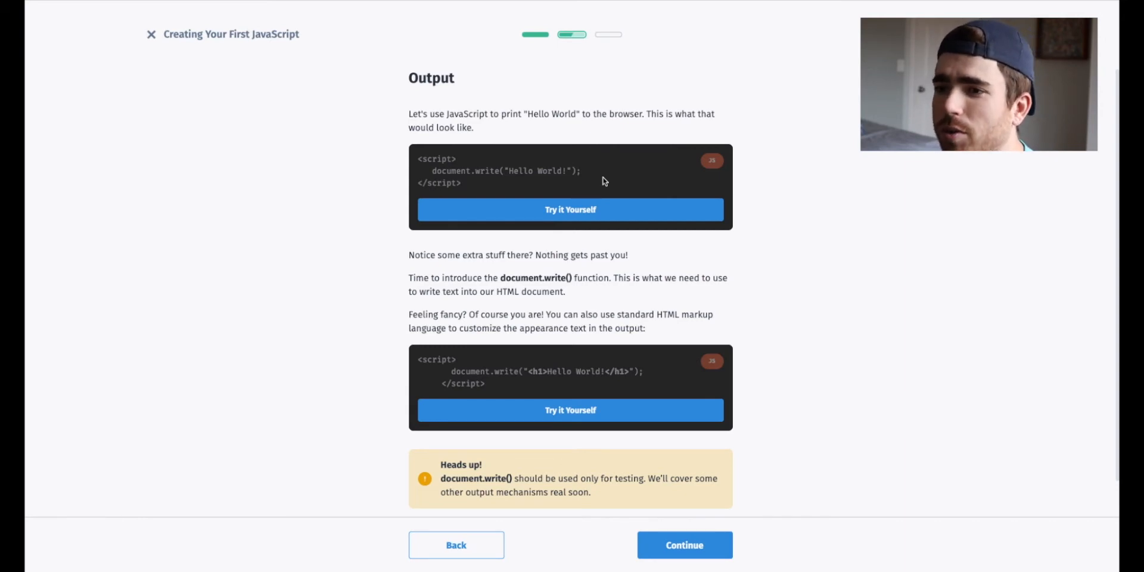
# Run the Hello World example, append 'd!!!!' to its message, and save on exit.
pyautogui.click(570, 209)
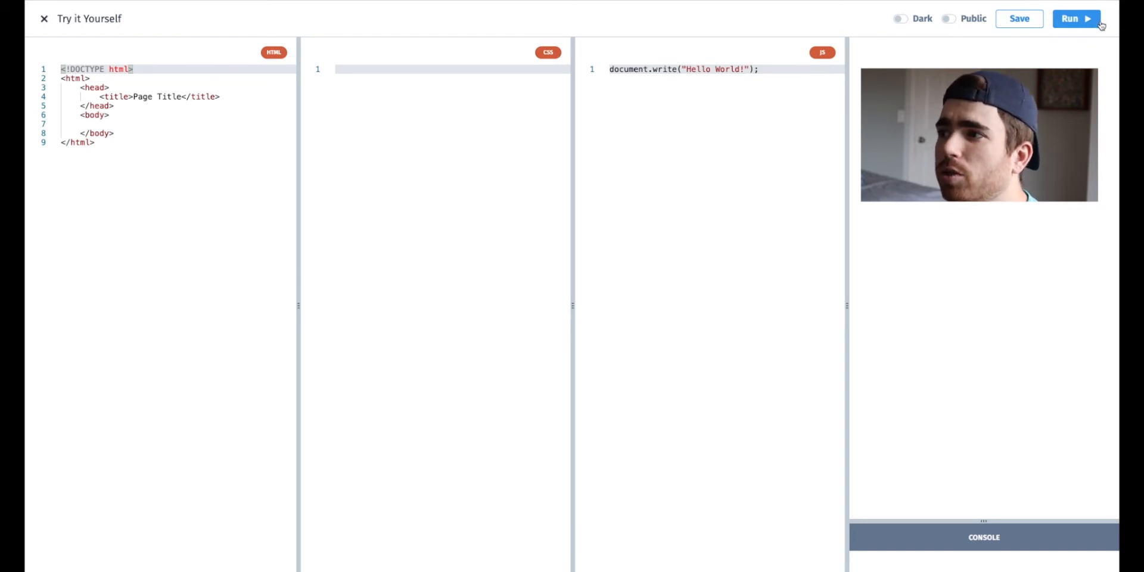
pyautogui.click(1076, 19)
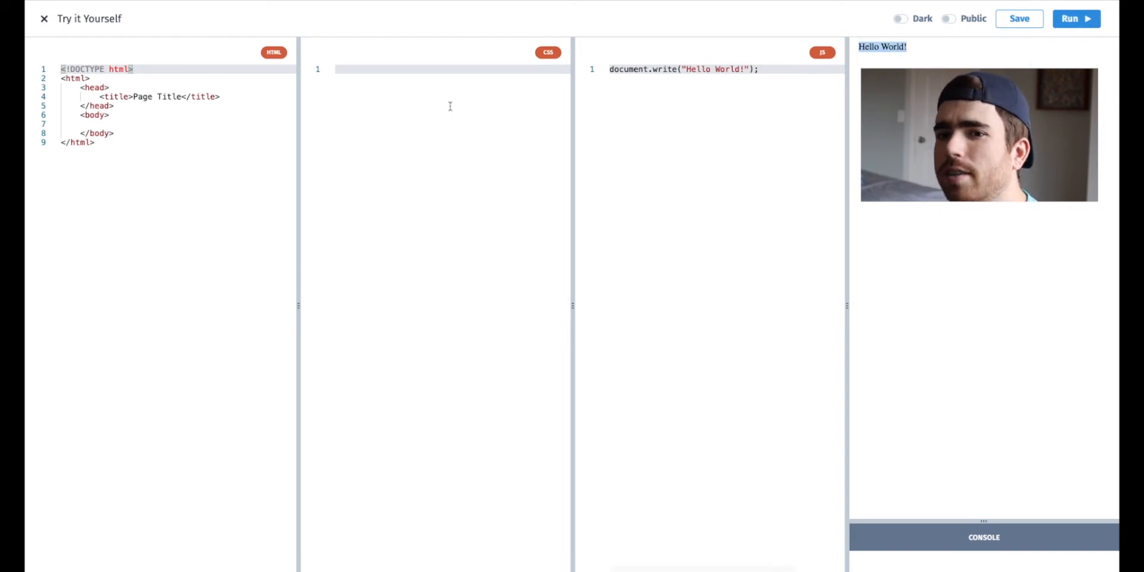
pyautogui.click(743, 69)
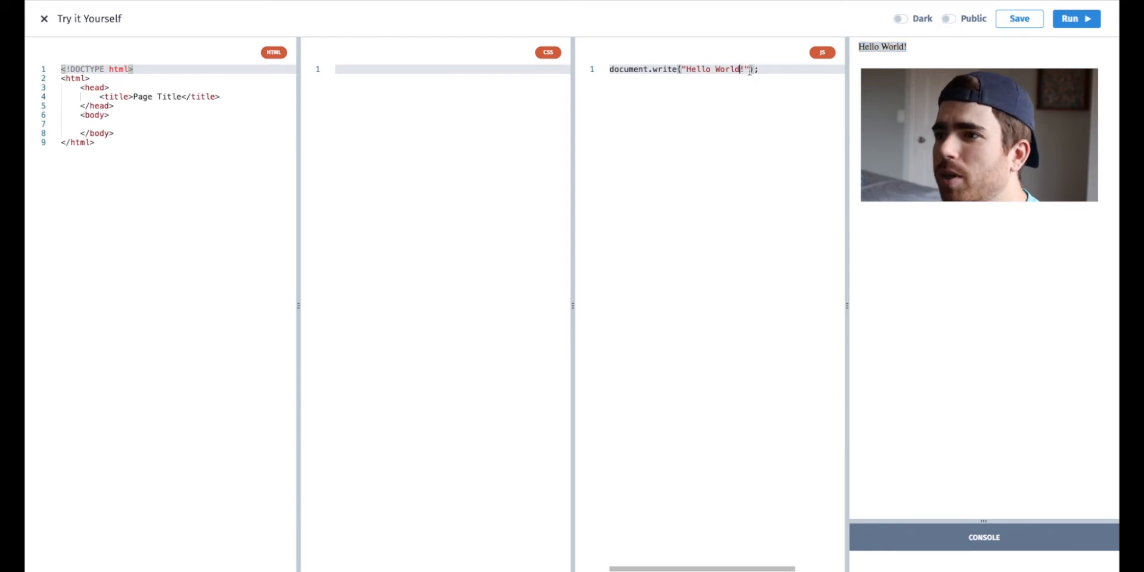
pyautogui.write('d!!!!')
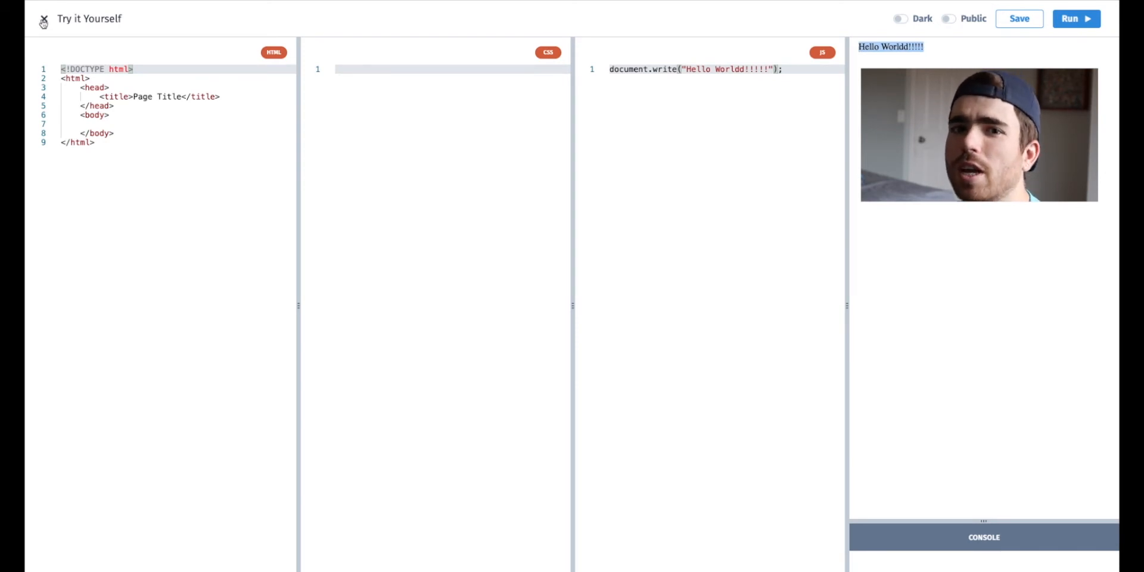
pyautogui.click(43, 19)
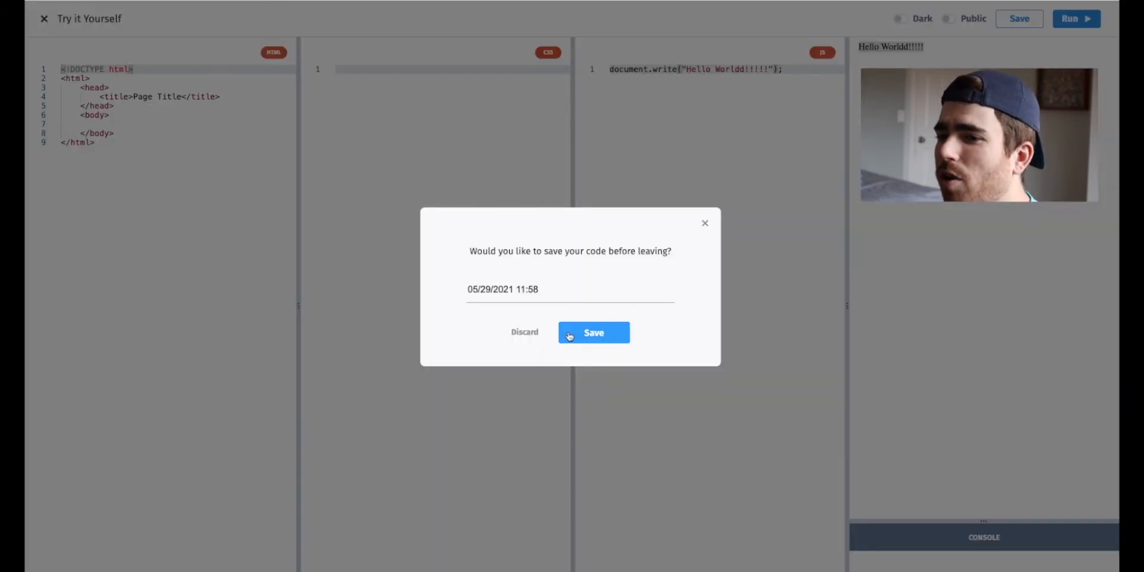
pyautogui.click(593, 333)
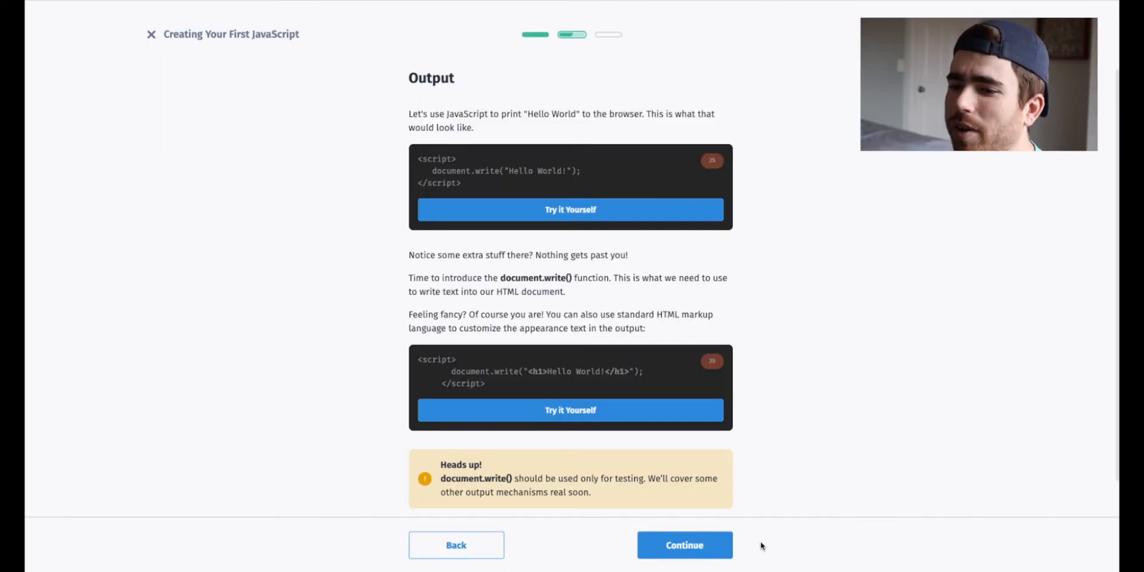
# Answer the document.write blank with 'write' and reach the Output to console page.
pyautogui.click(683, 545)
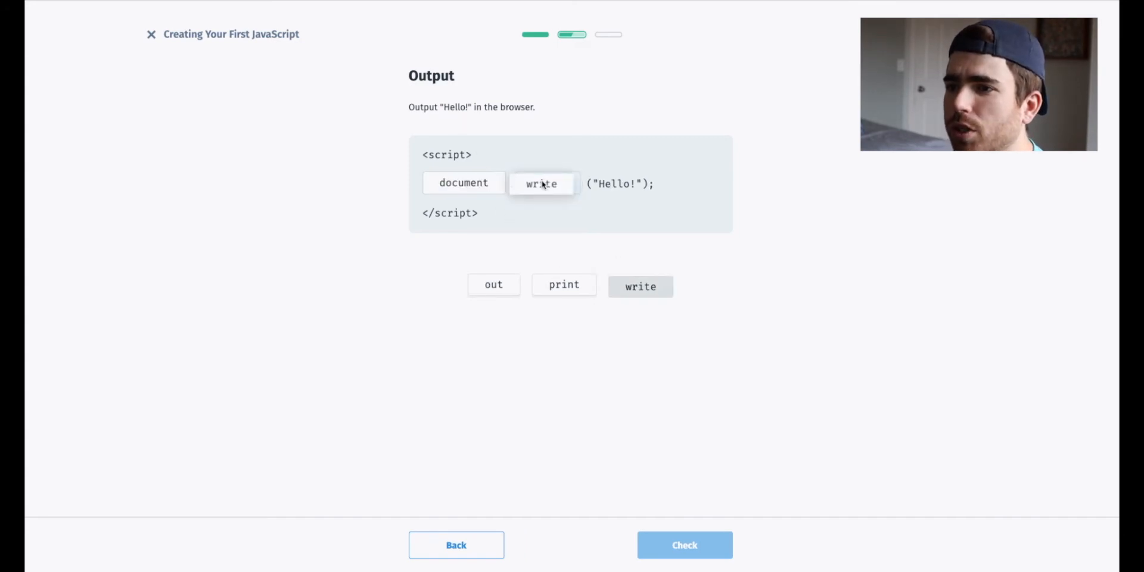
pyautogui.click(640, 286)
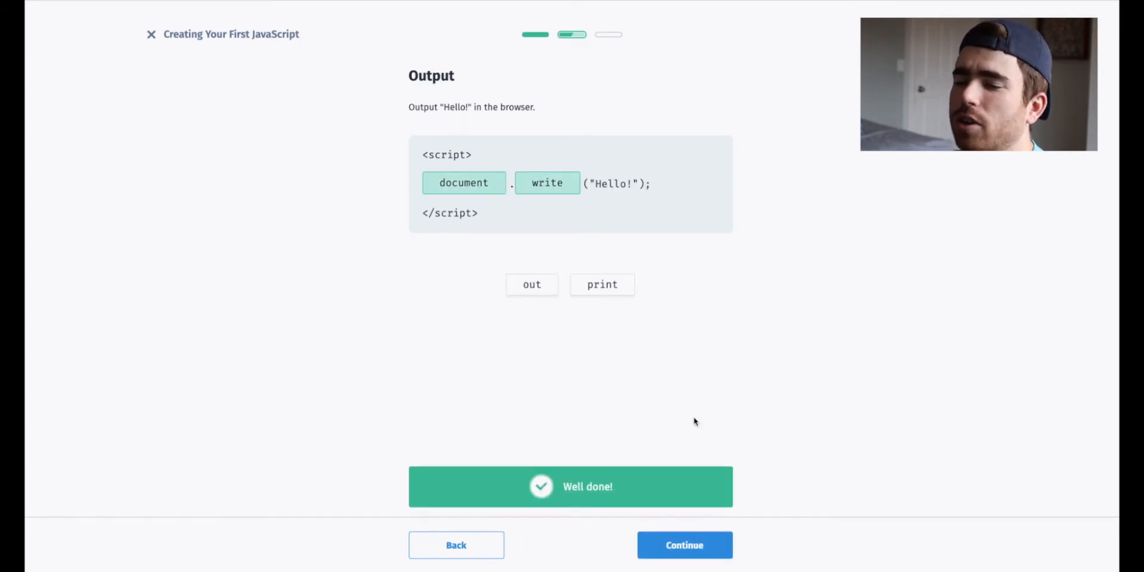
pyautogui.click(684, 545)
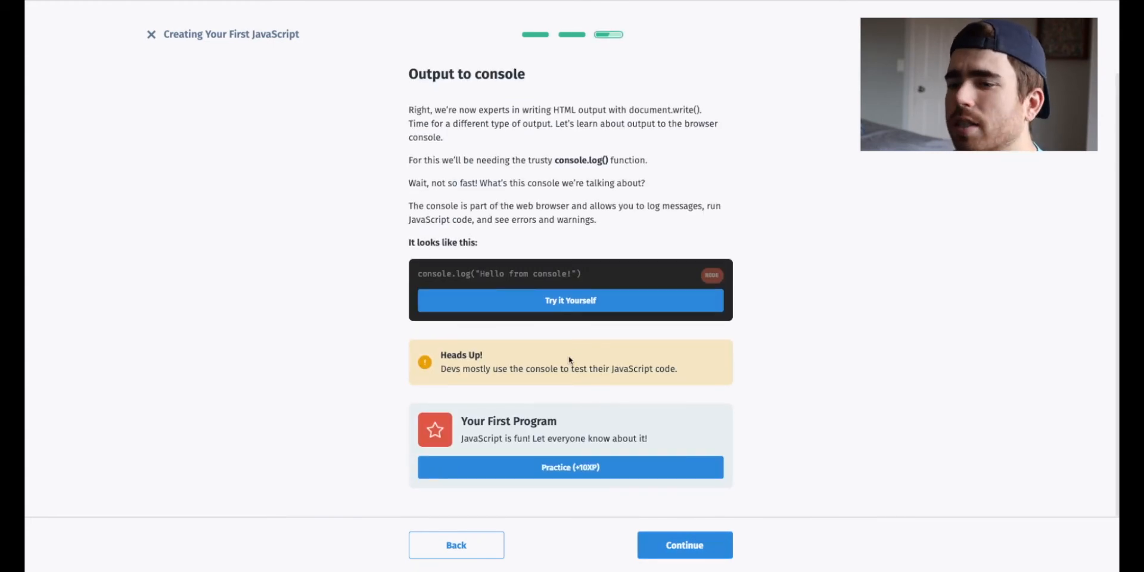
pyautogui.moveTo(569, 266)
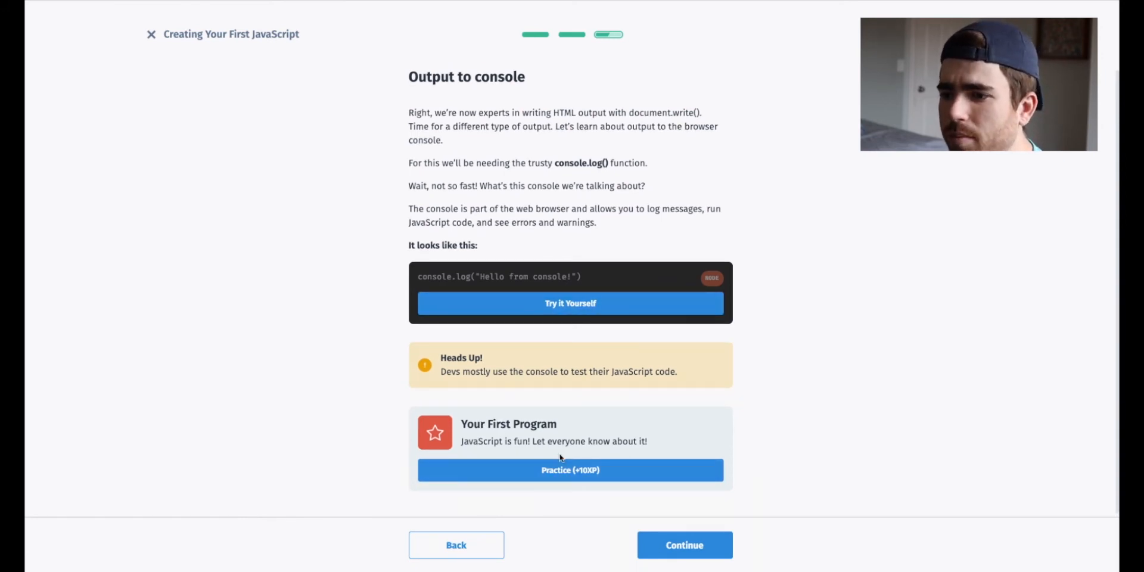
pyautogui.click(570, 470)
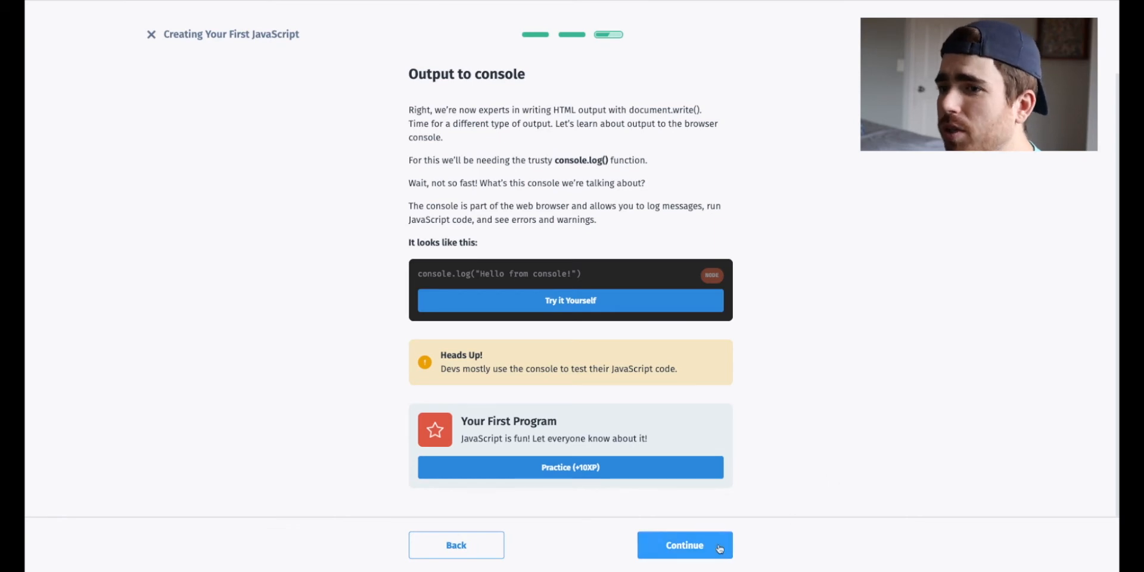
# Fill in 'console.log' in the console exercise and continue to Variables.
pyautogui.click(684, 545)
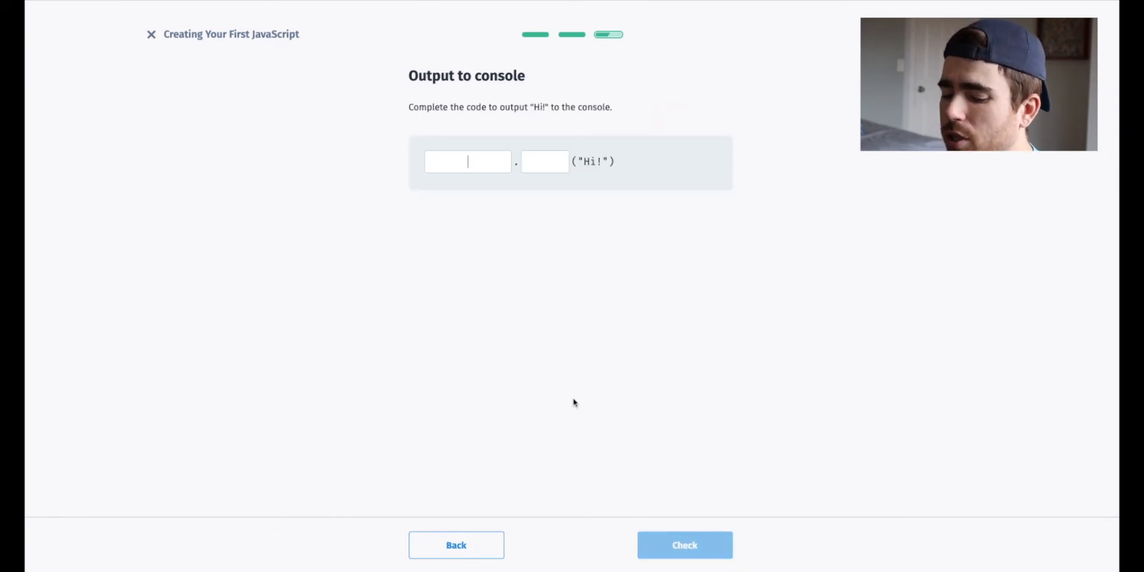
pyautogui.write('console.')
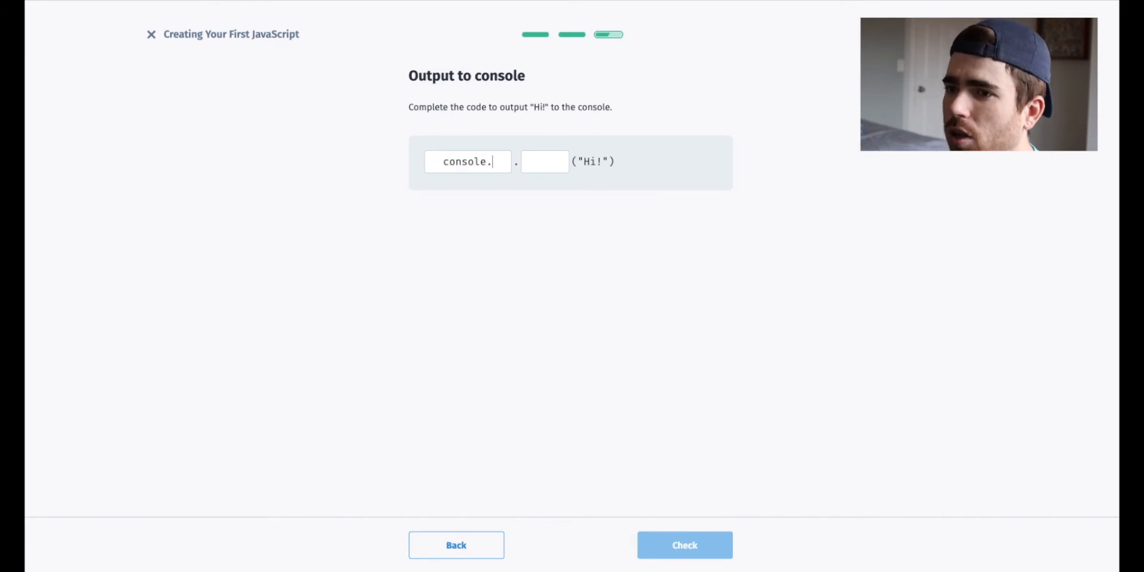
pyautogui.write('log')
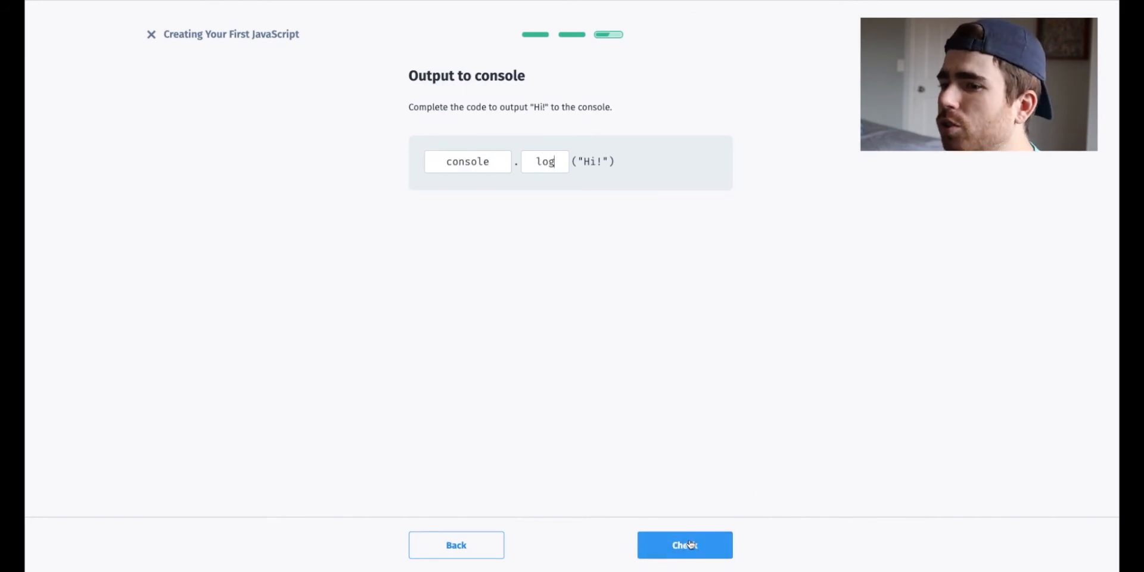
pyautogui.click(683, 545)
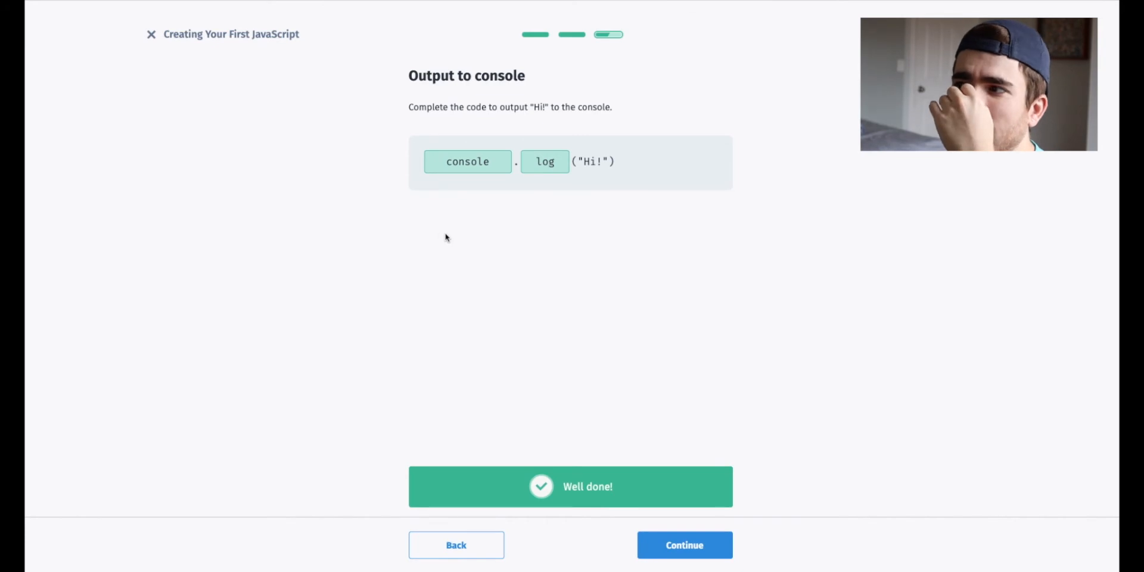
pyautogui.moveTo(535, 255)
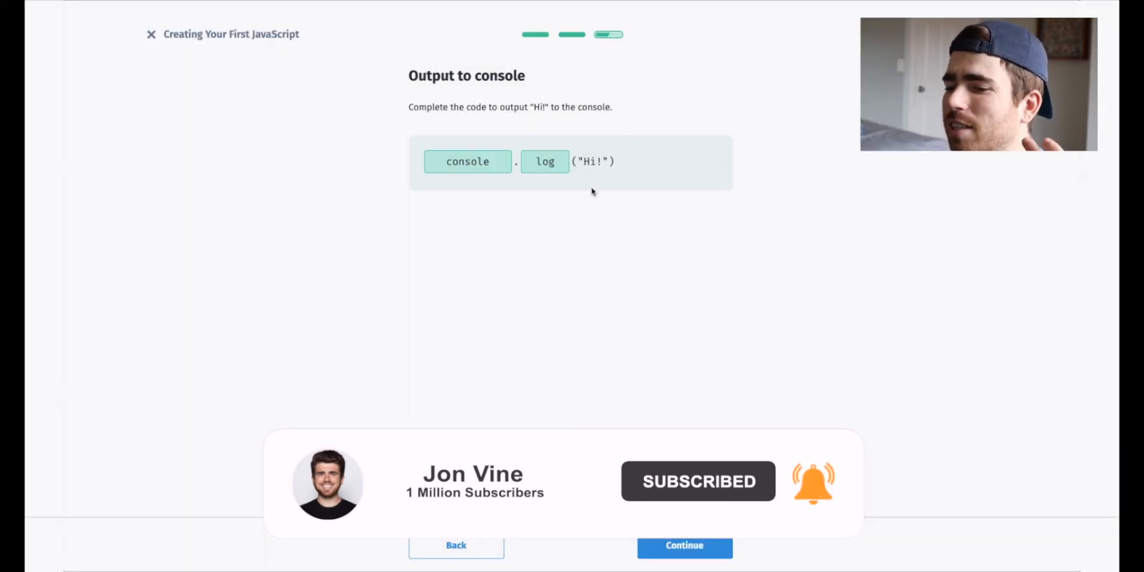
pyautogui.moveTo(713, 338)
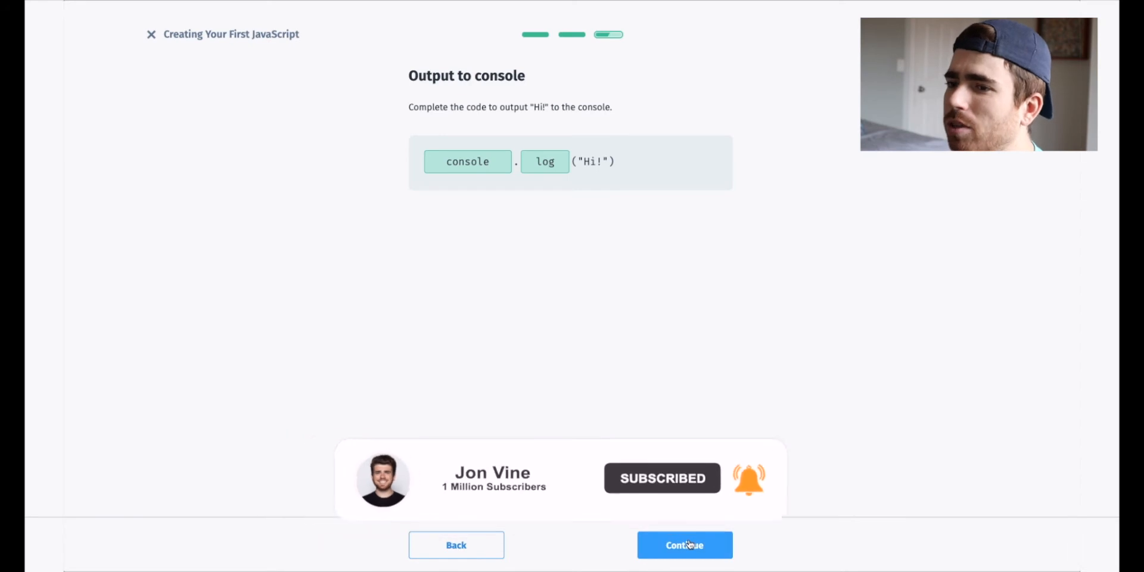
pyautogui.click(683, 545)
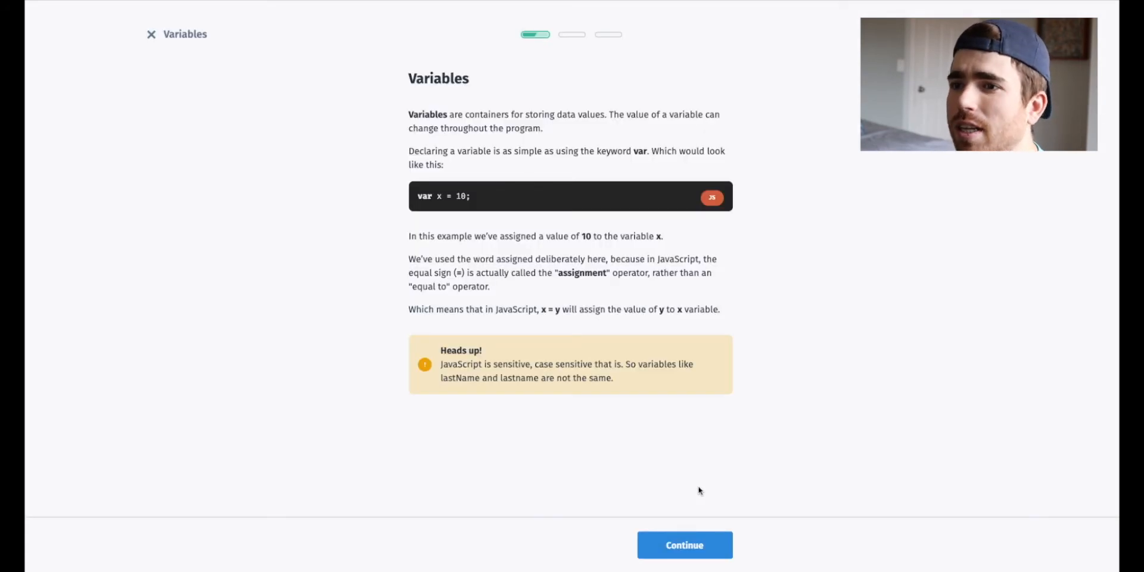
pyautogui.moveTo(298, 113)
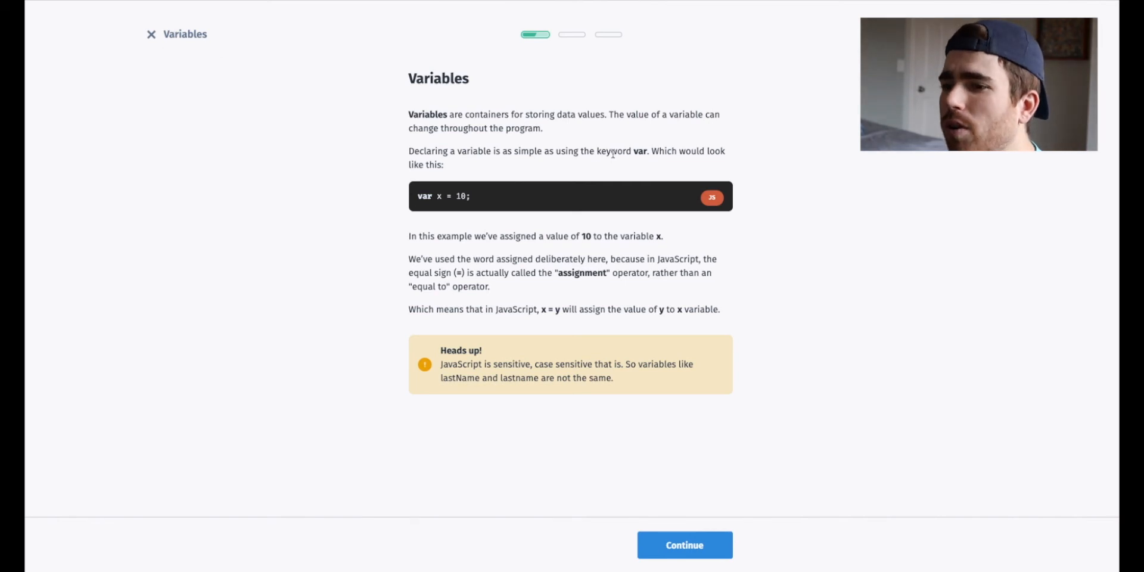
# Exit the Variables lesson, scroll the JavaScript outline, and view the SQL course page.
pyautogui.click(683, 545)
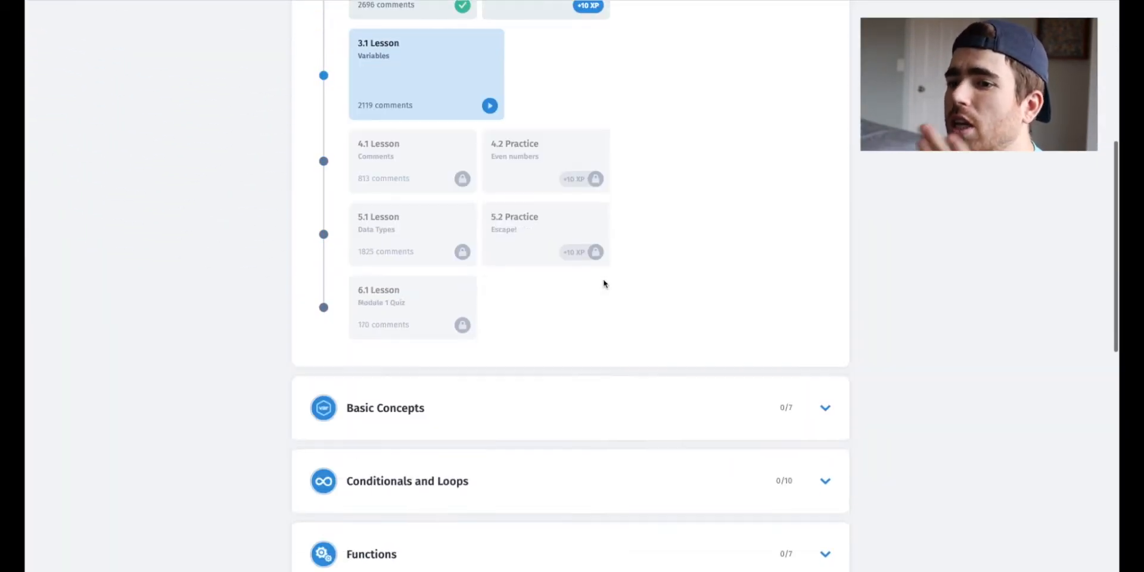
pyautogui.scroll(-3)
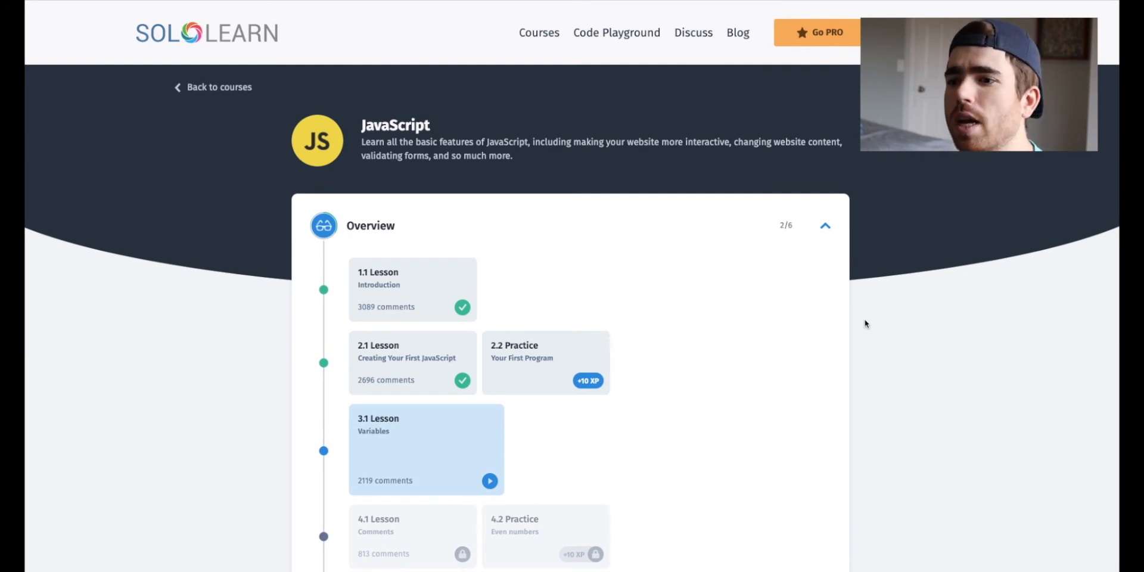
pyautogui.moveTo(843, 334)
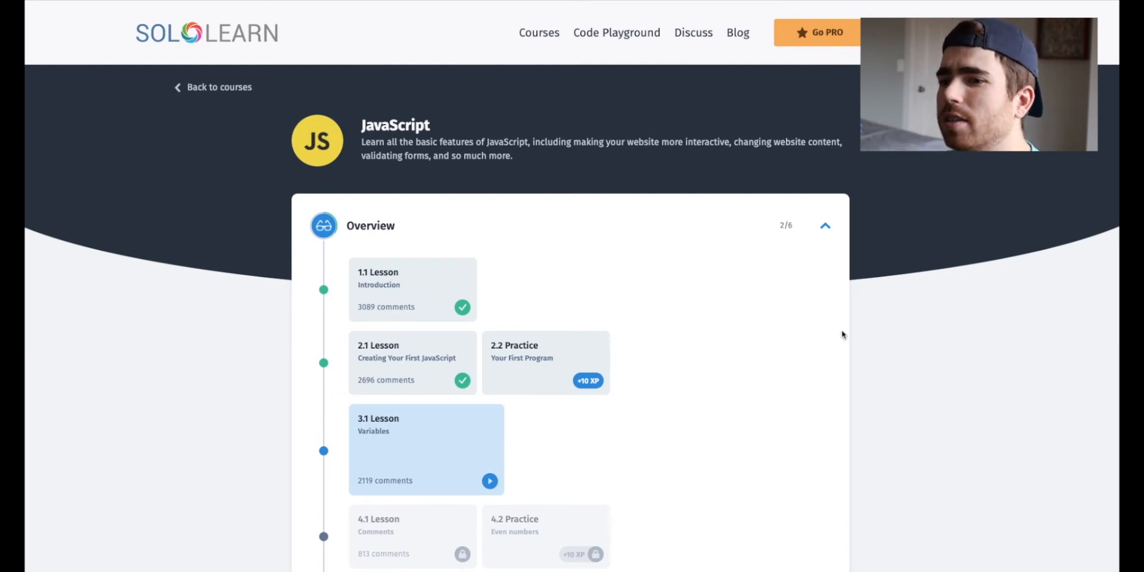
pyautogui.scroll(-3)
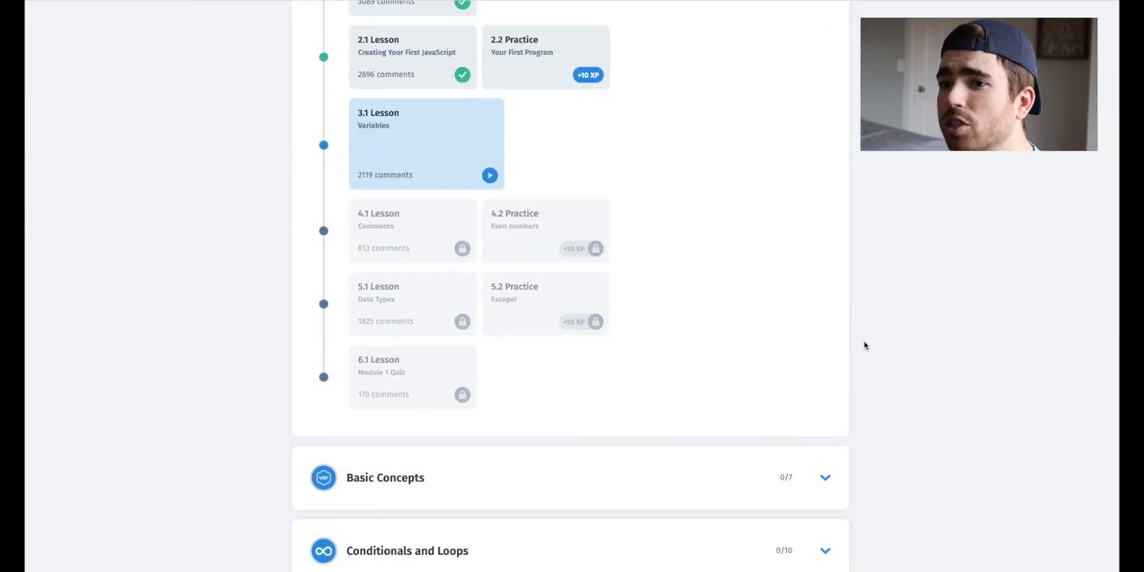
pyautogui.scroll(-3)
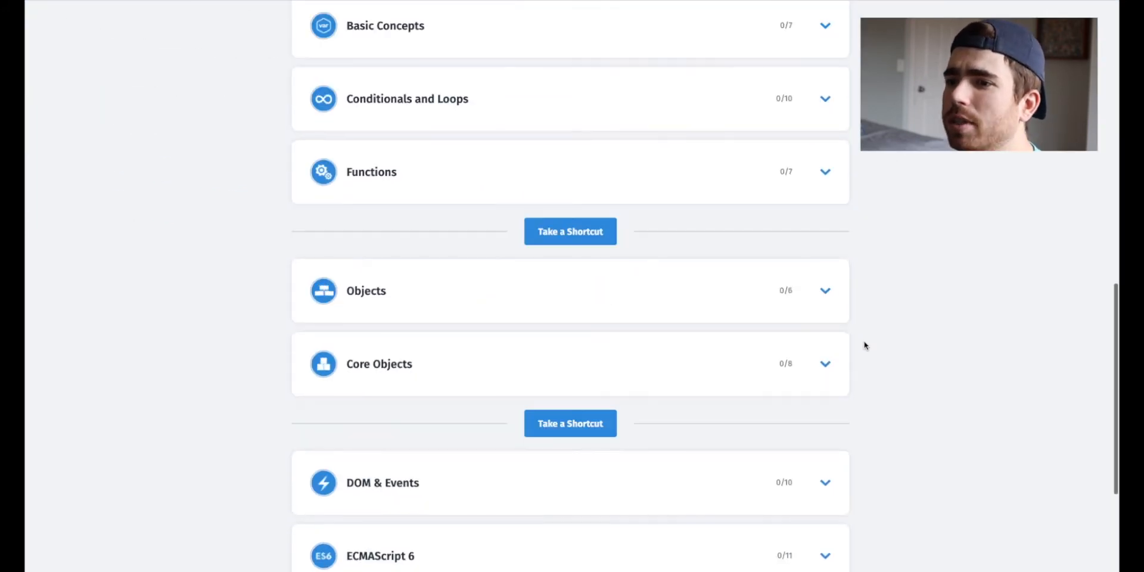
pyautogui.scroll(3)
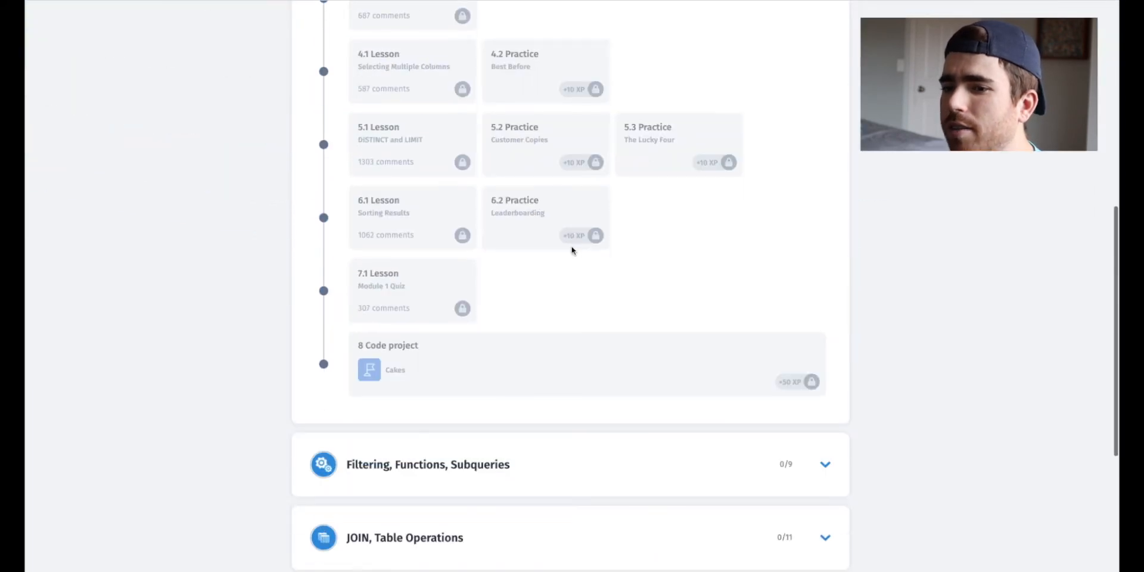
pyautogui.scroll(3)
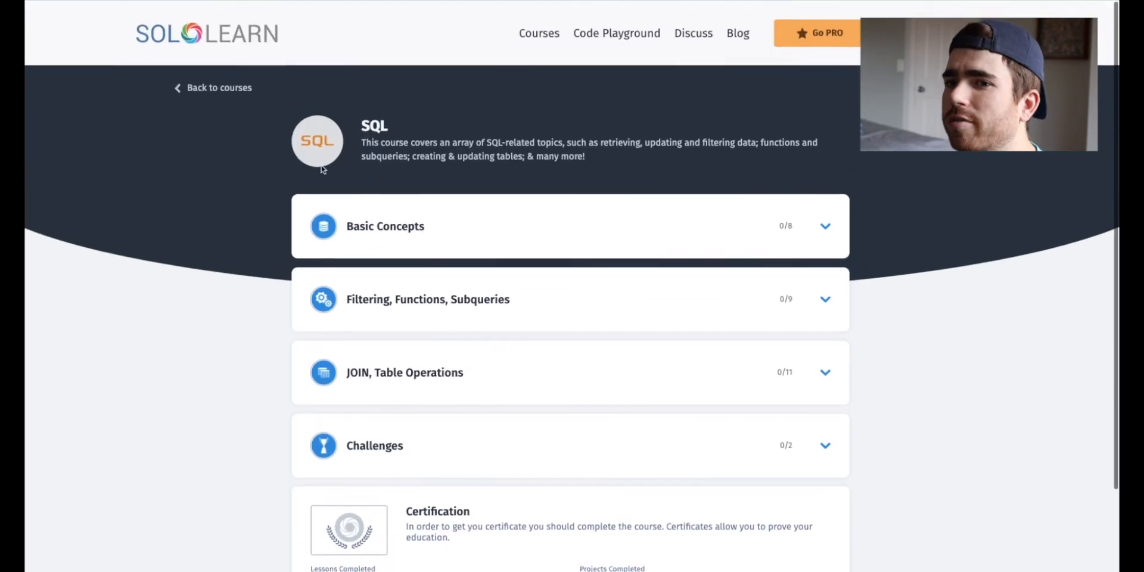
# Scroll through the 'What would you like to learn?' course grid and back to top.
pyautogui.scroll(-3)
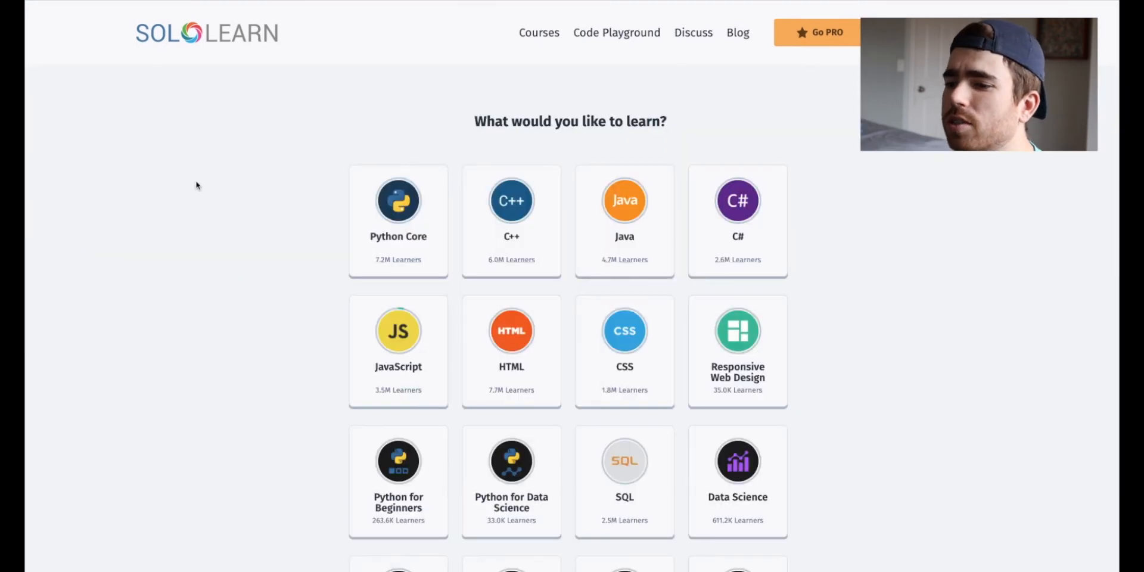
pyautogui.scroll(-3)
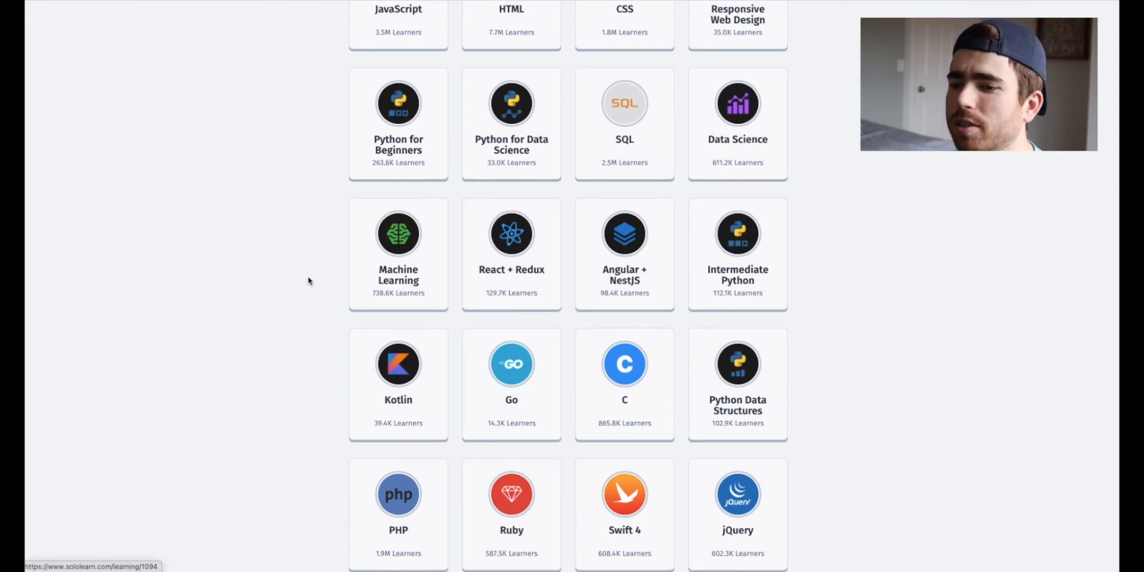
pyautogui.scroll(3)
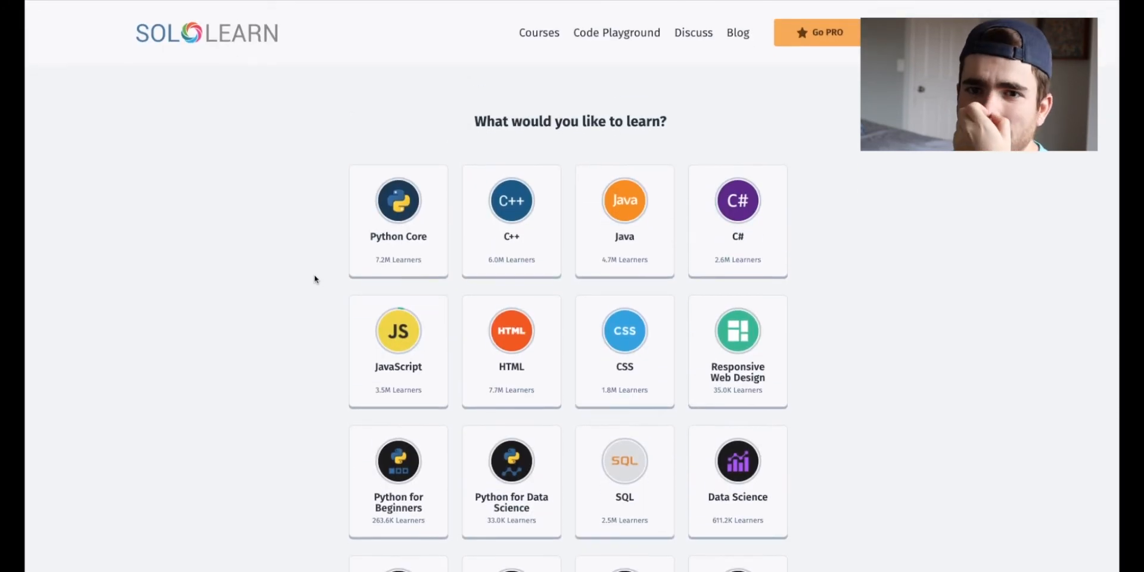
pyautogui.moveTo(633, 101)
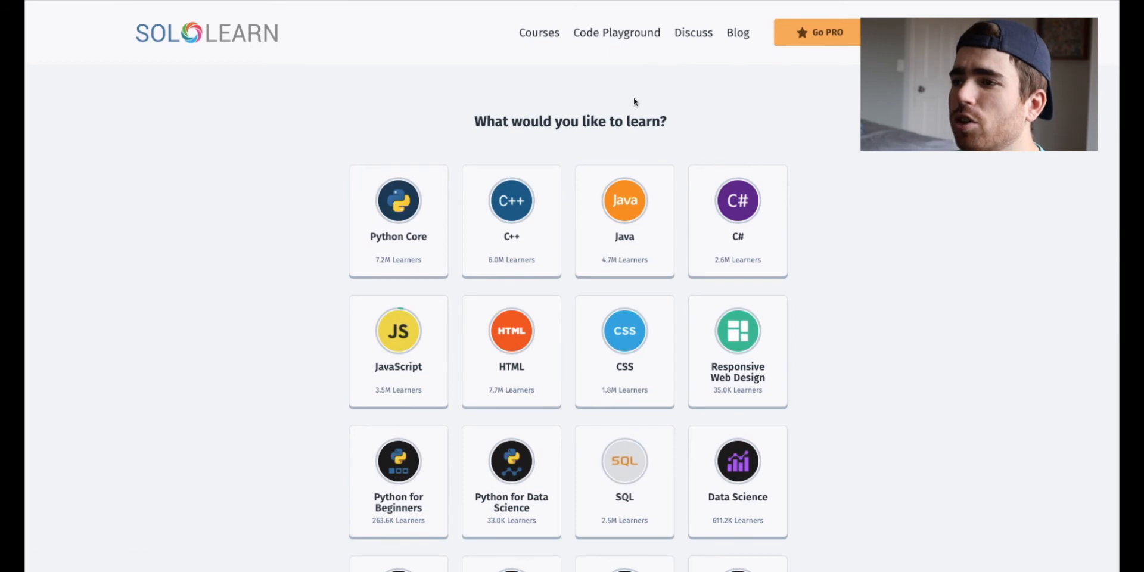
pyautogui.moveTo(788, 53)
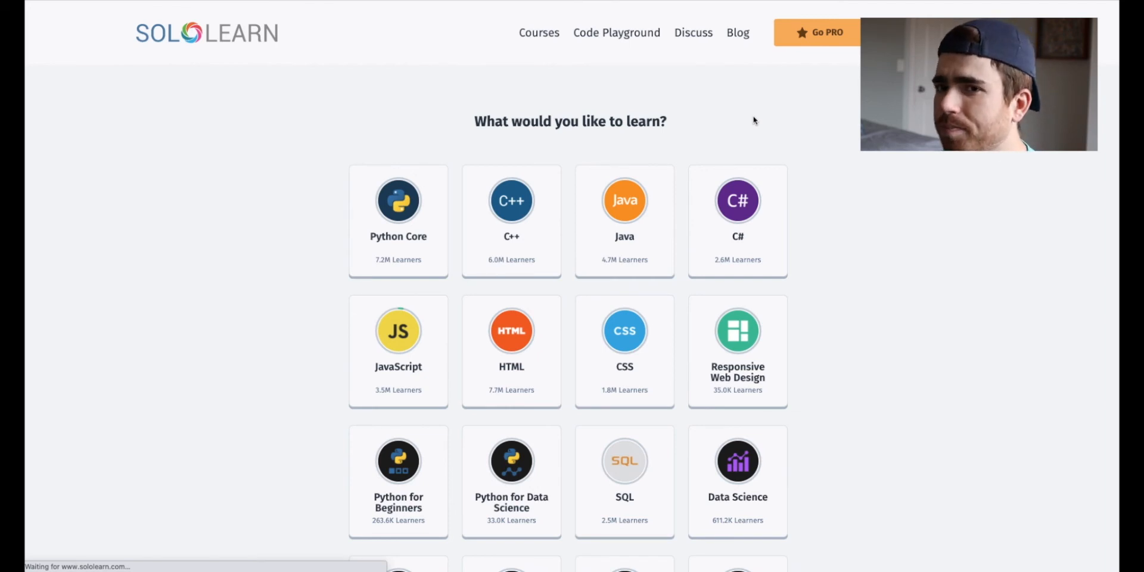
# Open Code Playground and scroll trending codes like 'Water sort puzzle game' and 'Cube 3D'.
pyautogui.click(616, 32)
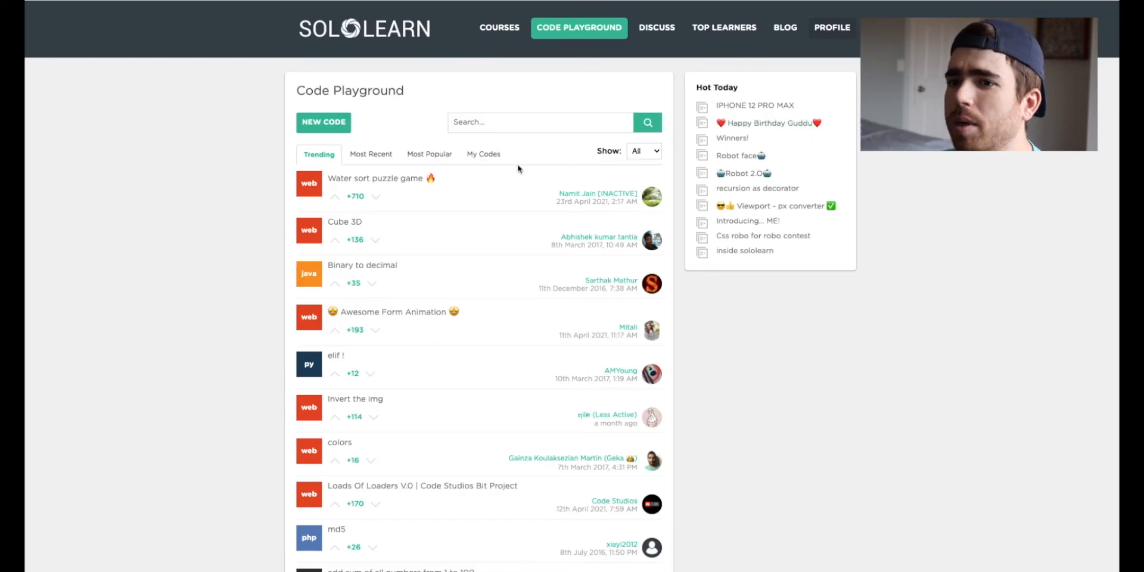
pyautogui.moveTo(556, 215)
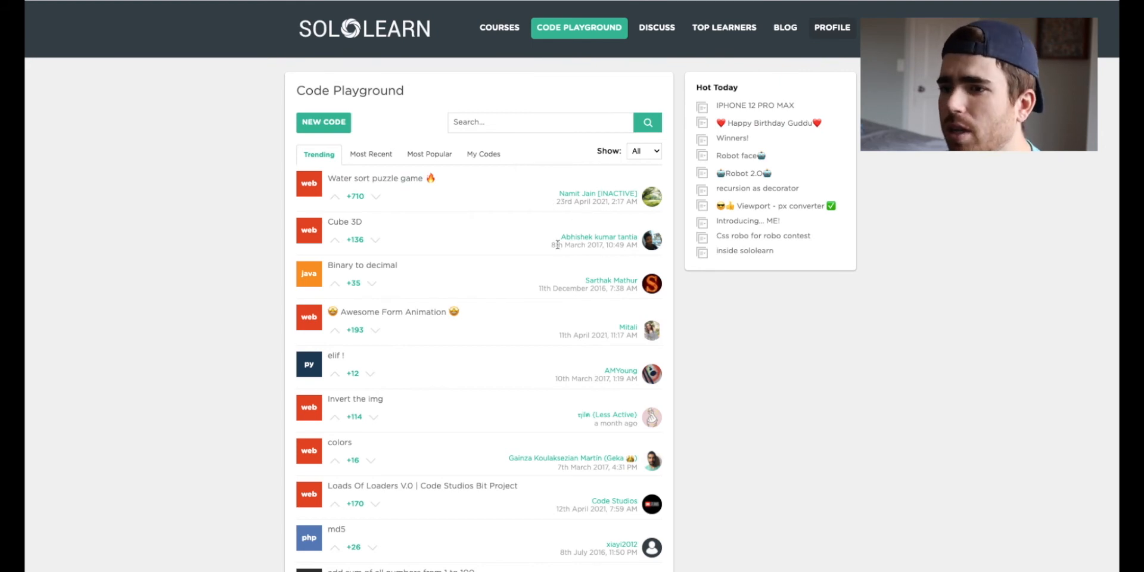
pyautogui.moveTo(448, 202)
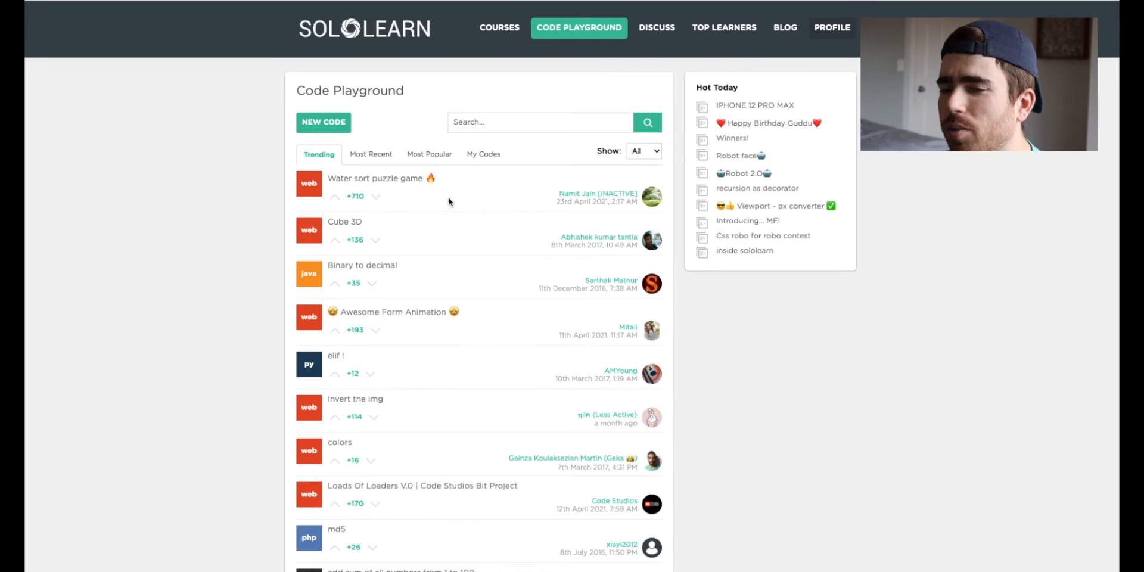
pyautogui.scroll(-3)
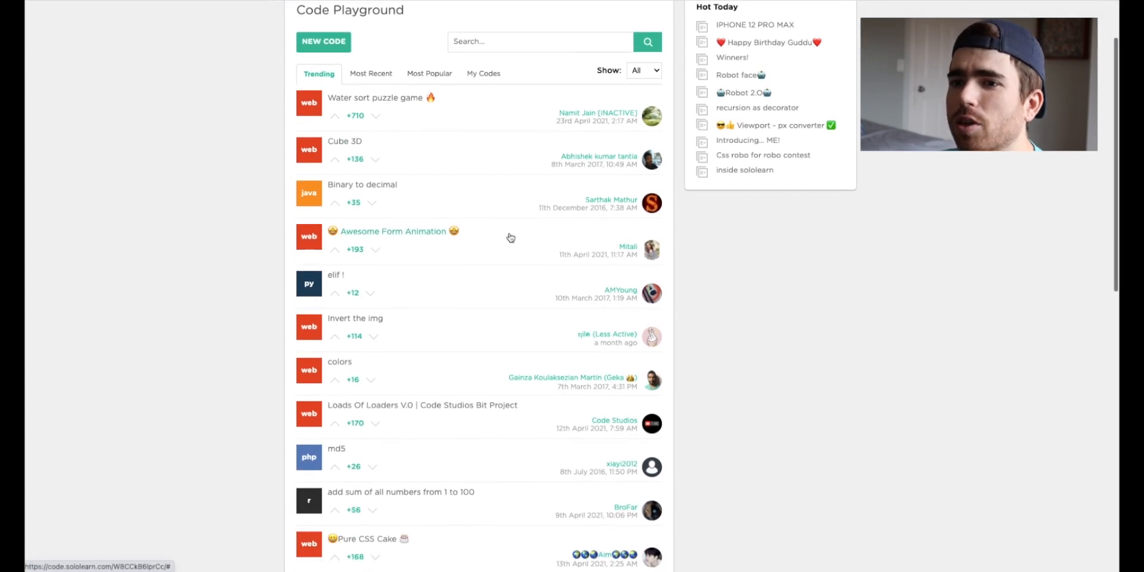
pyautogui.moveTo(455, 239)
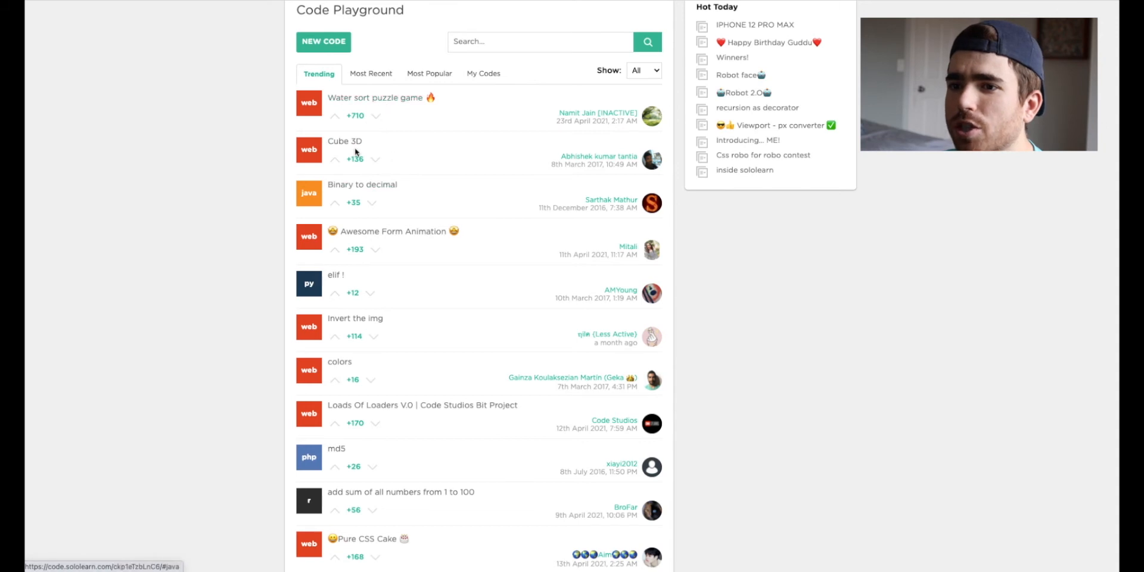
# Open the Cube 3D playground project and scroll through its HTML and CSS code.
pyautogui.click(344, 141)
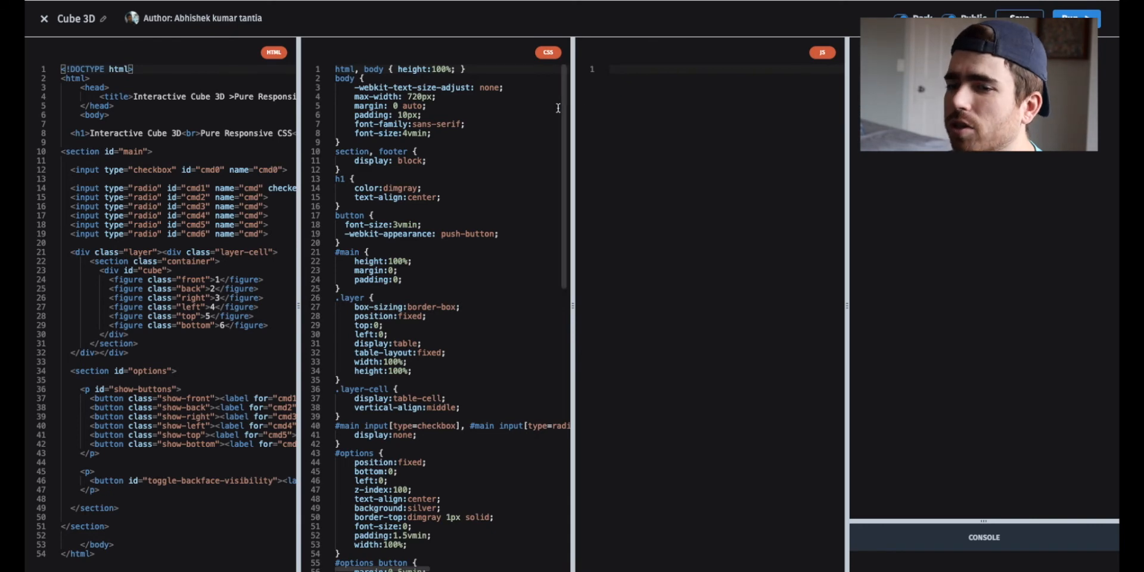
pyautogui.scroll(-3)
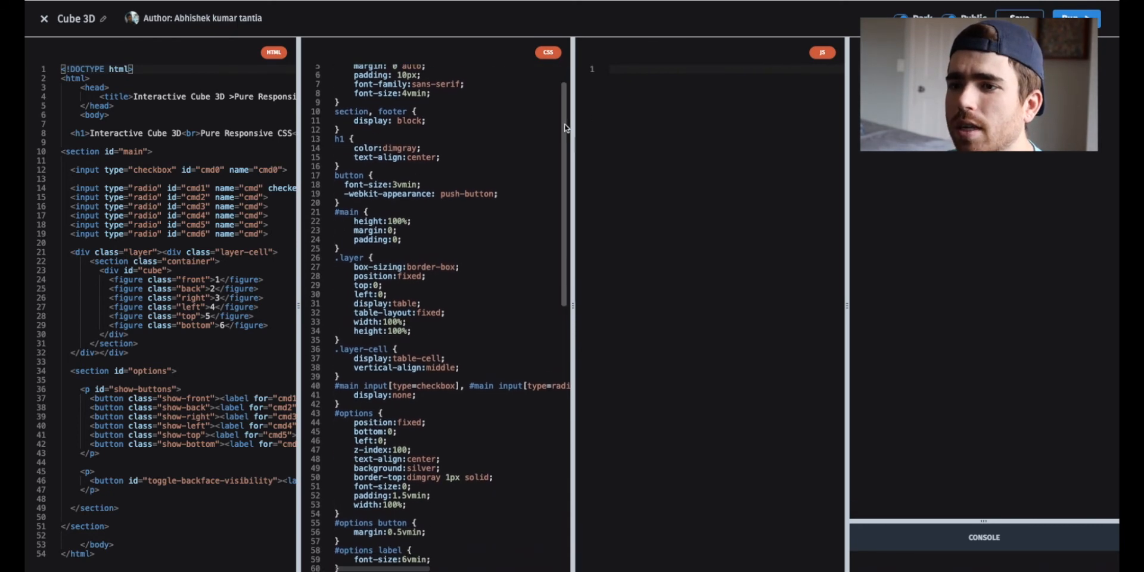
pyautogui.scroll(-3)
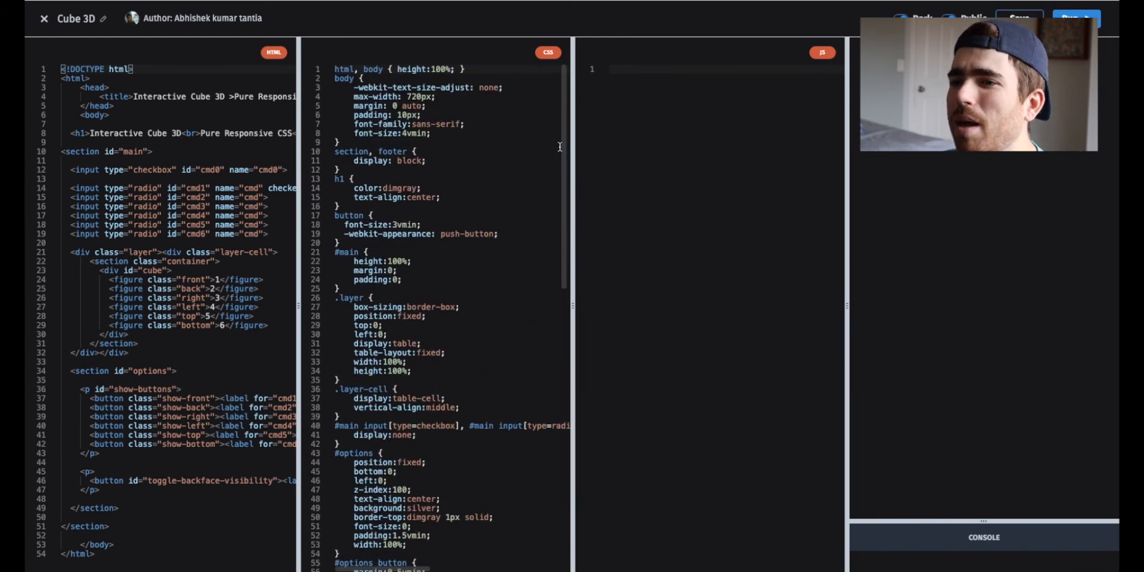
pyautogui.moveTo(576, 135)
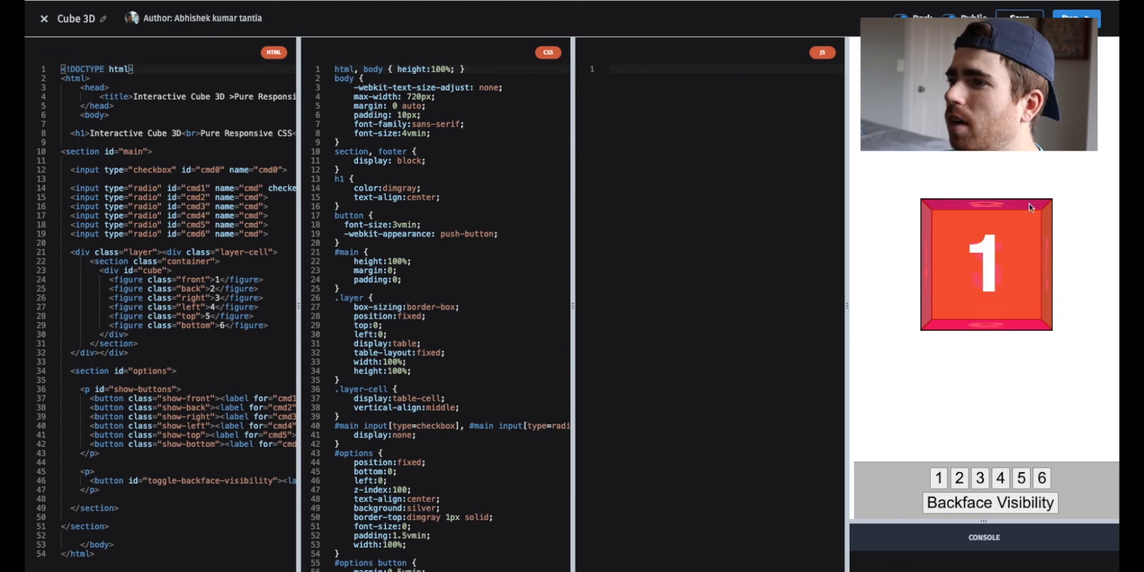
# Rotate the preview cube through its numbered faces, showing back faces and face 6.
pyautogui.click(979, 478)
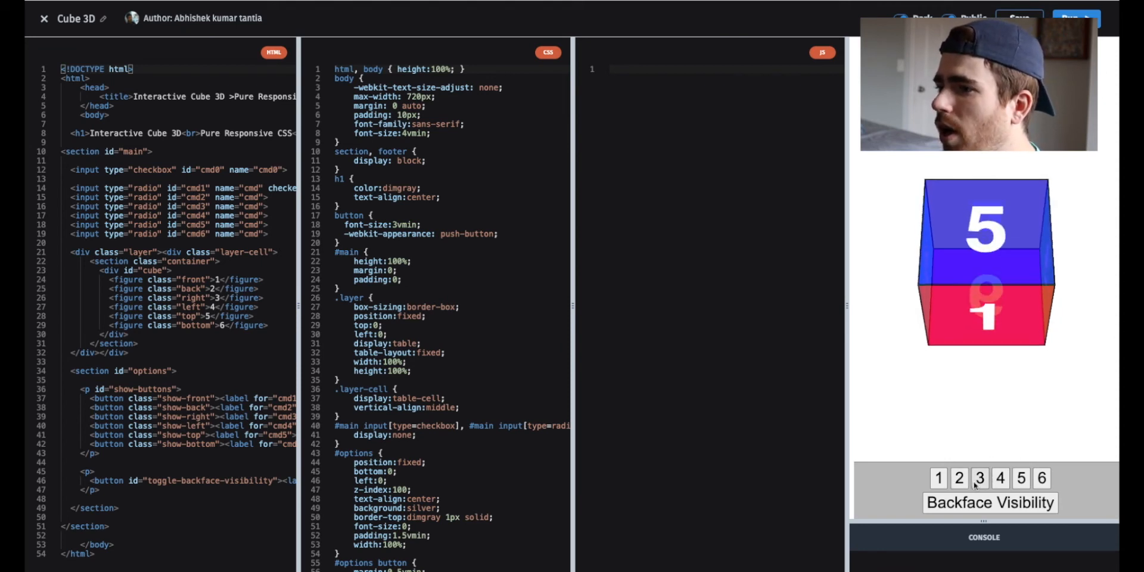
pyautogui.click(1000, 478)
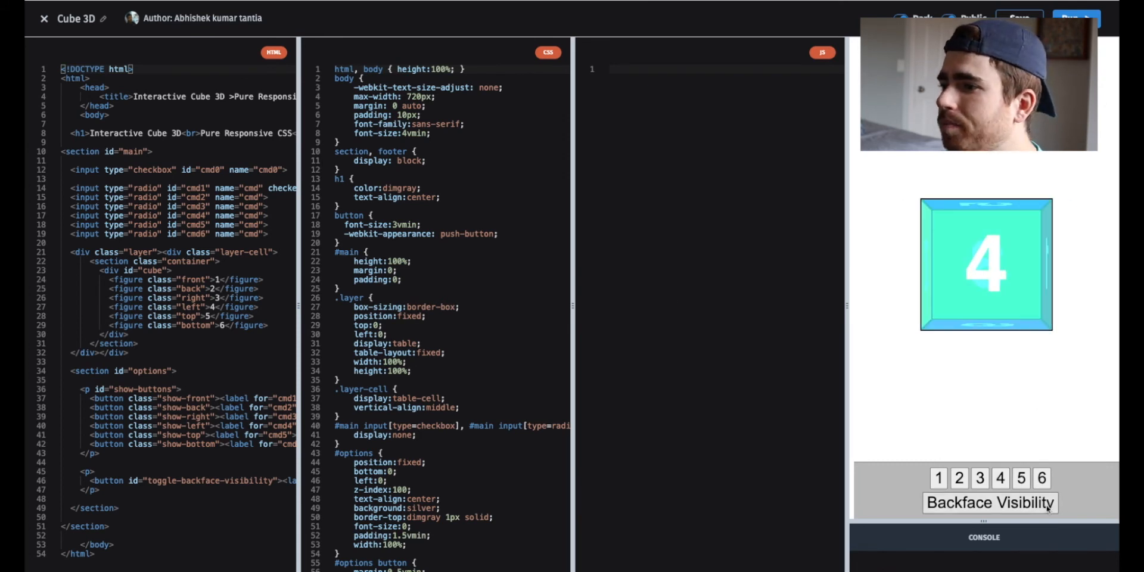
pyautogui.click(1041, 478)
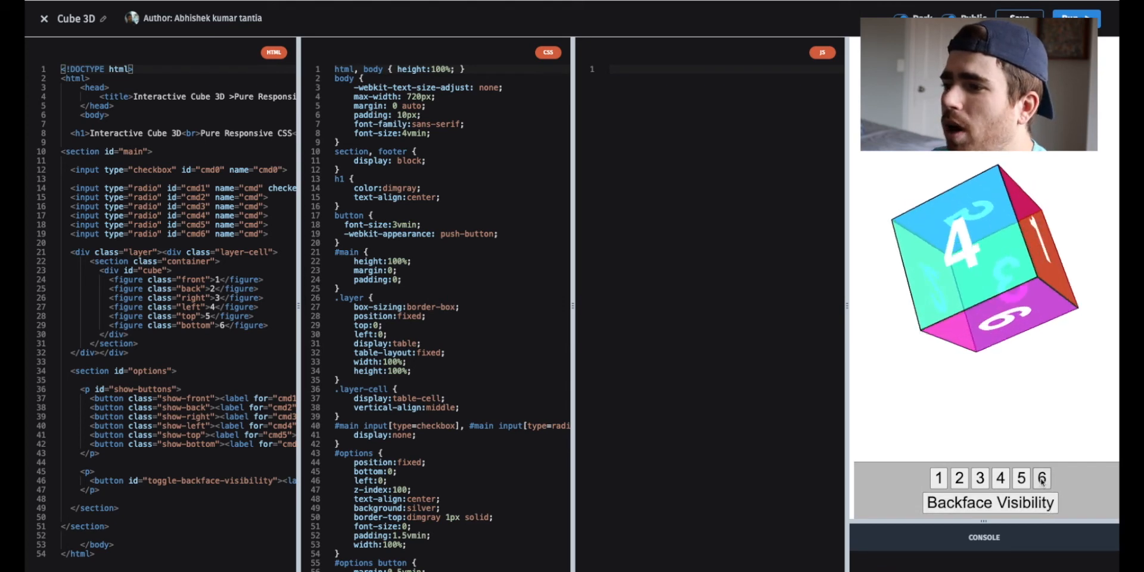
pyautogui.click(1041, 478)
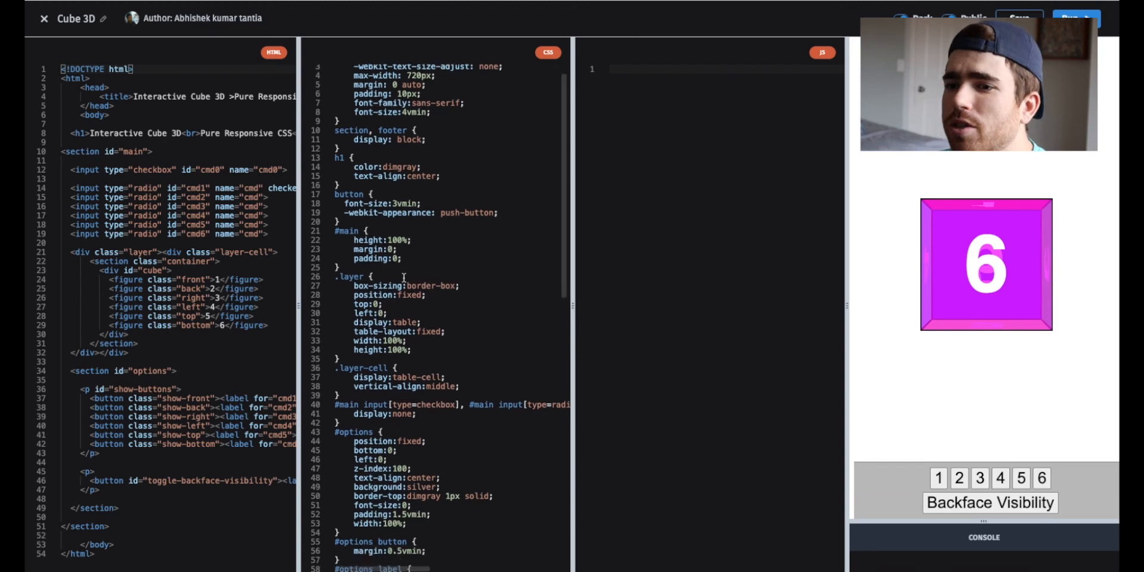
pyautogui.scroll(-3)
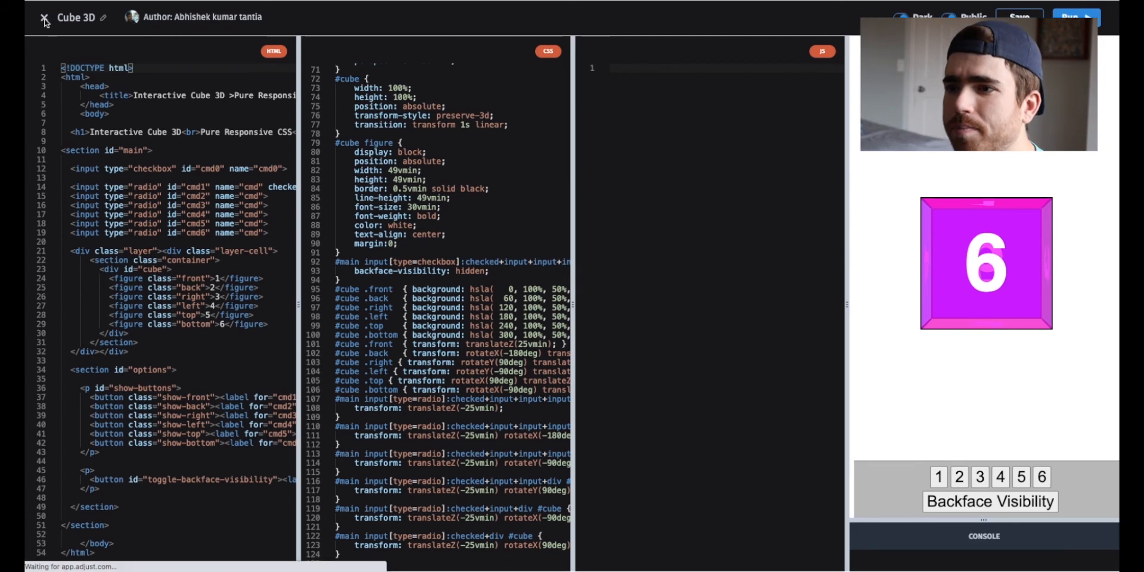
# Close Cube 3D and open the top Most Popular code, 'Find the Day of the Week You Were Born!'.
pyautogui.click(44, 17)
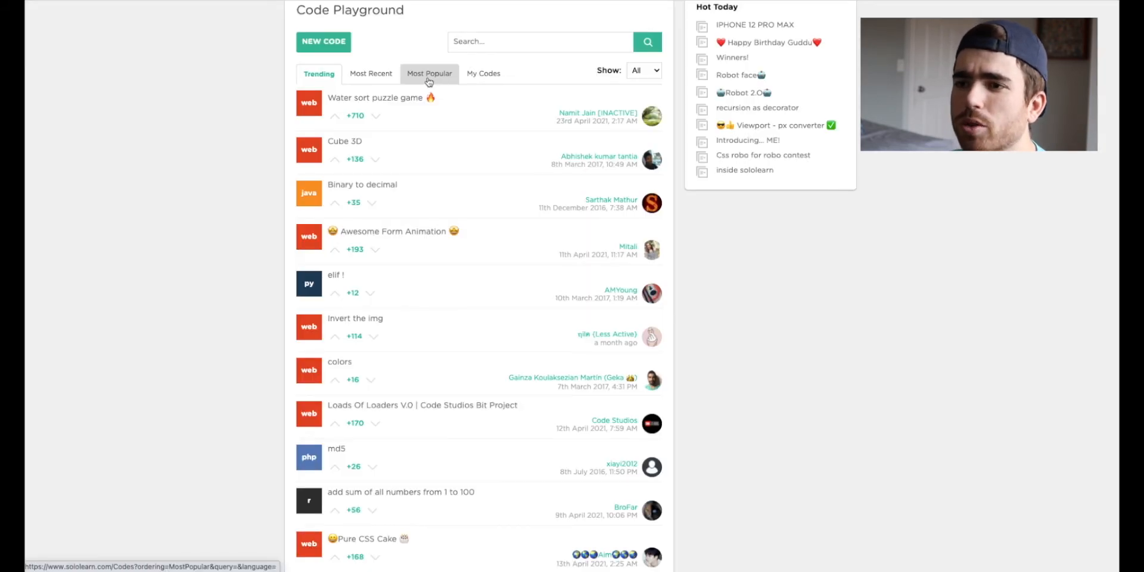
pyautogui.click(371, 154)
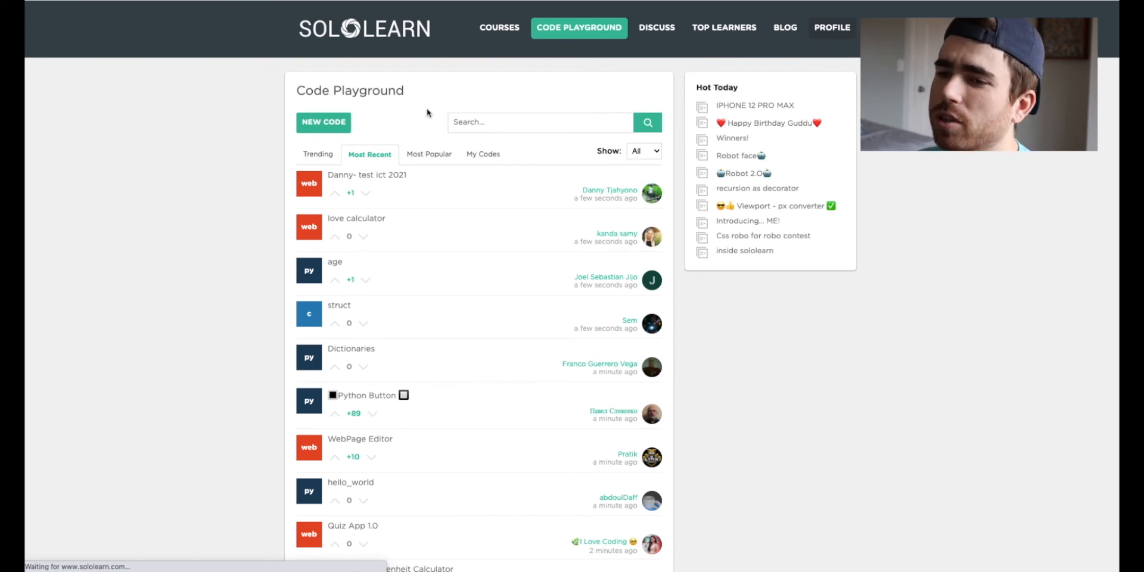
pyautogui.click(427, 153)
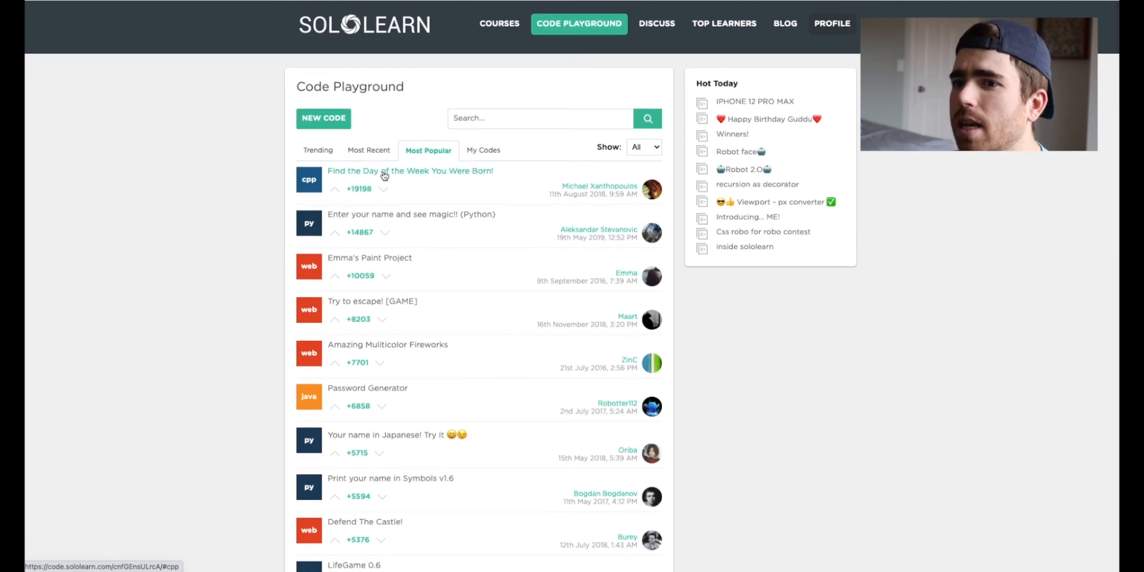
pyautogui.click(410, 170)
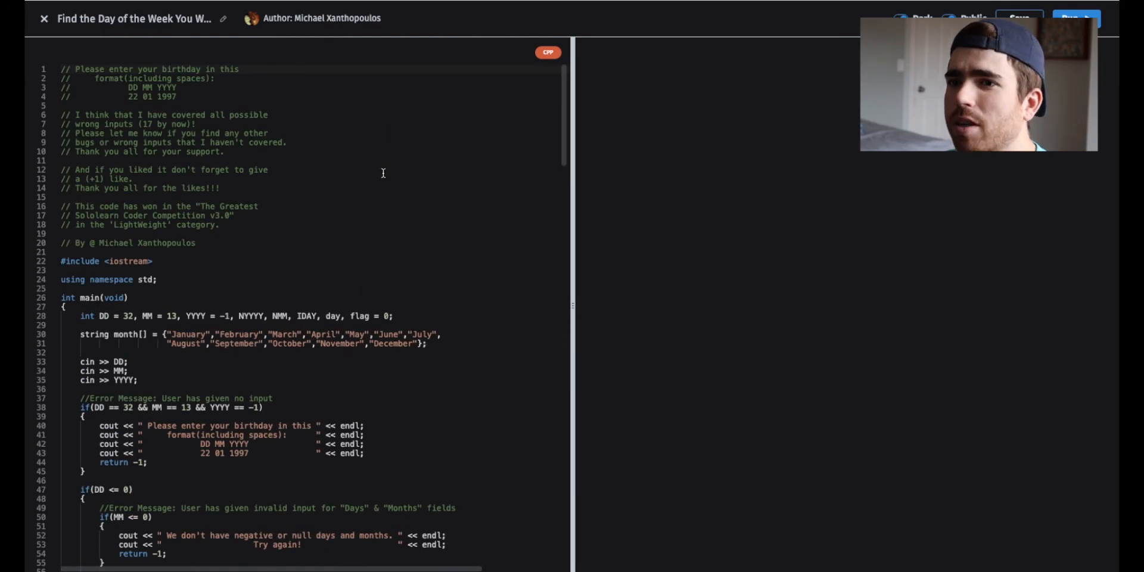
# Close the C++ birthday code and scroll the Most Popular playground list.
pyautogui.click(1076, 17)
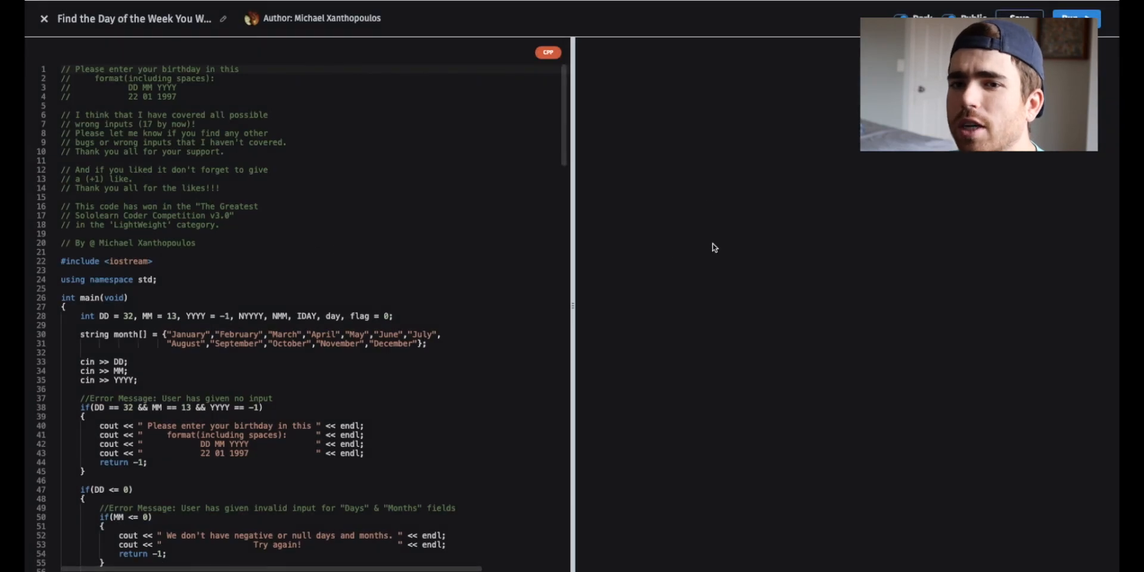
pyautogui.scroll(-3)
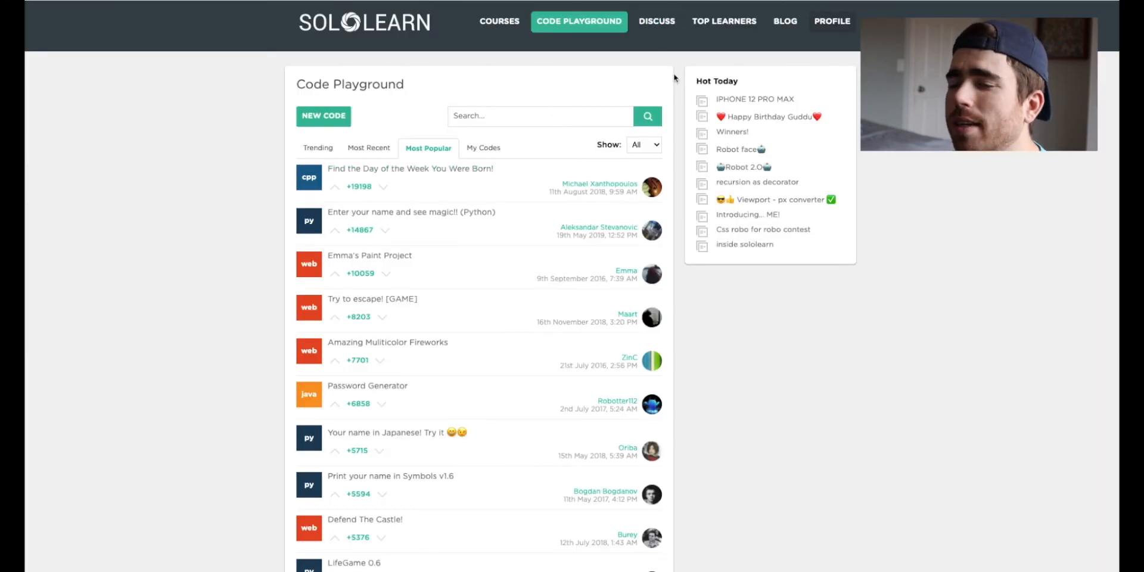
# Open DISCUSS and scroll the trending Q&A questions, such as a Kotlin help request.
pyautogui.click(656, 21)
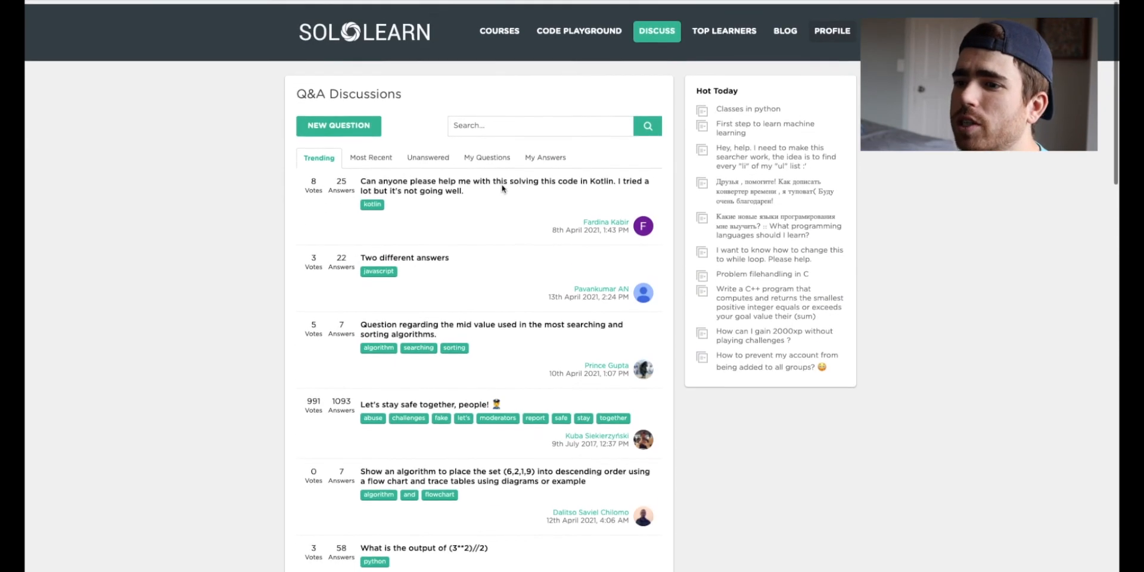
pyautogui.scroll(-3)
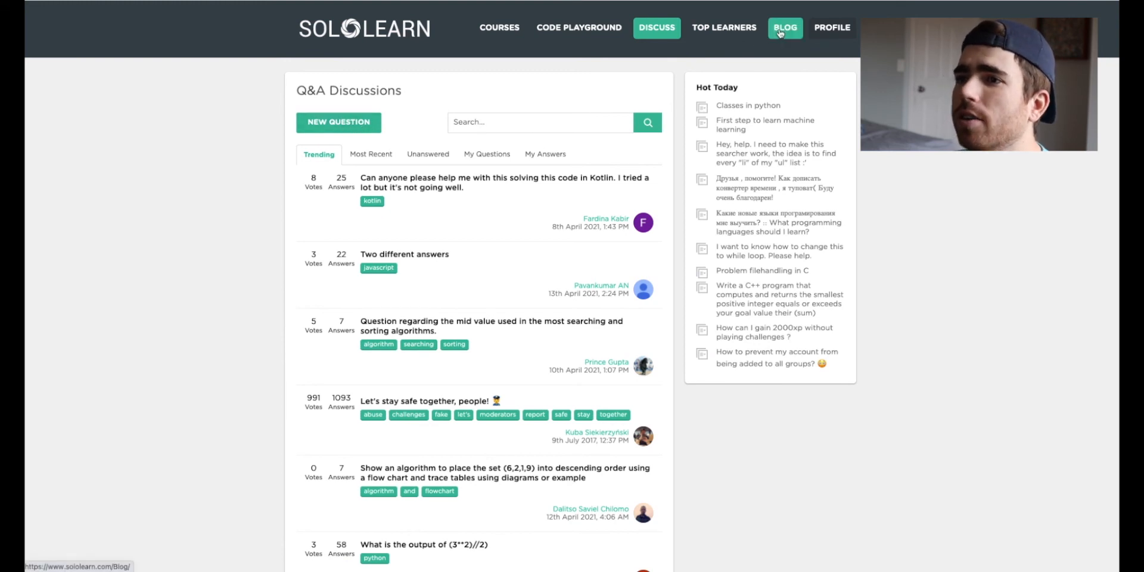
# Open the SoloLearn Blog and scroll through article cards like 'What Is Nim?'.
pyautogui.click(784, 28)
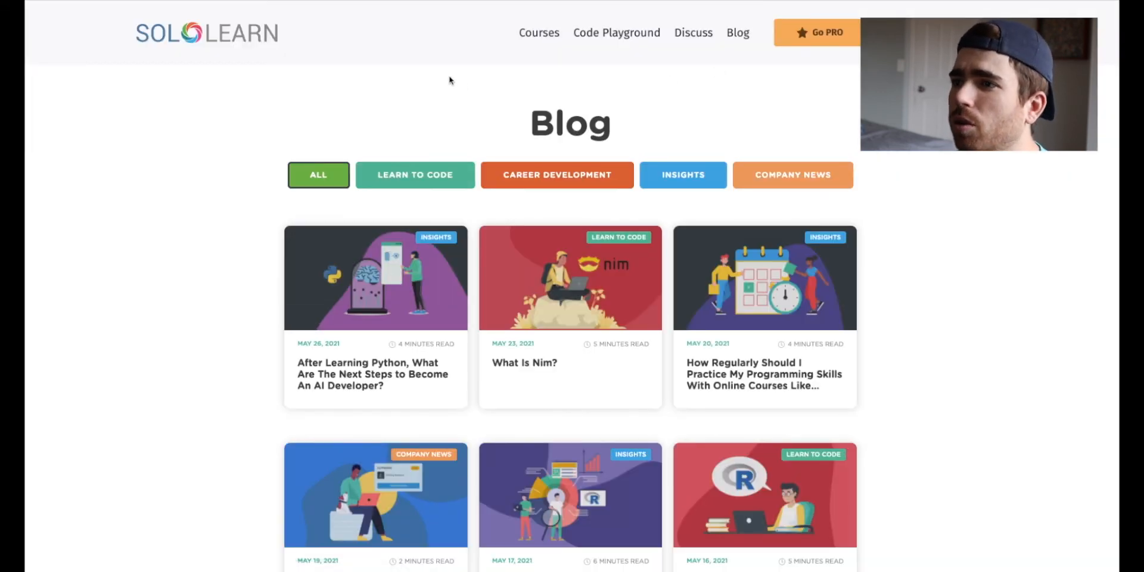
pyautogui.scroll(-3)
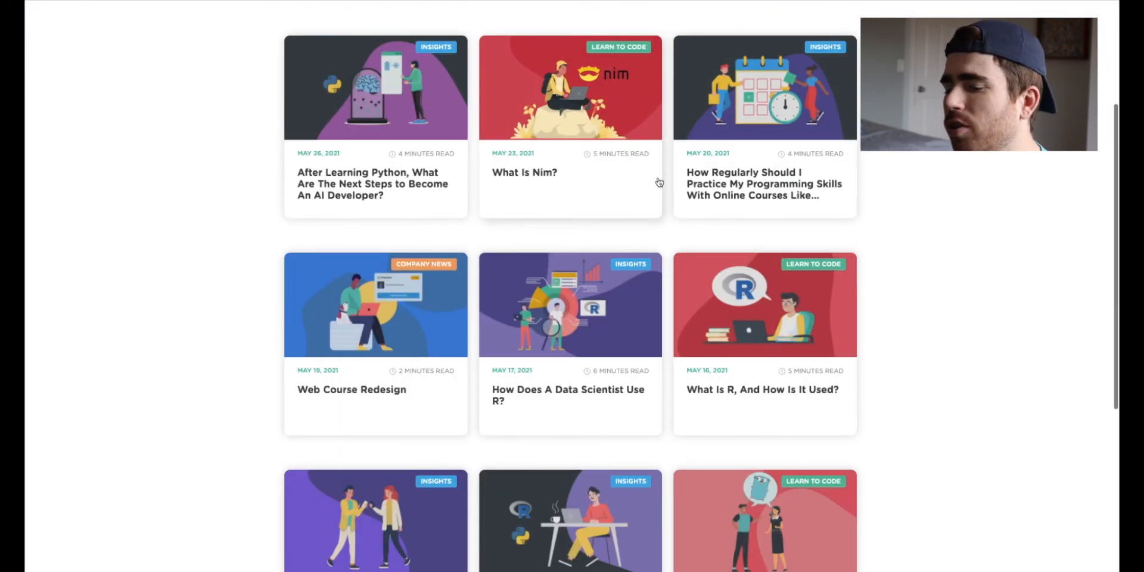
pyautogui.scroll(-3)
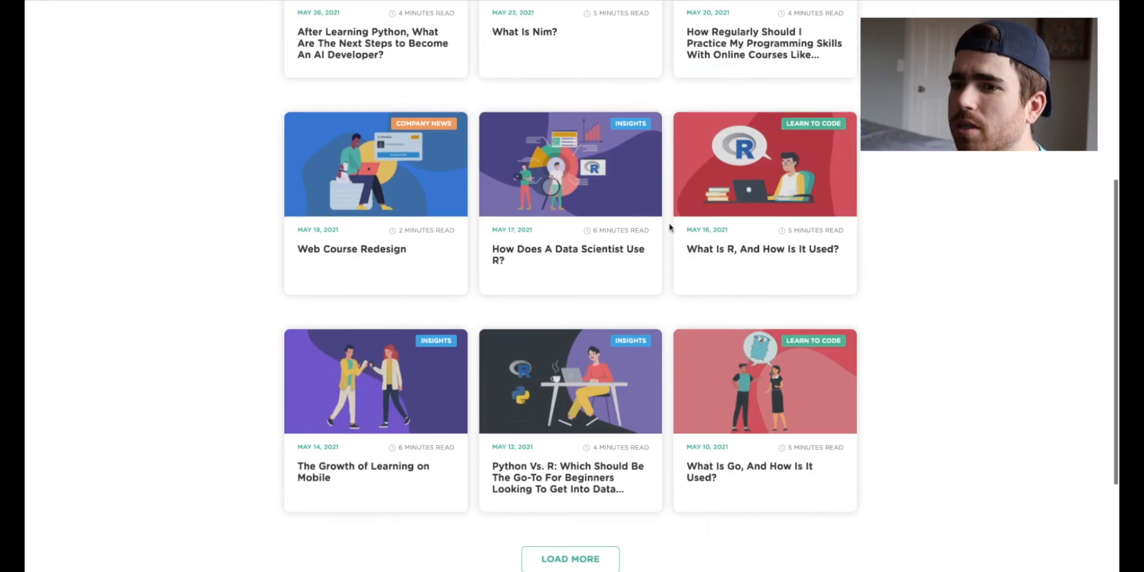
pyautogui.scroll(-3)
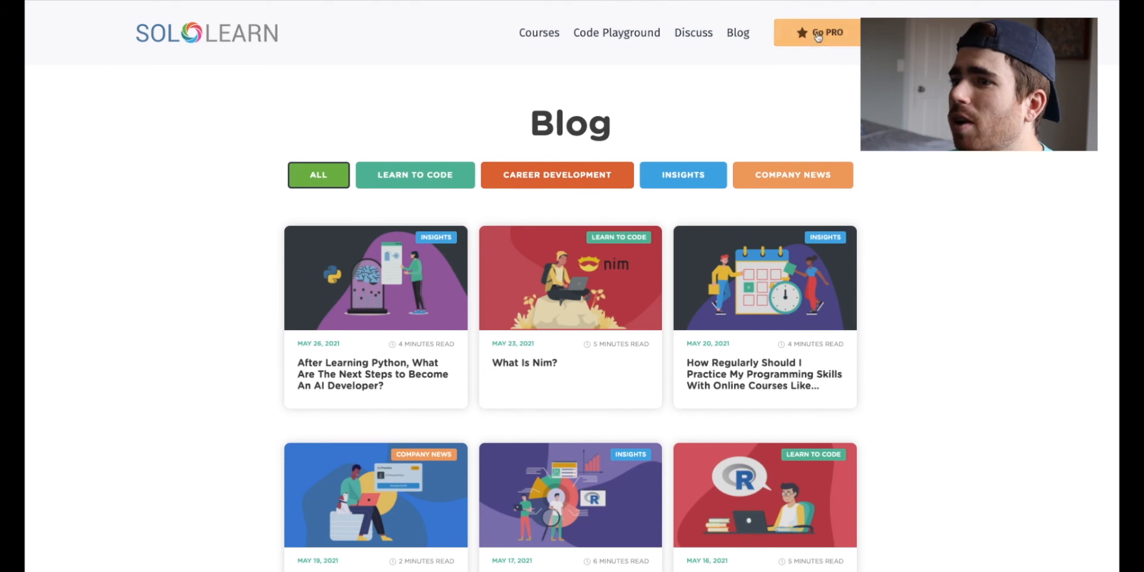
# View Go PRO pricing, continue with the free account, and scroll the profile page.
pyautogui.click(817, 33)
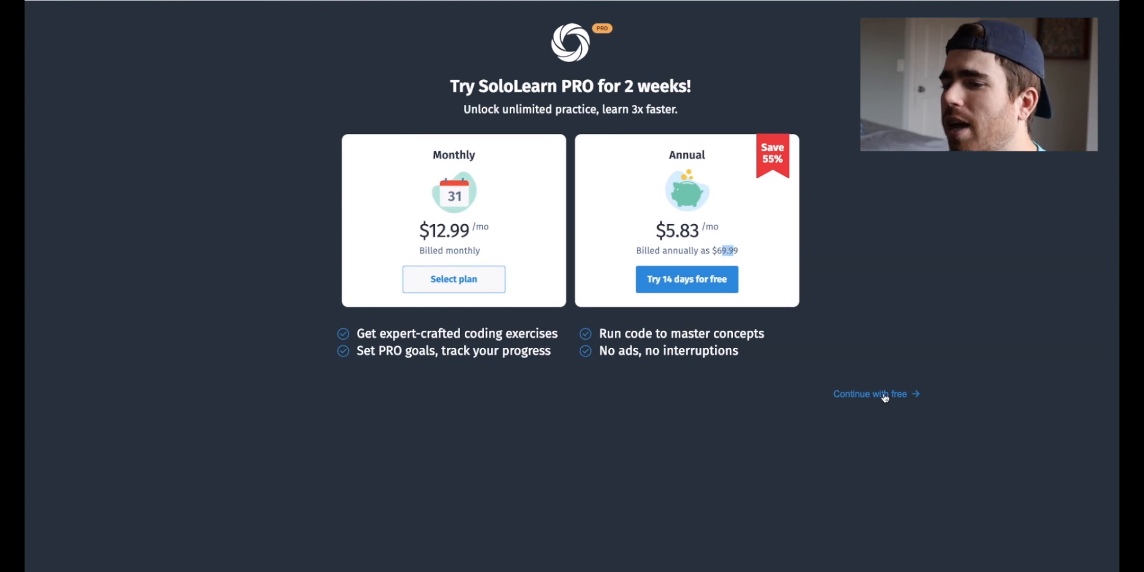
pyautogui.click(870, 394)
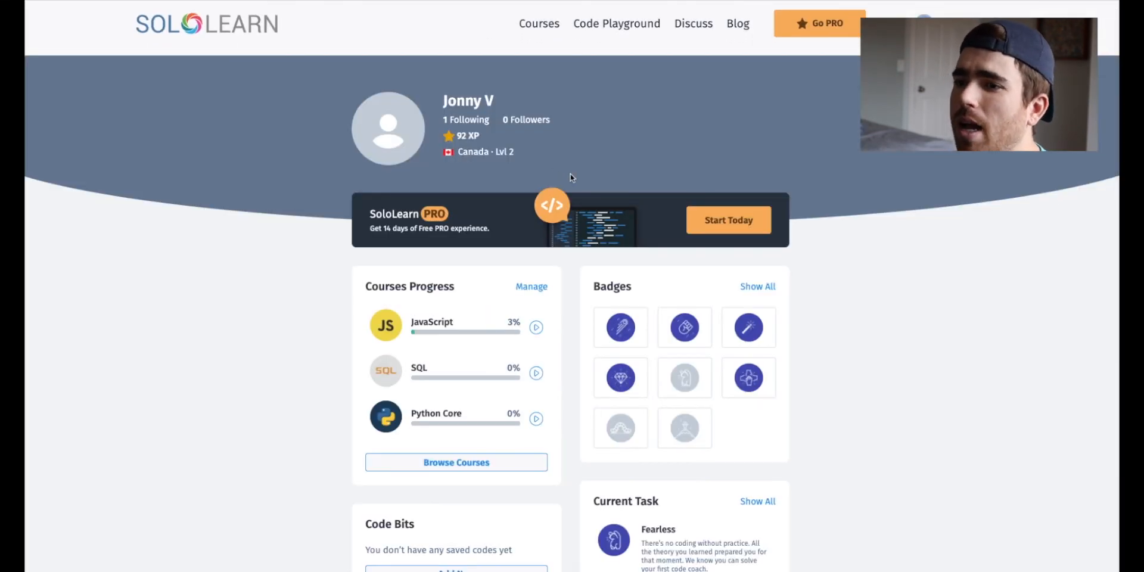
pyautogui.scroll(-3)
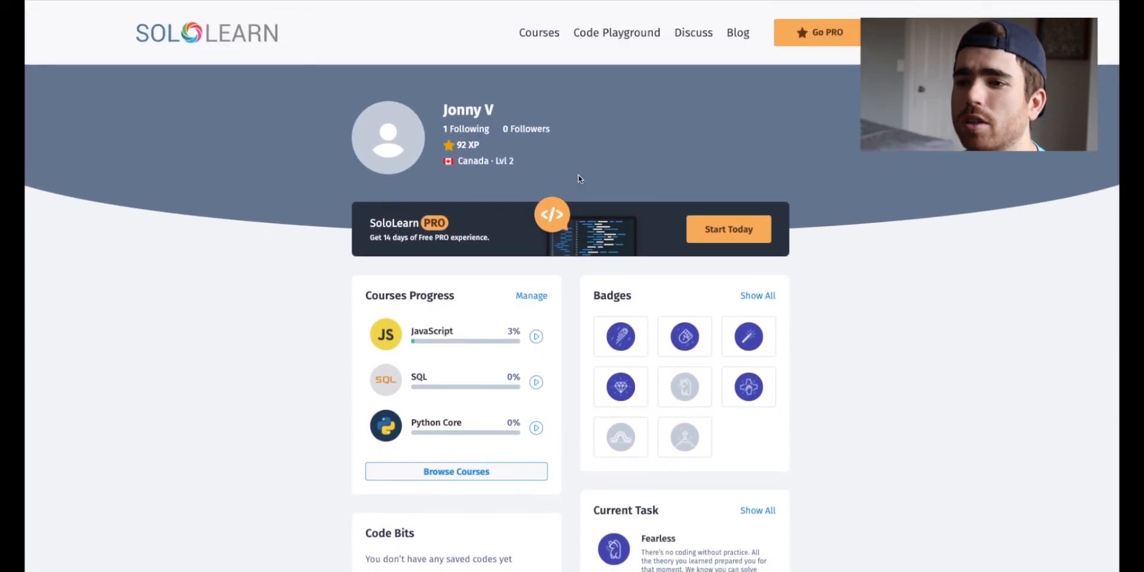
# Open the Courses catalog and scroll past Python Core, C++ and Java.
pyautogui.click(539, 32)
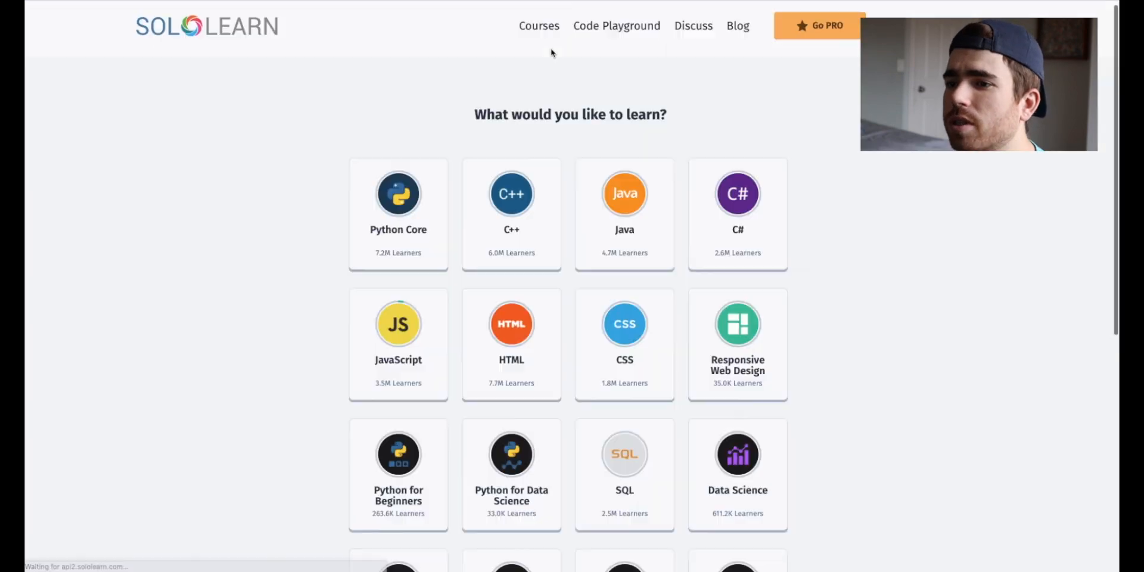
pyautogui.scroll(-3)
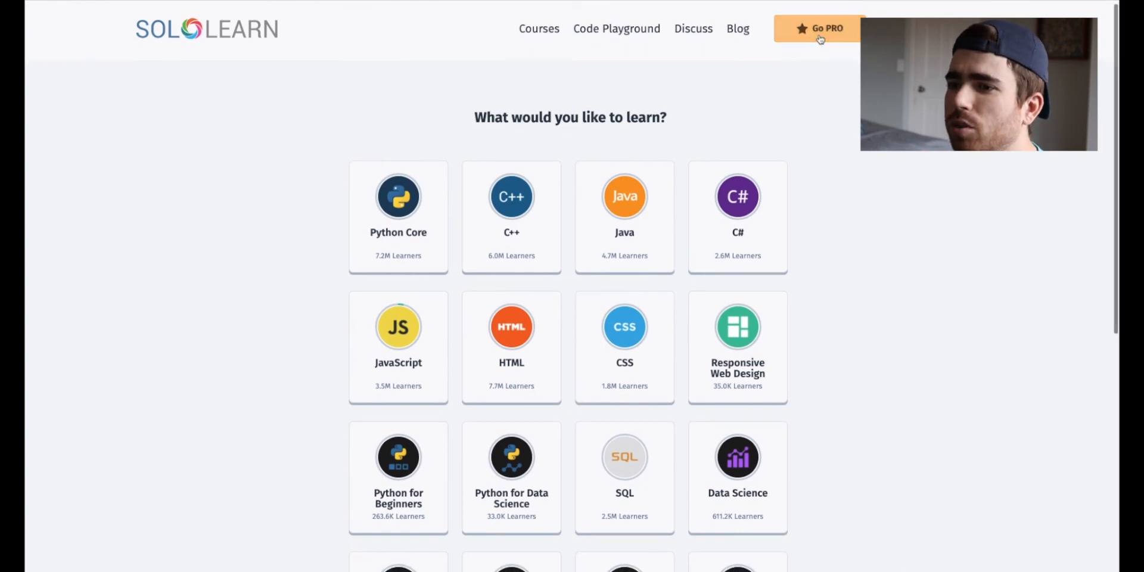
# Reopen Go PRO pricing ($12.99 monthly, $5.83 annual) and highlight a line of PRO benefits.
pyautogui.click(819, 29)
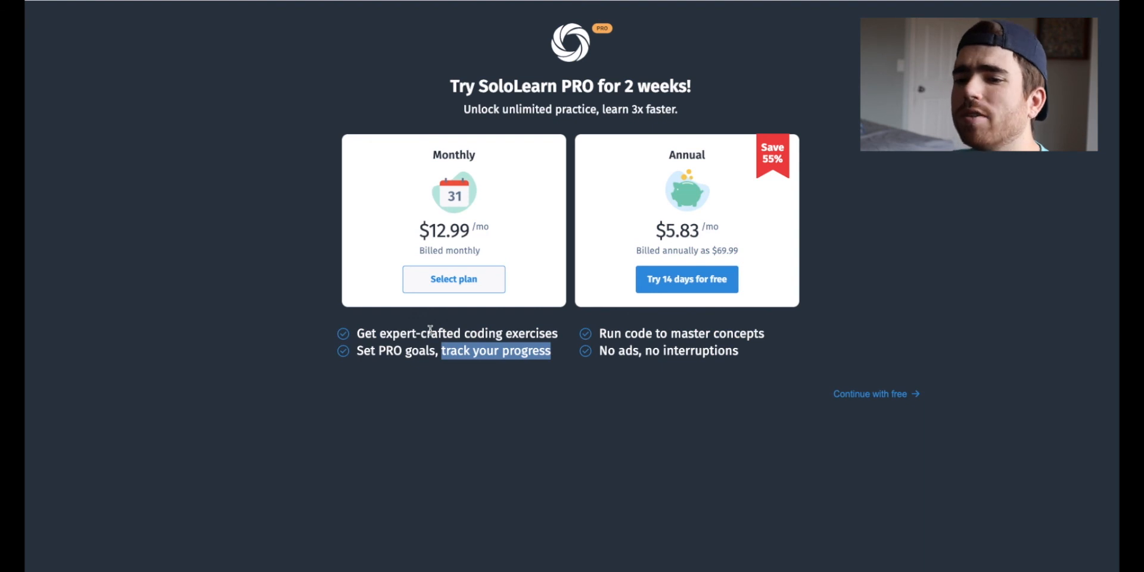
pyautogui.moveTo(600, 334); pyautogui.dragTo(764, 334)
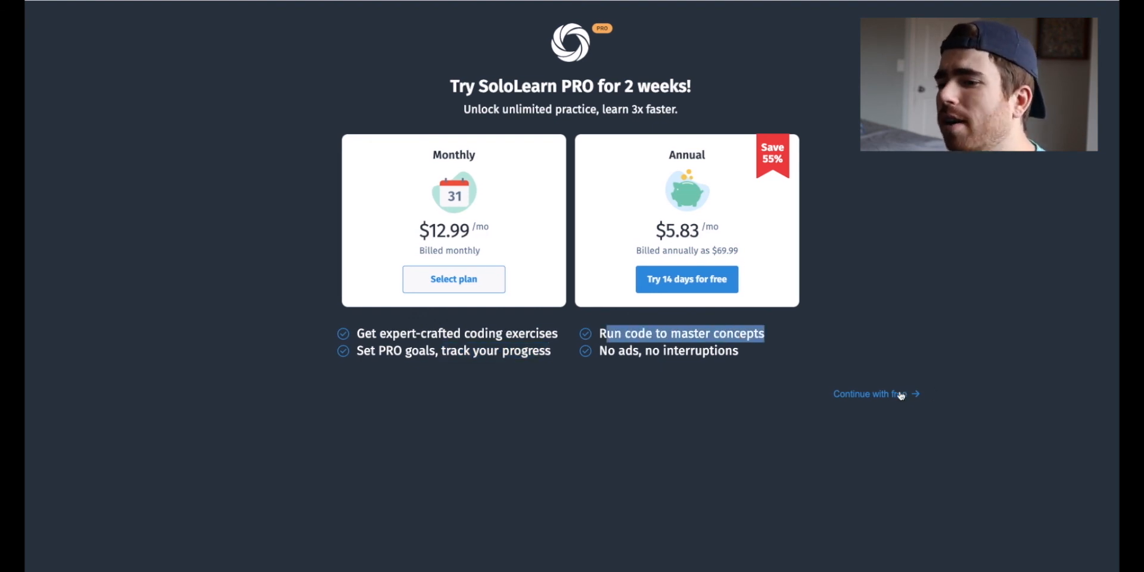
# Continue with free and scroll through the 'What would you like to learn?' course grid.
pyautogui.click(868, 394)
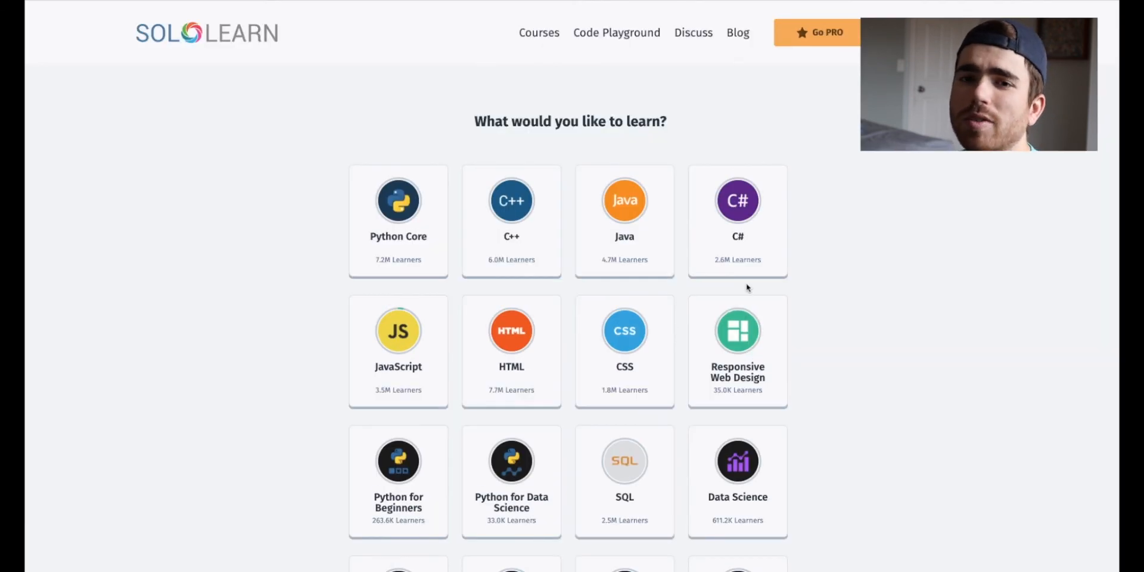
pyautogui.moveTo(679, 303)
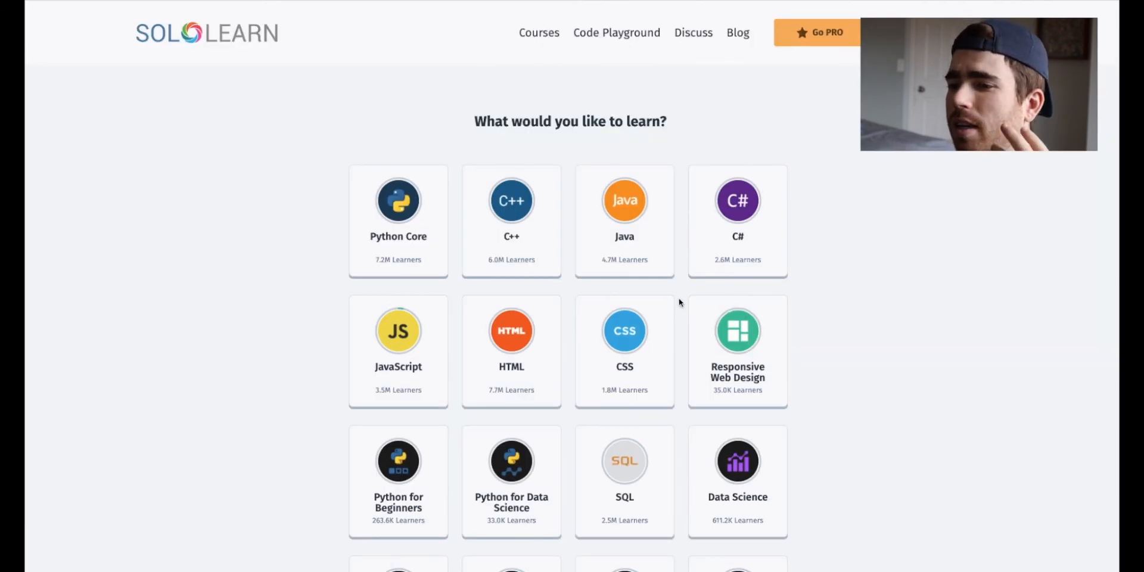
pyautogui.scroll(-3)
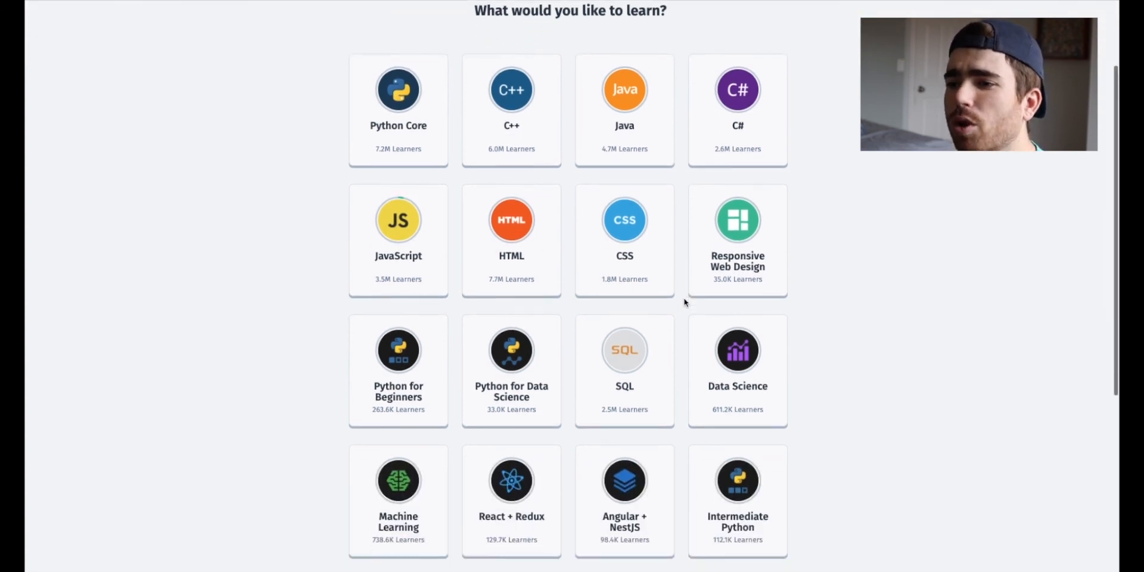
pyautogui.scroll(-3)
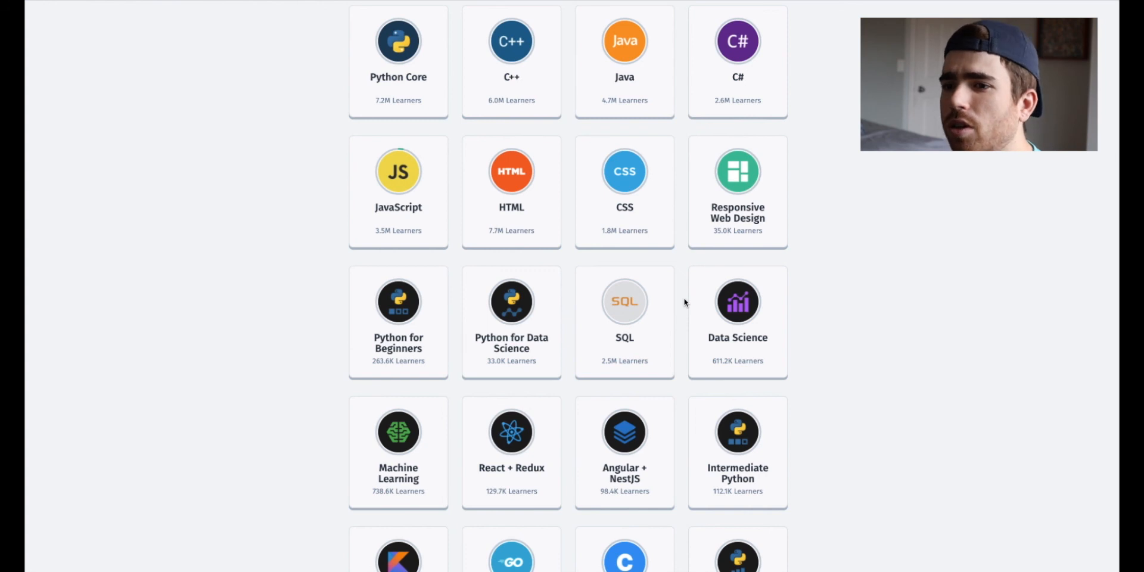
pyautogui.moveTo(379, 196)
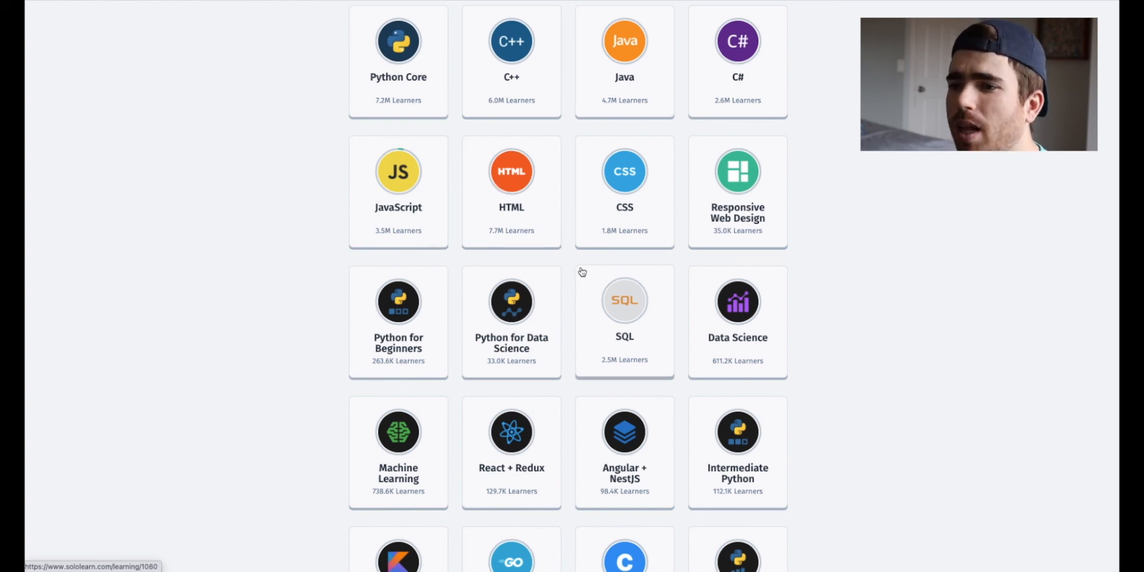
pyautogui.moveTo(579, 266)
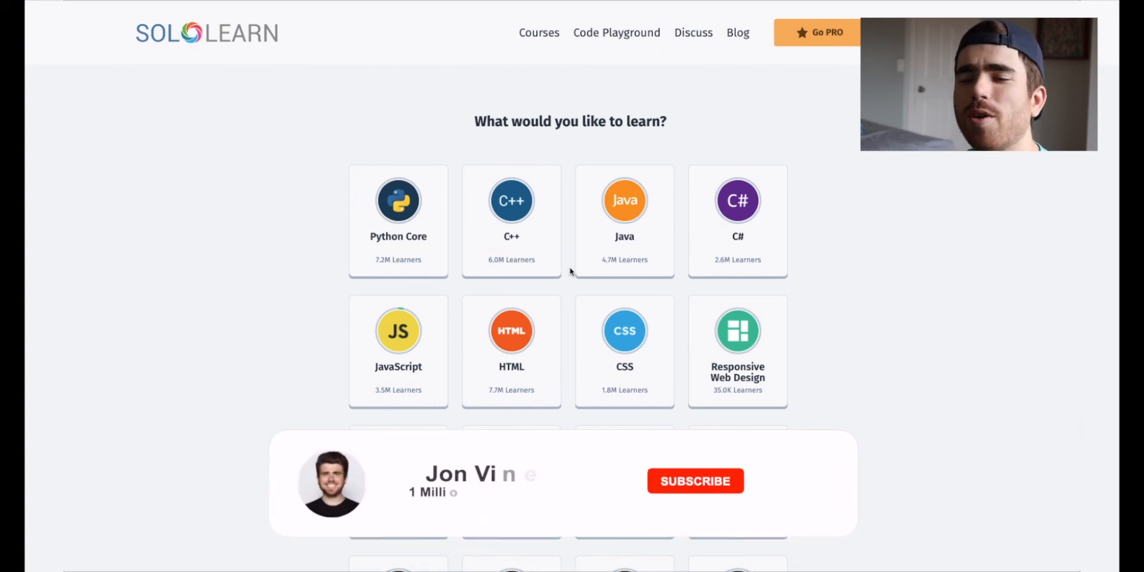
pyautogui.click(695, 481)
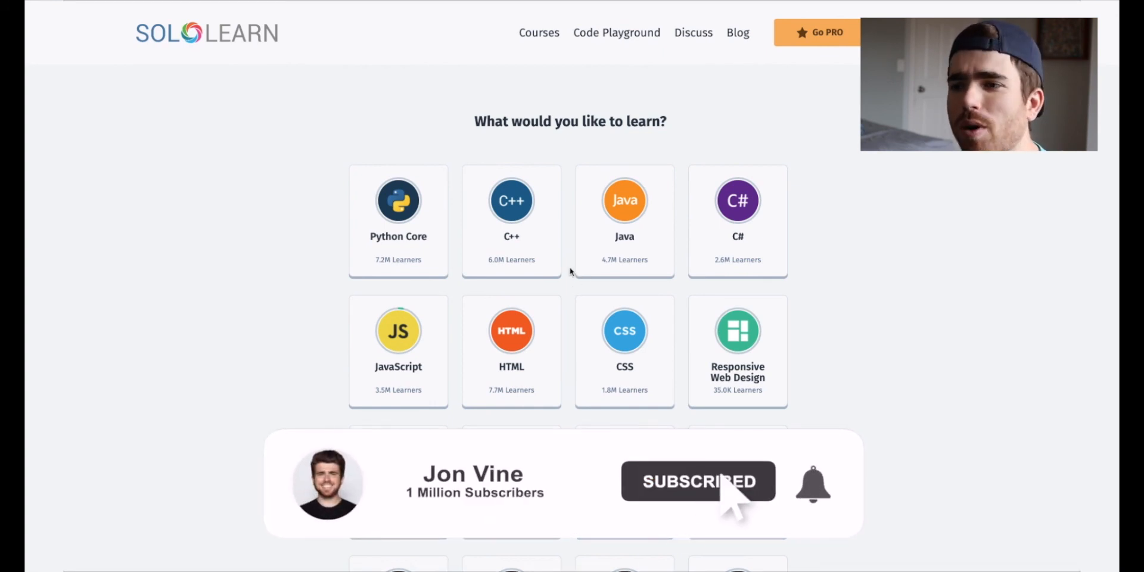